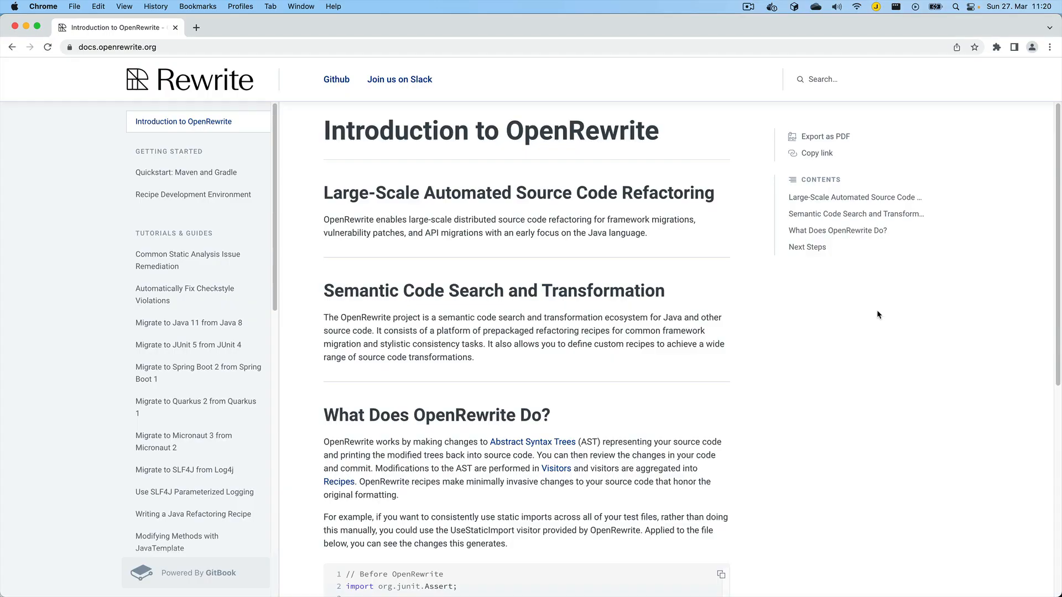
mouse_move(791, 284)
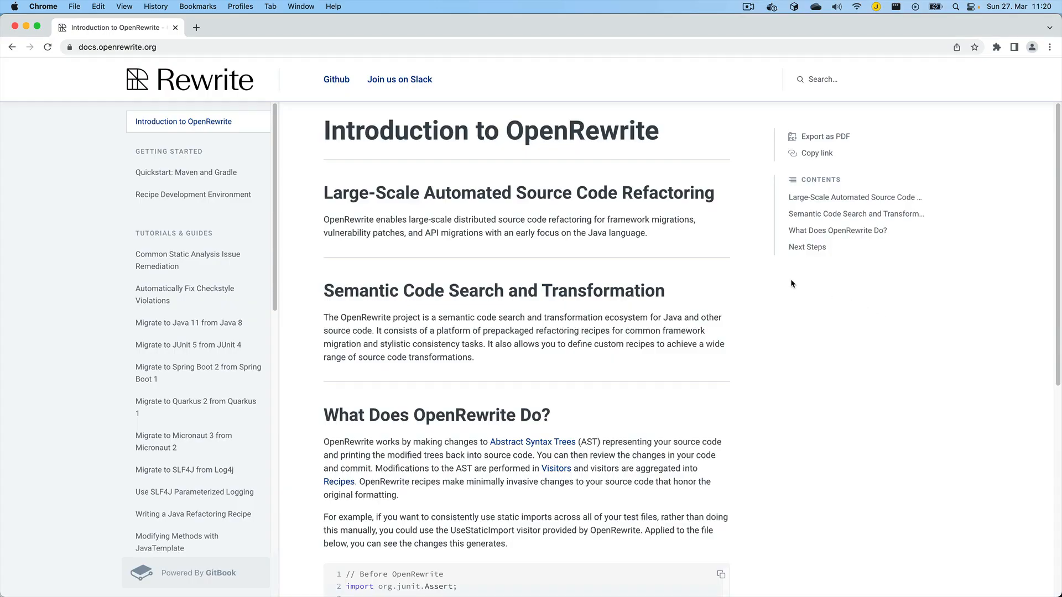
mouse_move(832, 303)
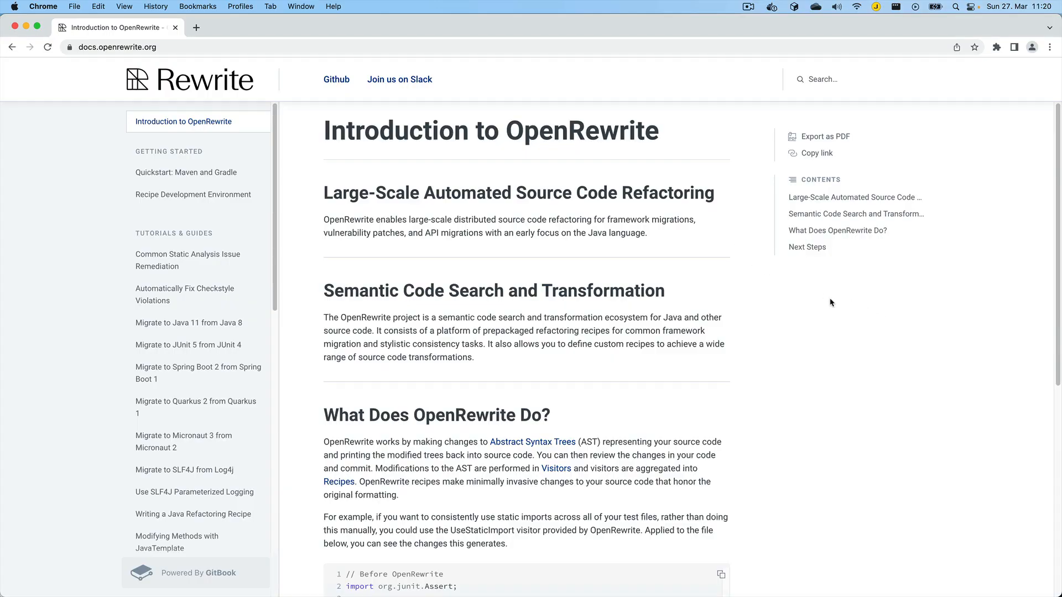
mouse_move(806, 370)
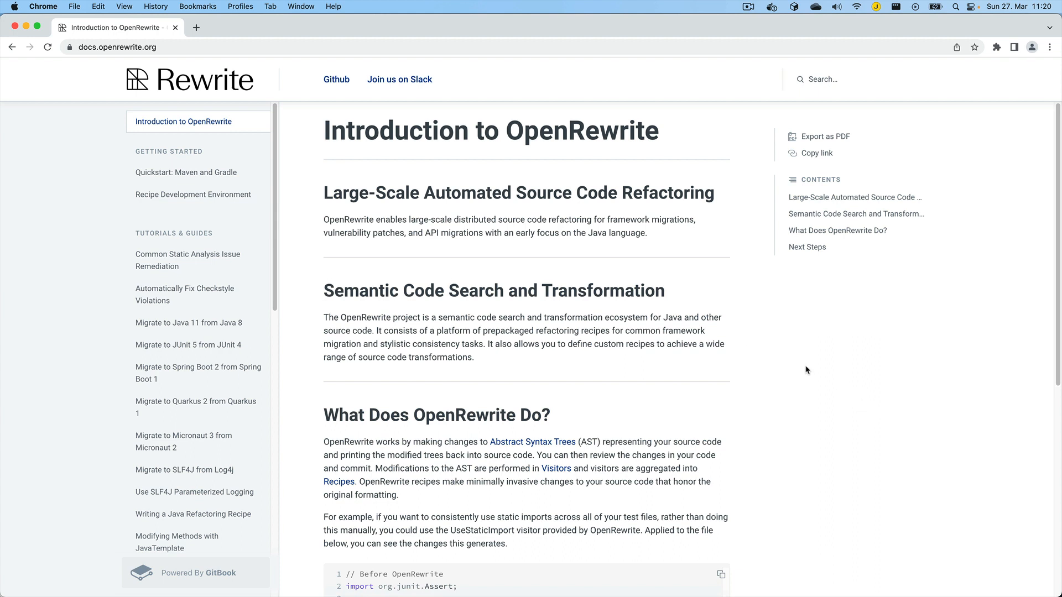
mouse_move(774, 360)
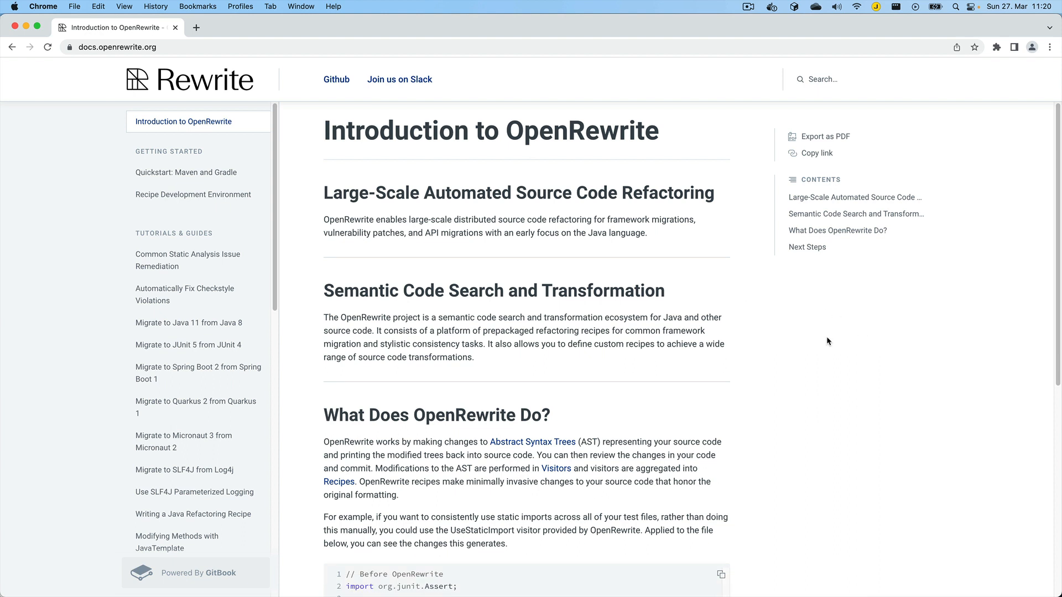
mouse_move(176, 373)
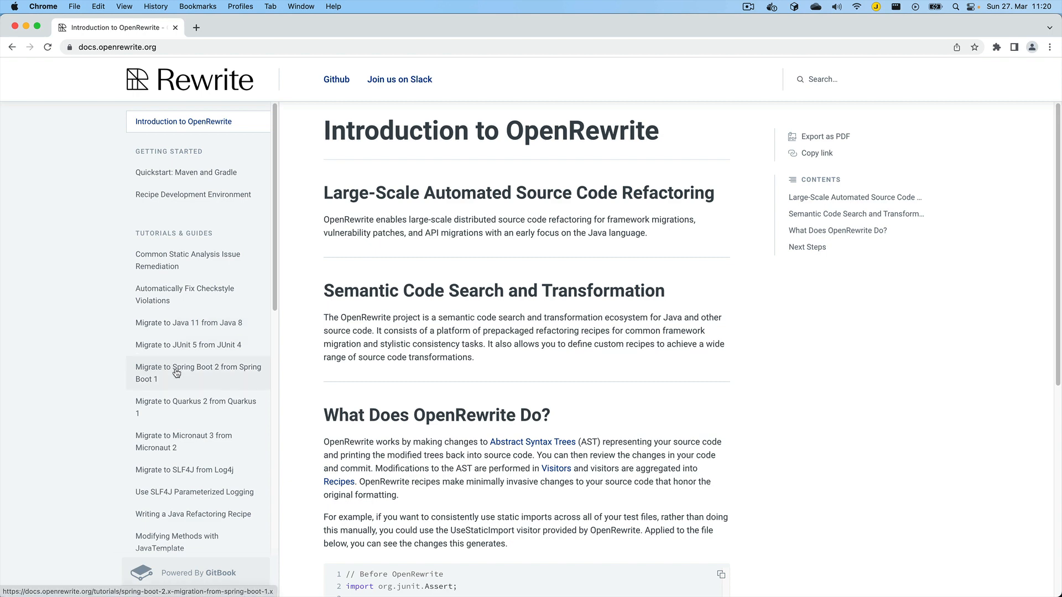
Show the 'Migrate to Java 11 from Java 8' tutorial with its Maven example configuration
click(188, 323)
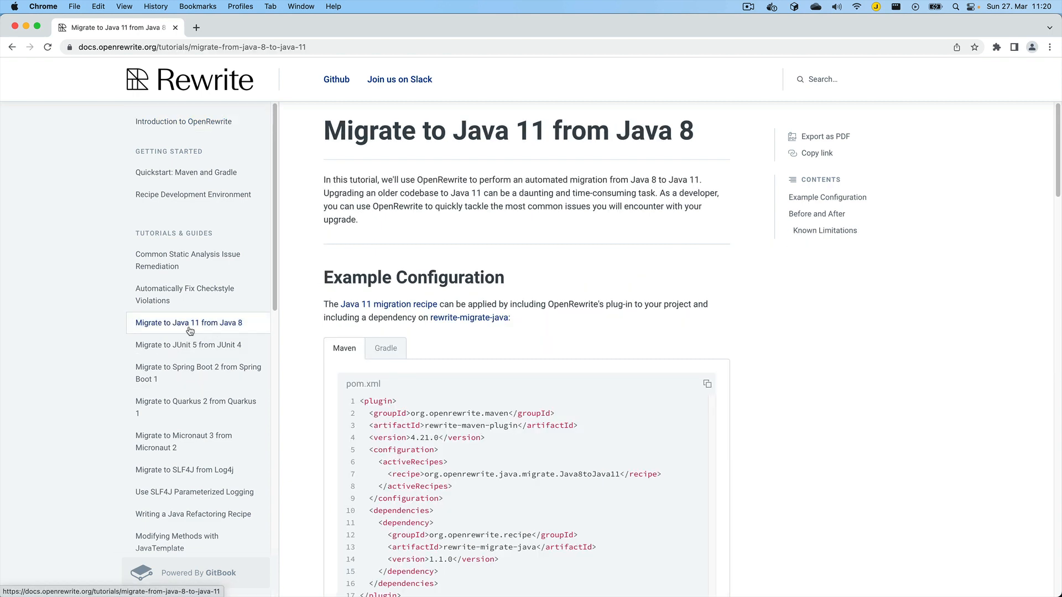
mouse_move(239, 330)
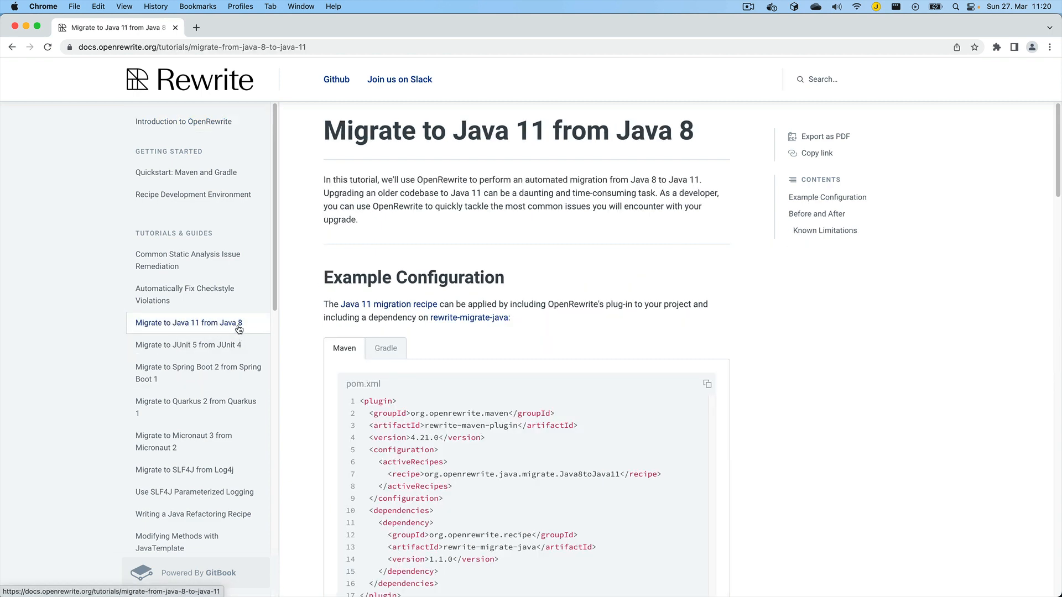
mouse_move(360, 304)
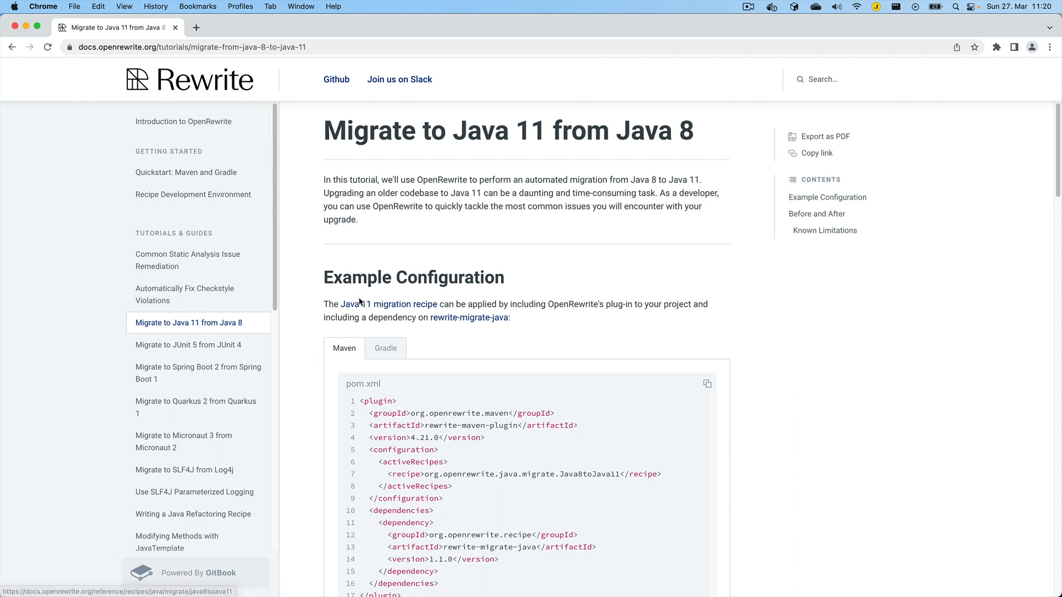
mouse_move(618, 283)
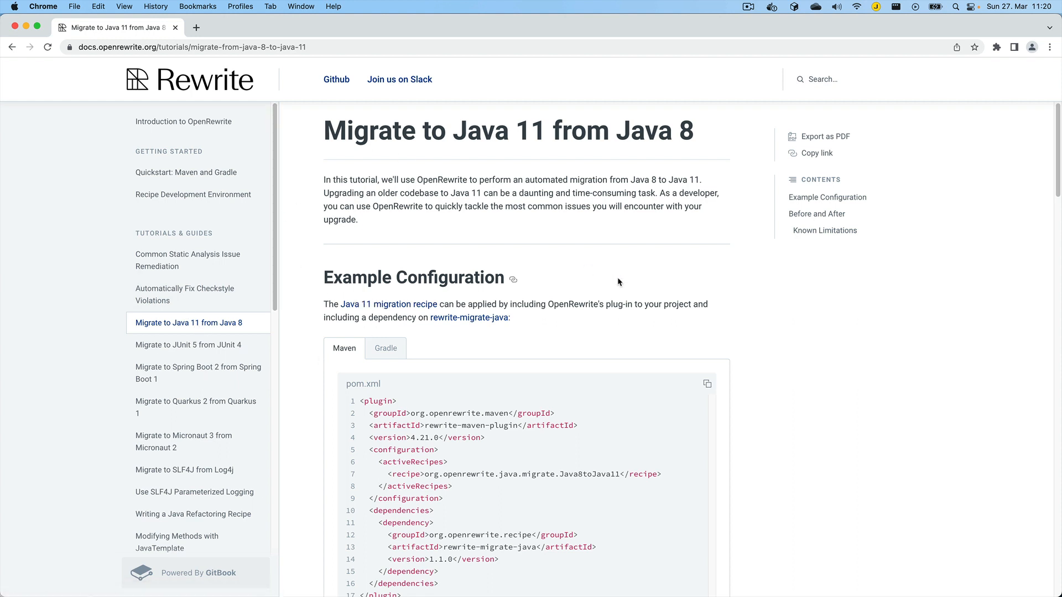
mouse_move(602, 268)
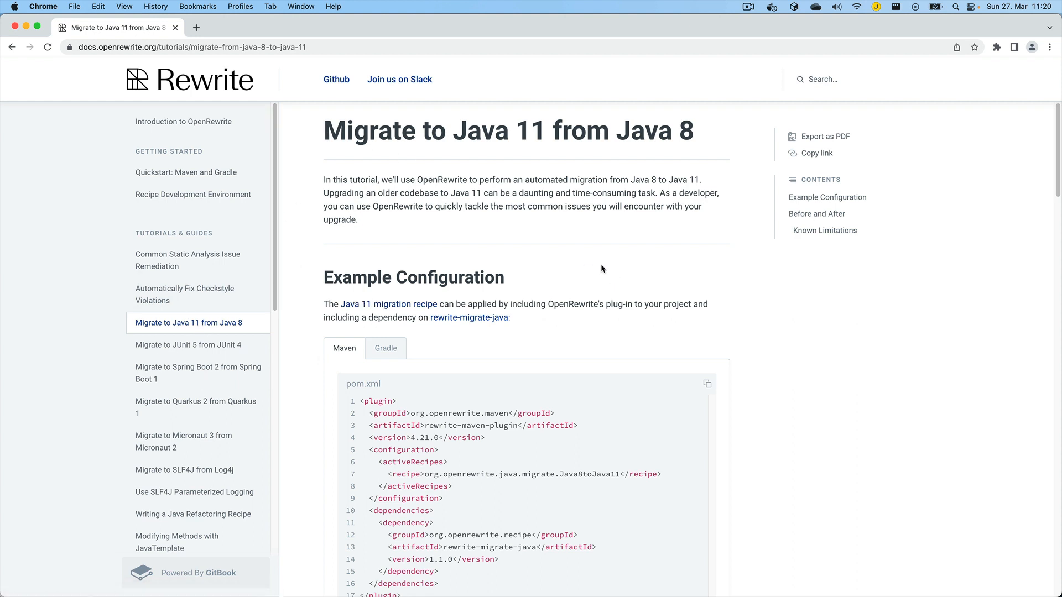
mouse_move(188, 354)
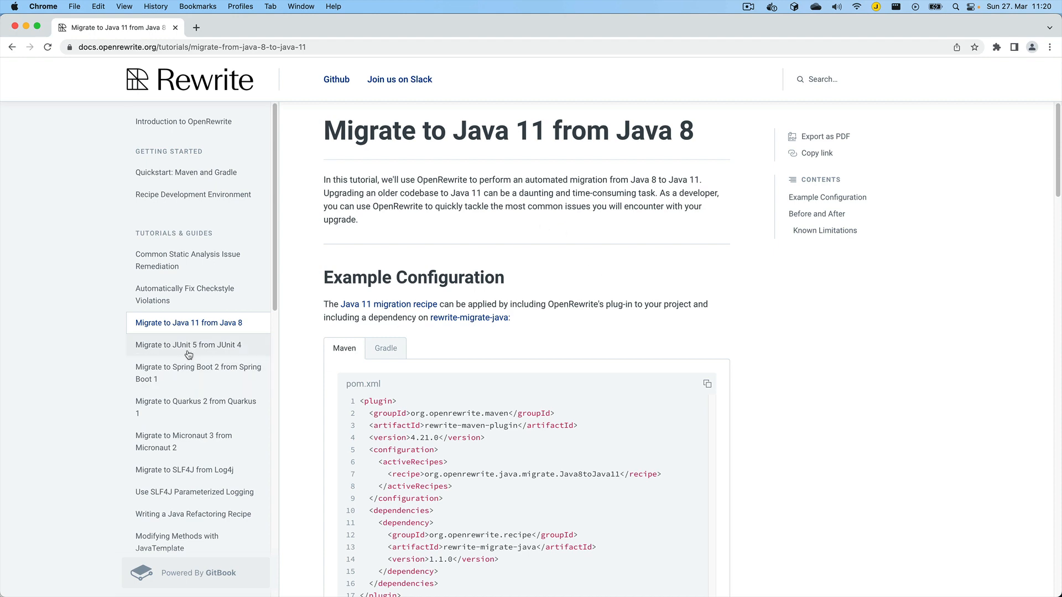
Show the 'Migrate to JUnit 5 from JUnit 4' tutorial, compare its Gradle and Maven pom.xml examples
click(188, 344)
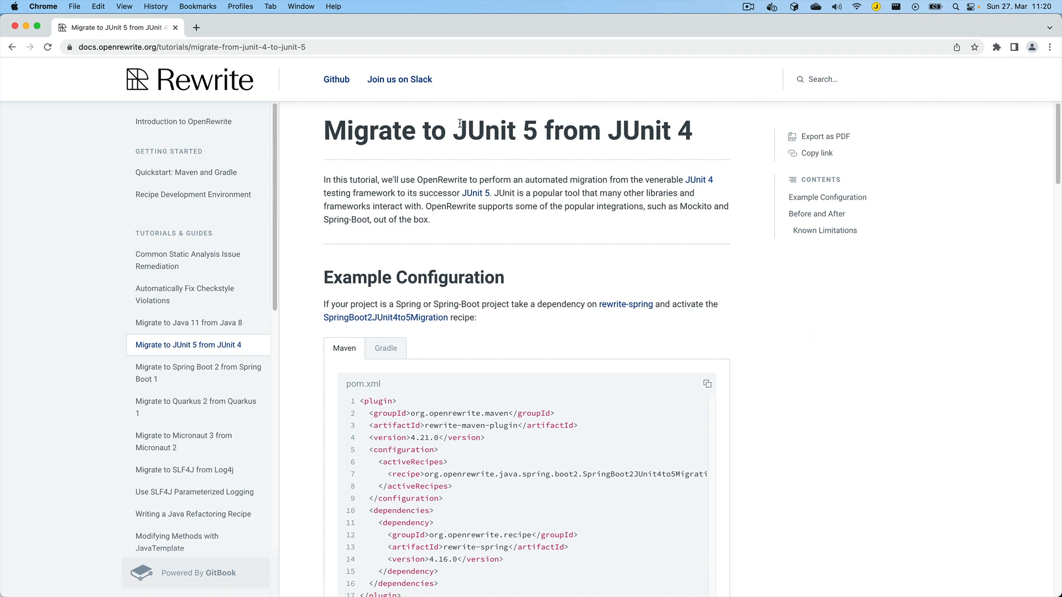
mouse_move(599, 226)
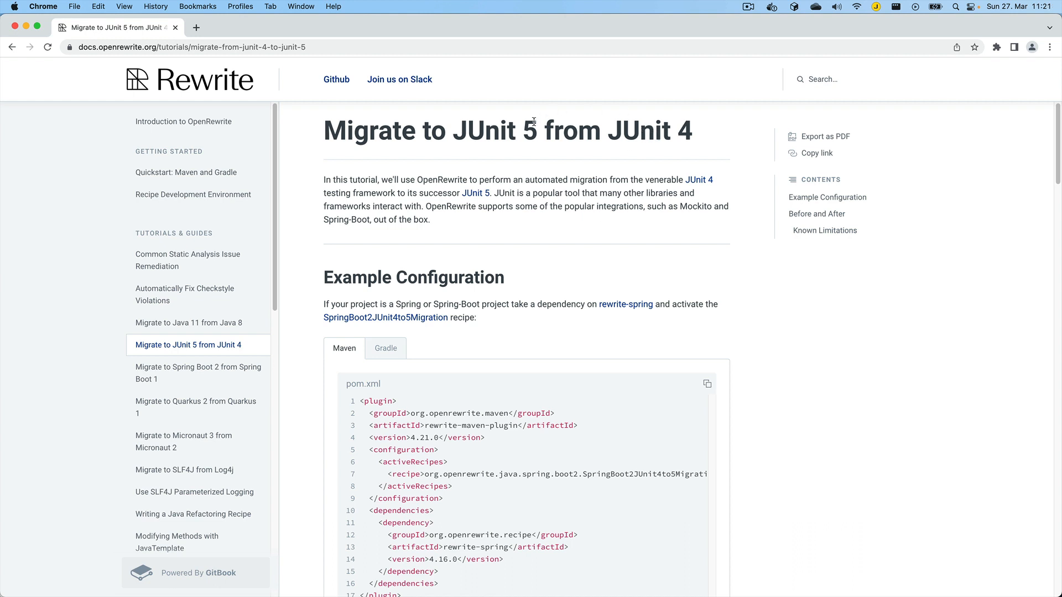
scroll(down, 3)
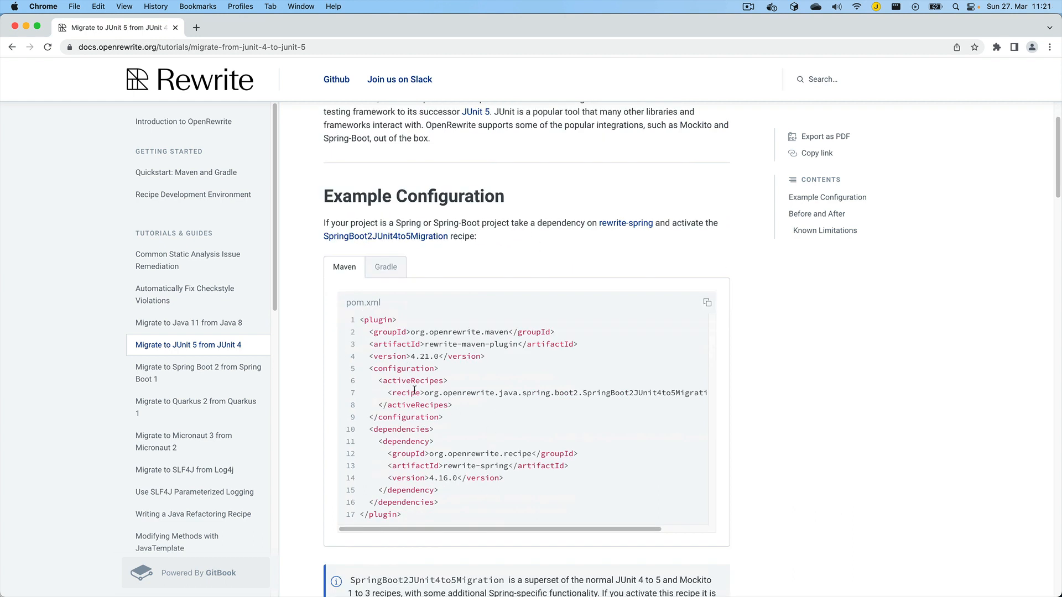
mouse_move(365, 302)
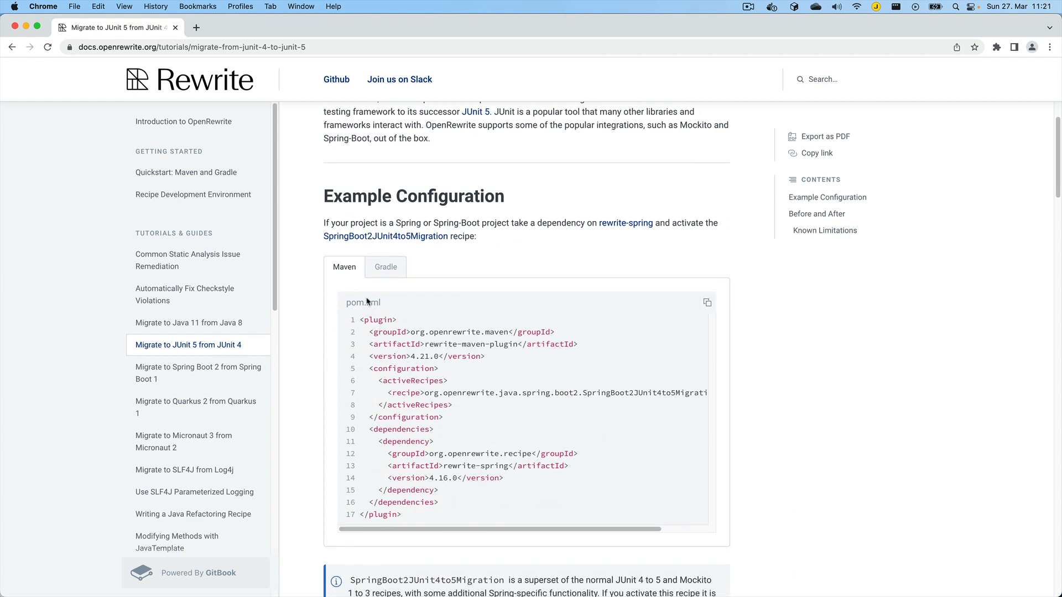
mouse_move(389, 287)
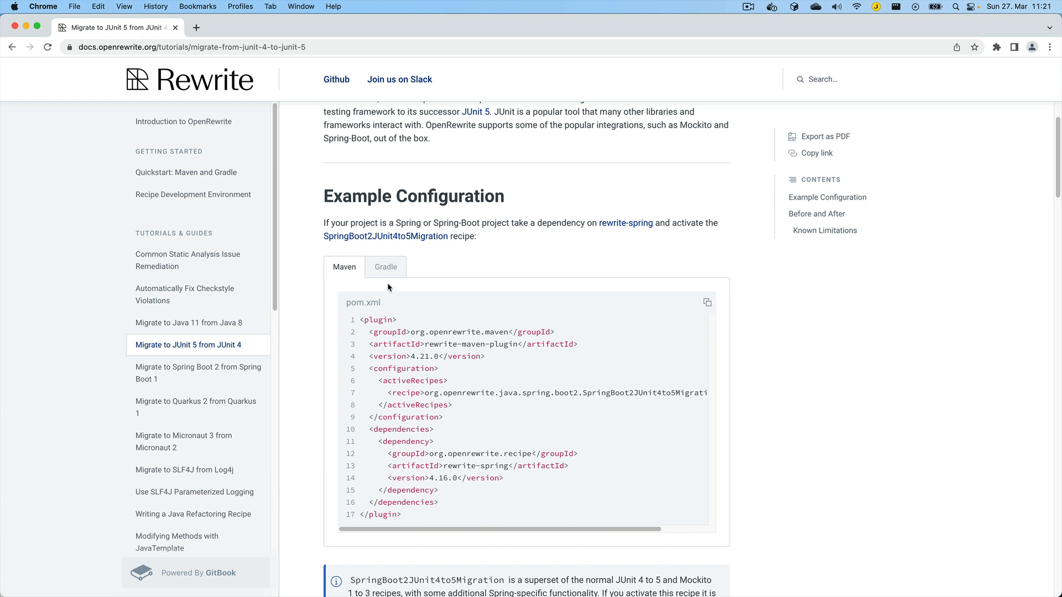
click(385, 267)
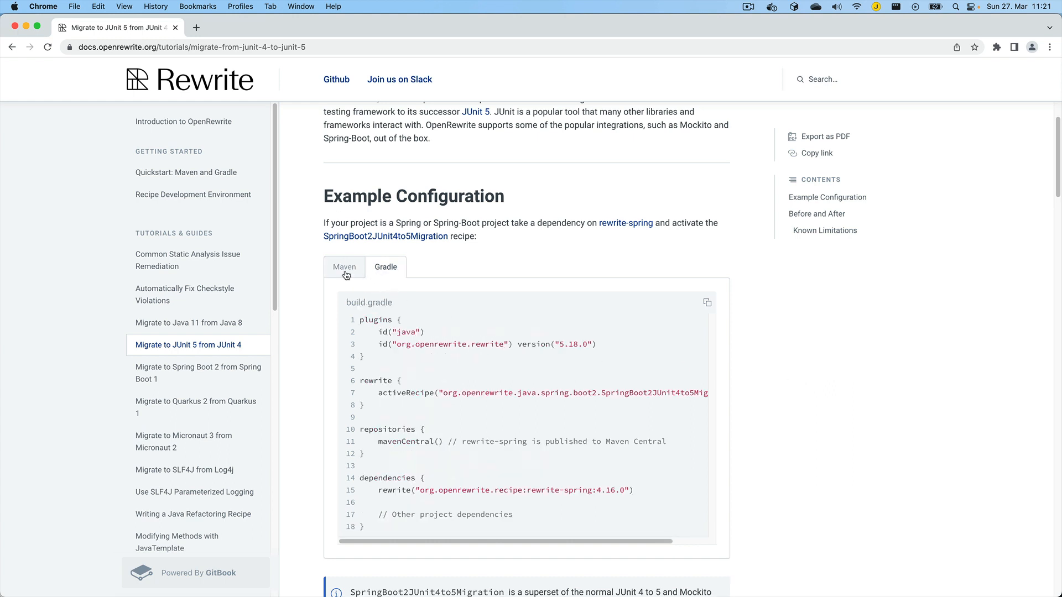
click(344, 267)
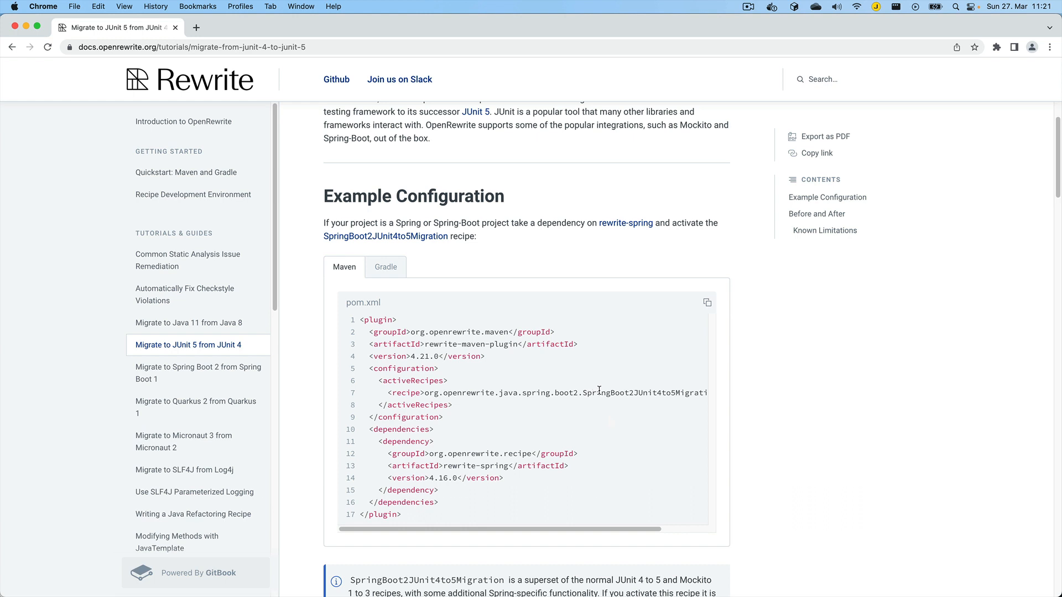
mouse_move(591, 497)
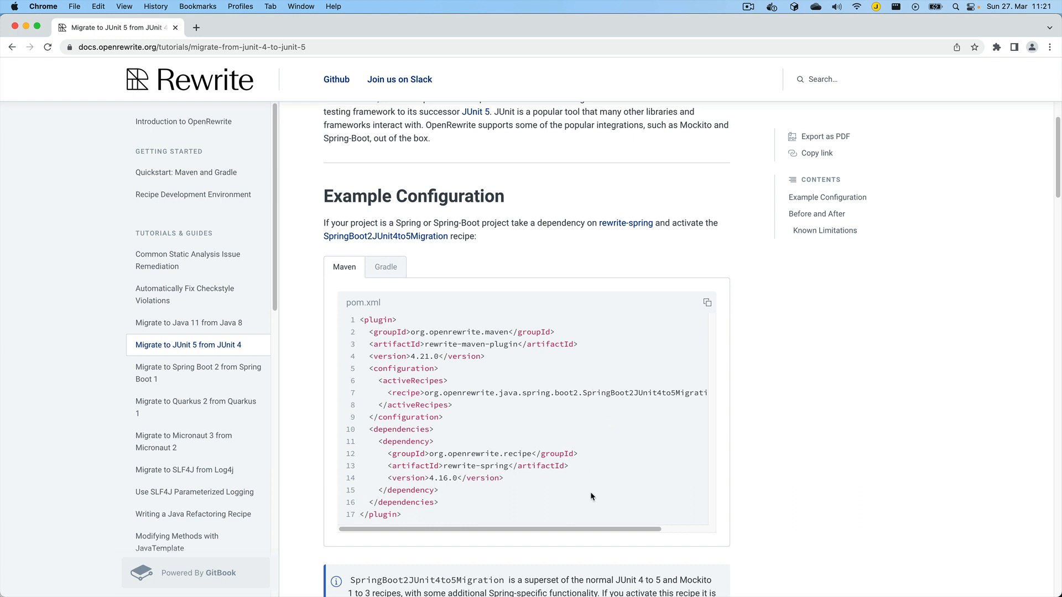
mouse_move(481, 370)
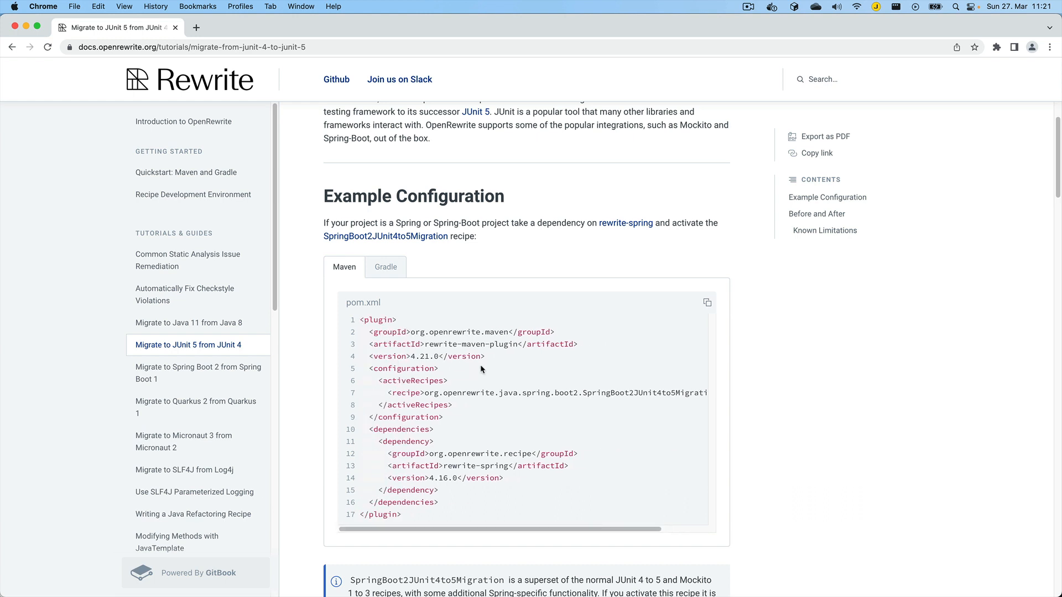
mouse_move(456, 358)
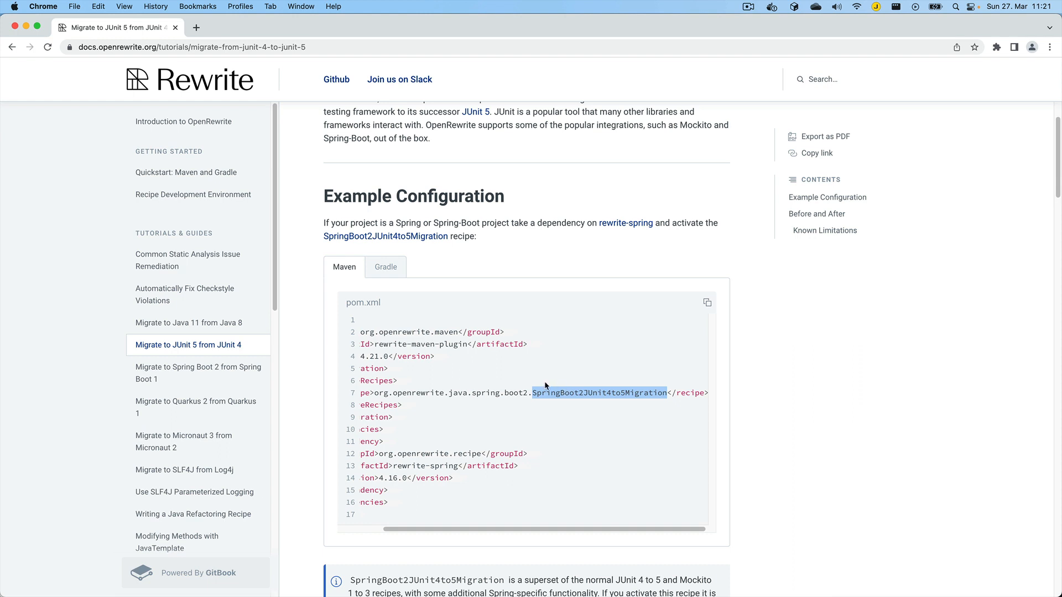
mouse_move(562, 402)
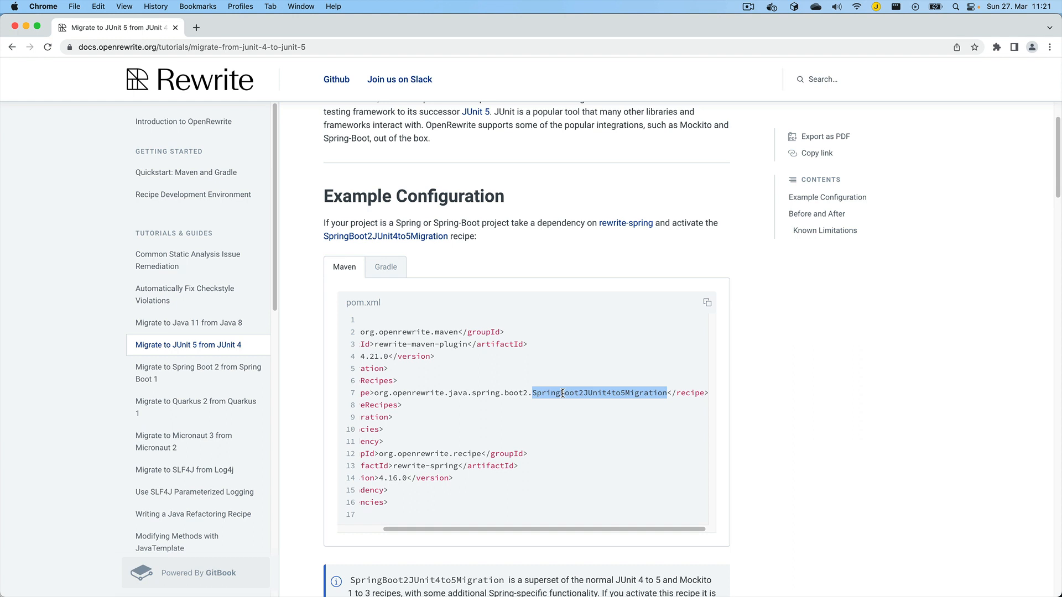
mouse_move(588, 413)
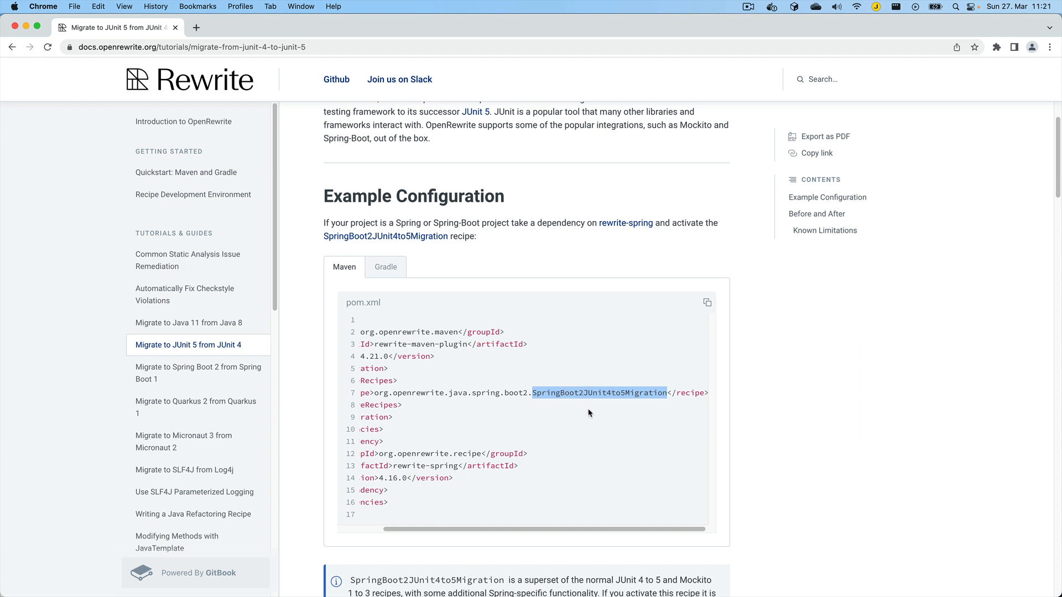
mouse_move(626, 421)
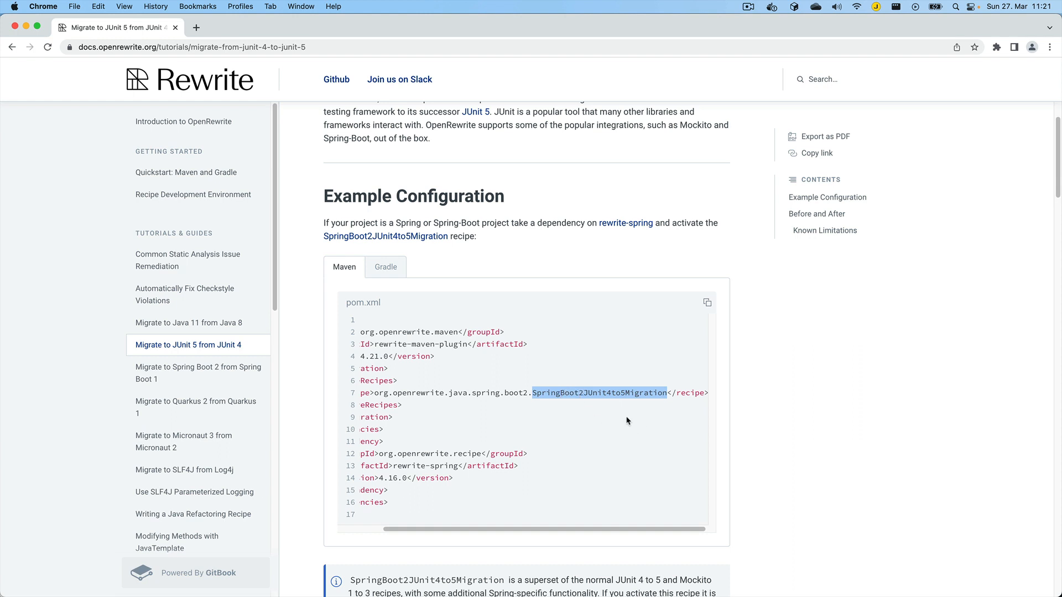
mouse_move(609, 409)
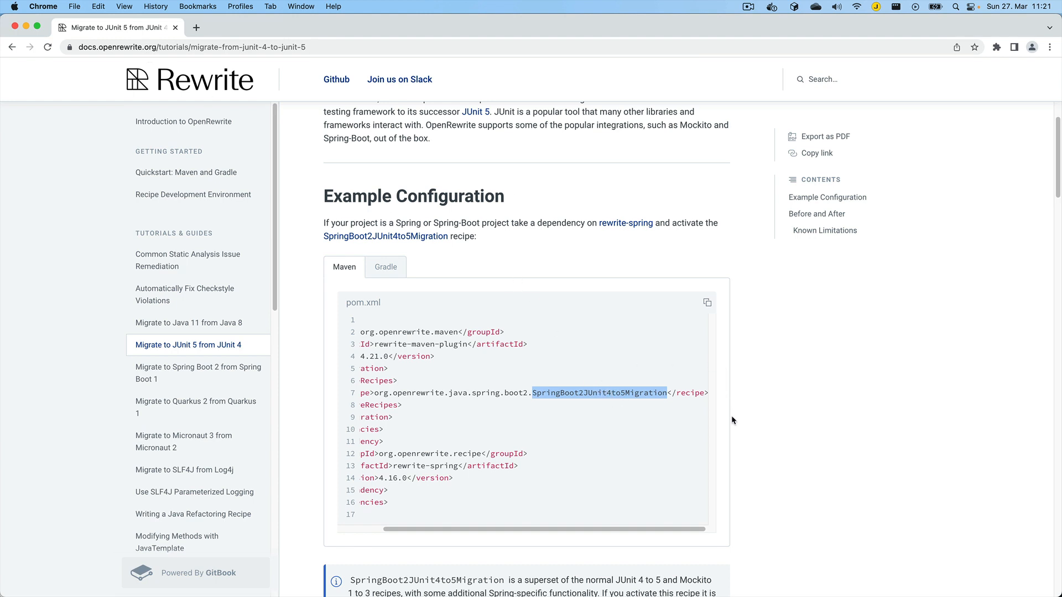
mouse_move(660, 393)
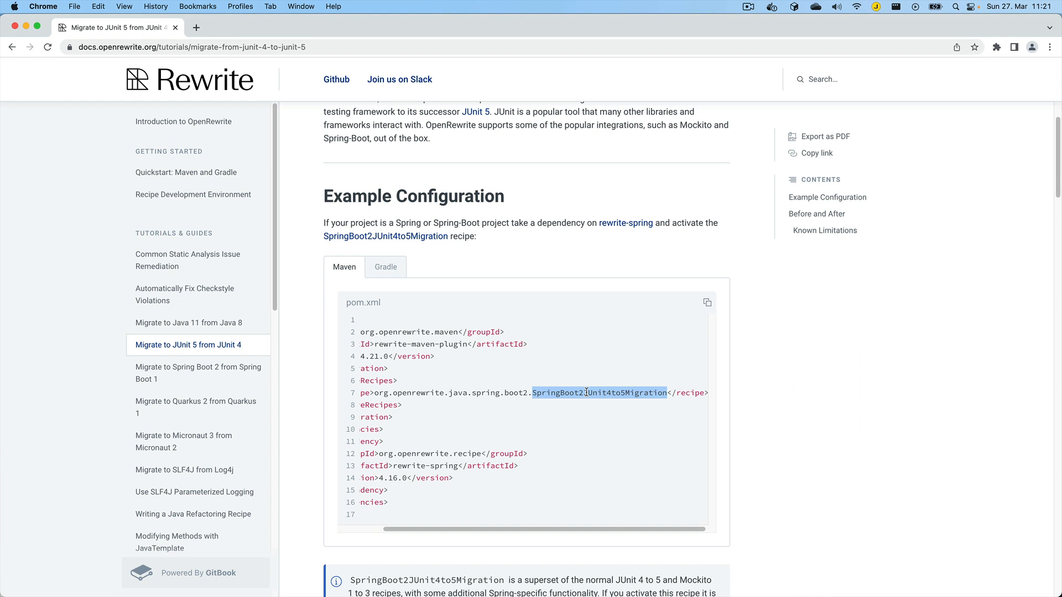
mouse_move(594, 411)
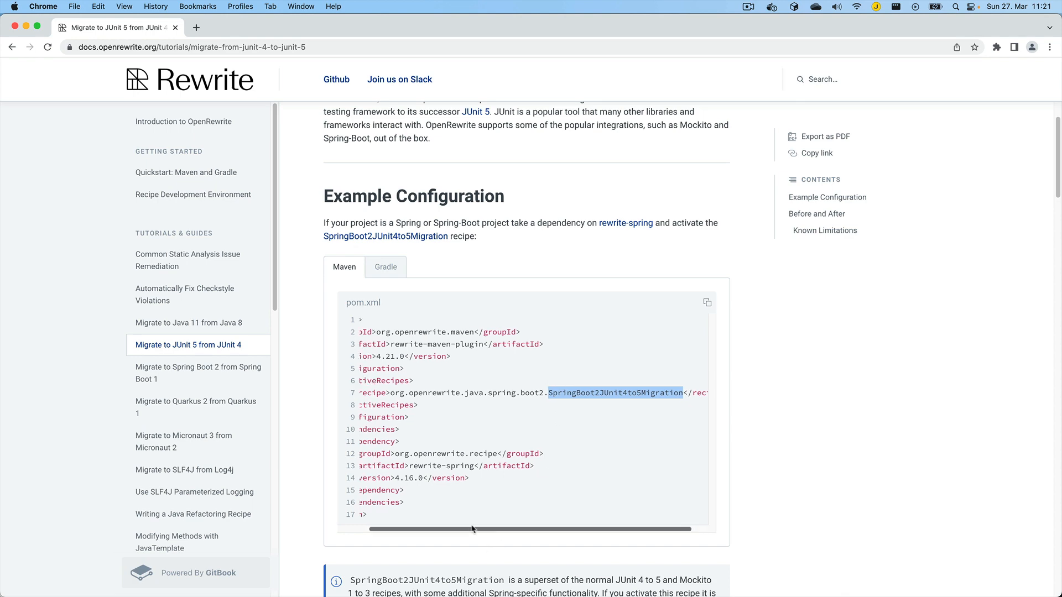
click(183, 121)
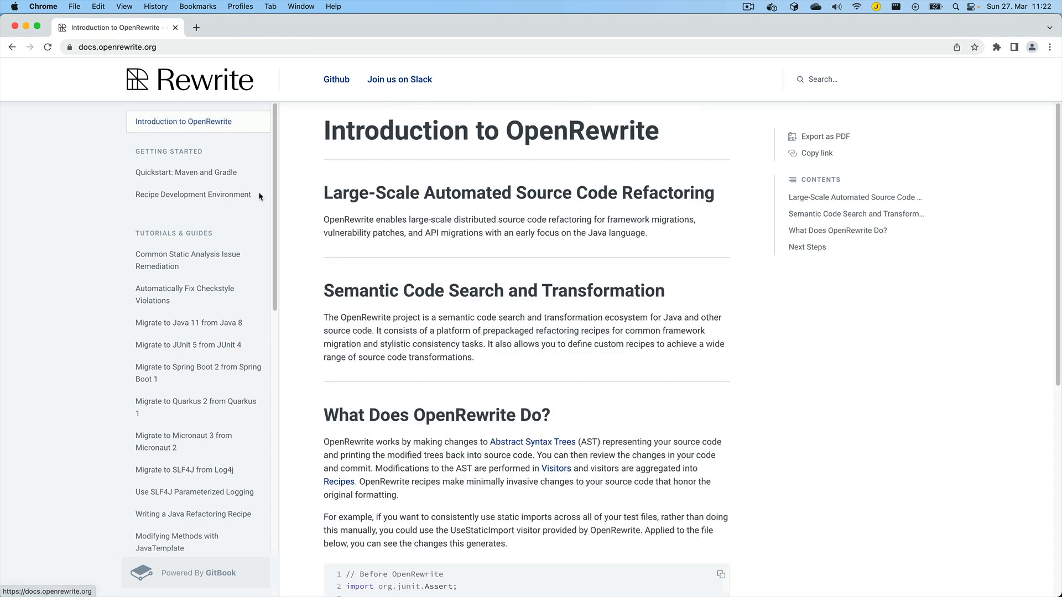
scroll(down, 3)
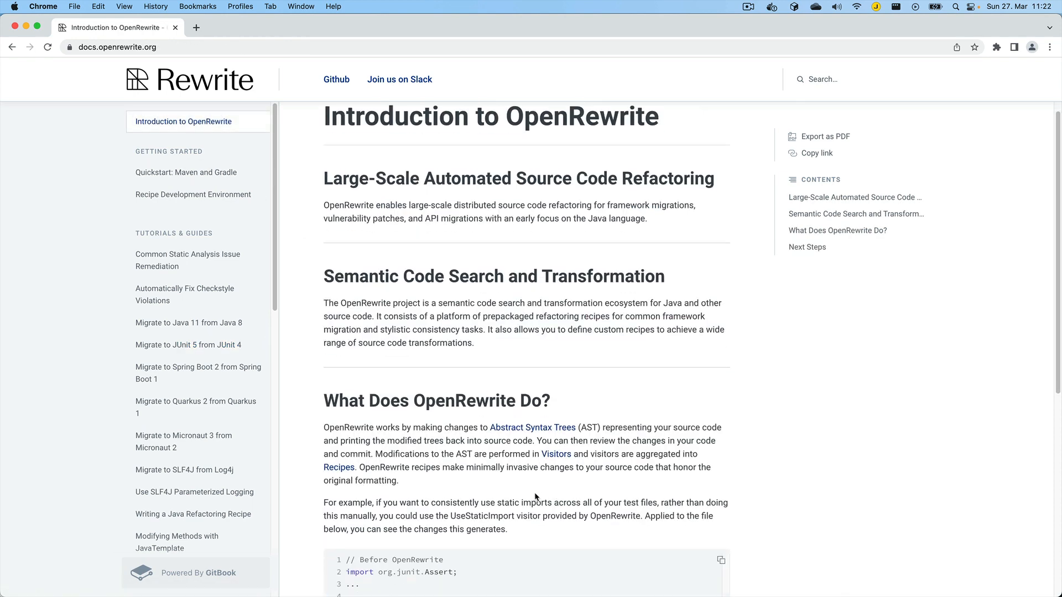
scroll(down, 3)
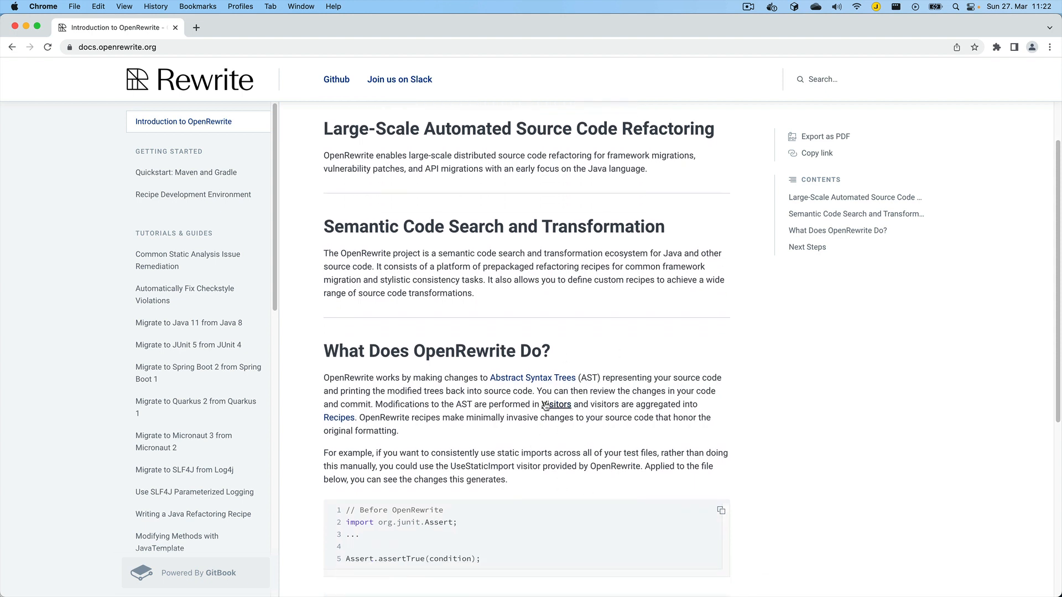
mouse_move(609, 434)
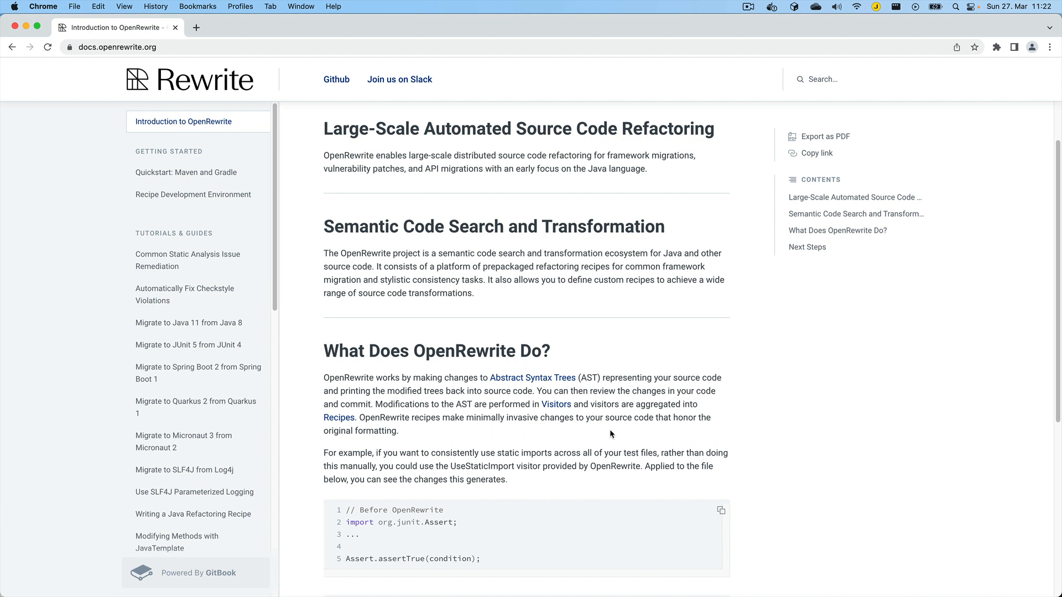
mouse_move(612, 436)
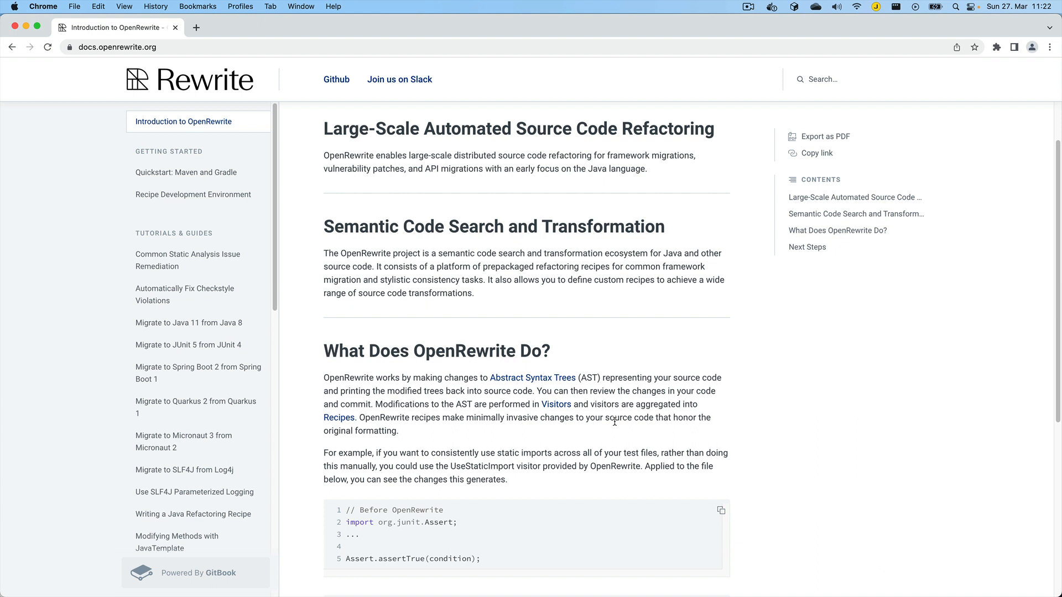
scroll(down, 3)
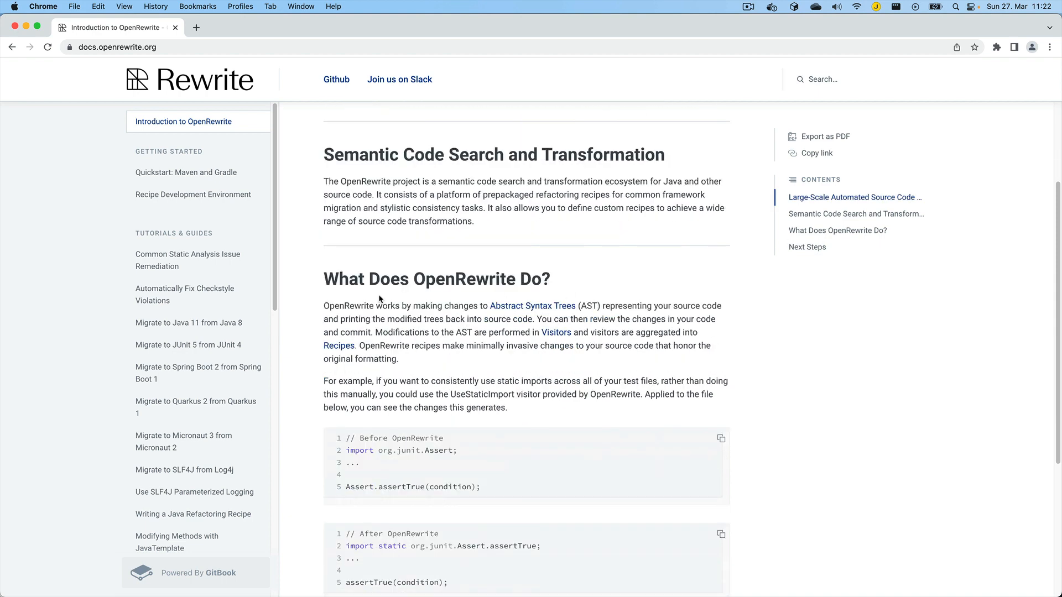
mouse_move(436, 376)
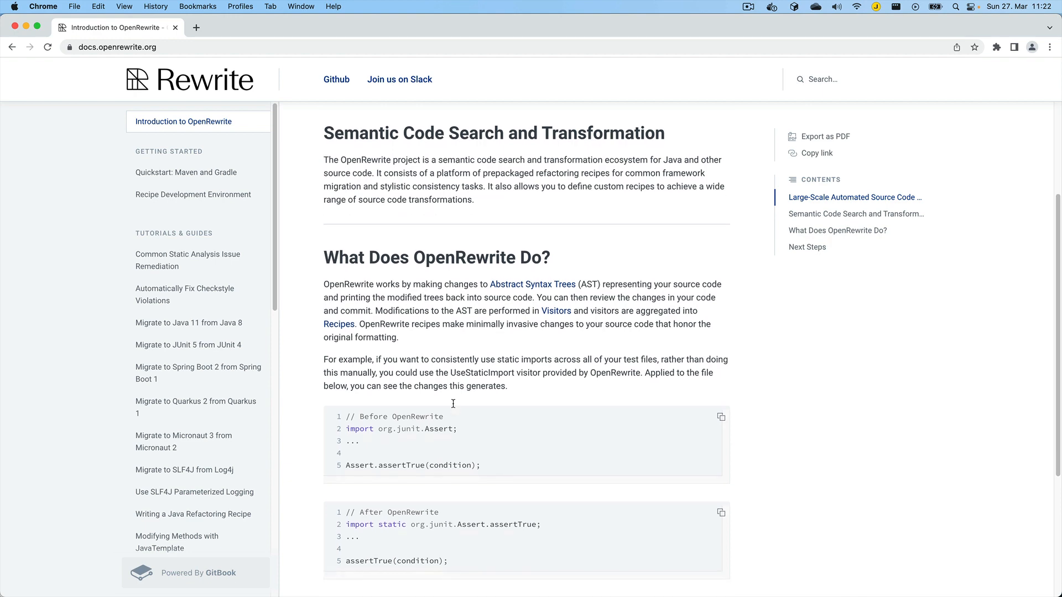
scroll(down, 3)
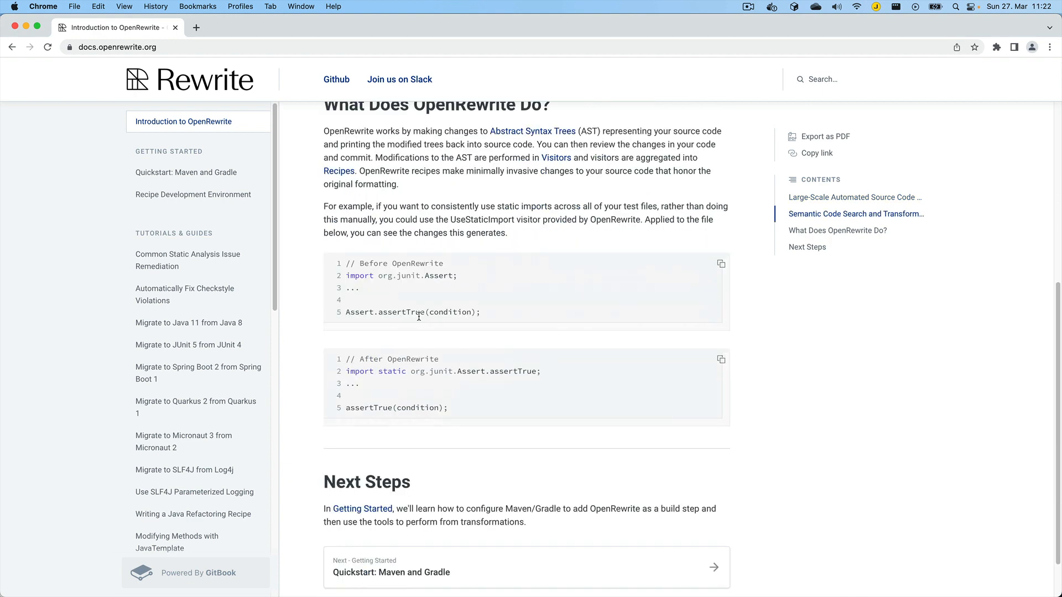
mouse_move(536, 319)
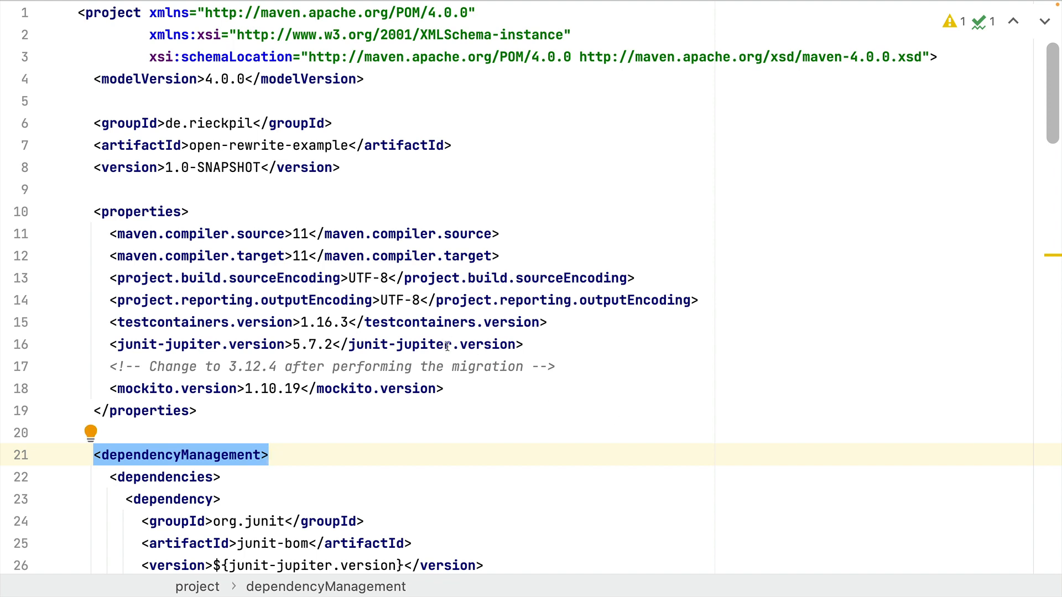
scroll(down, 3)
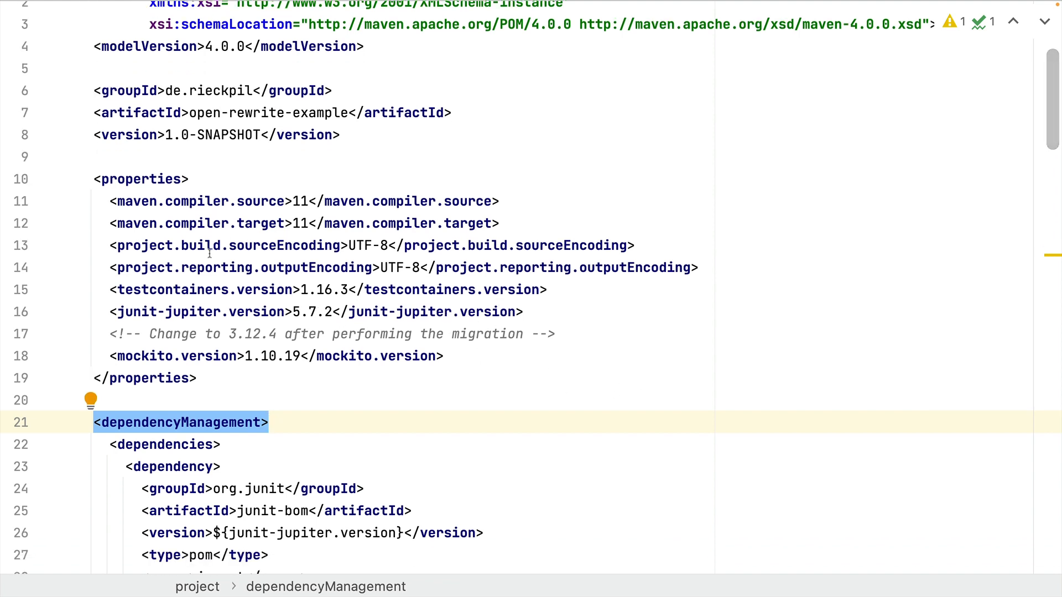
mouse_move(214, 329)
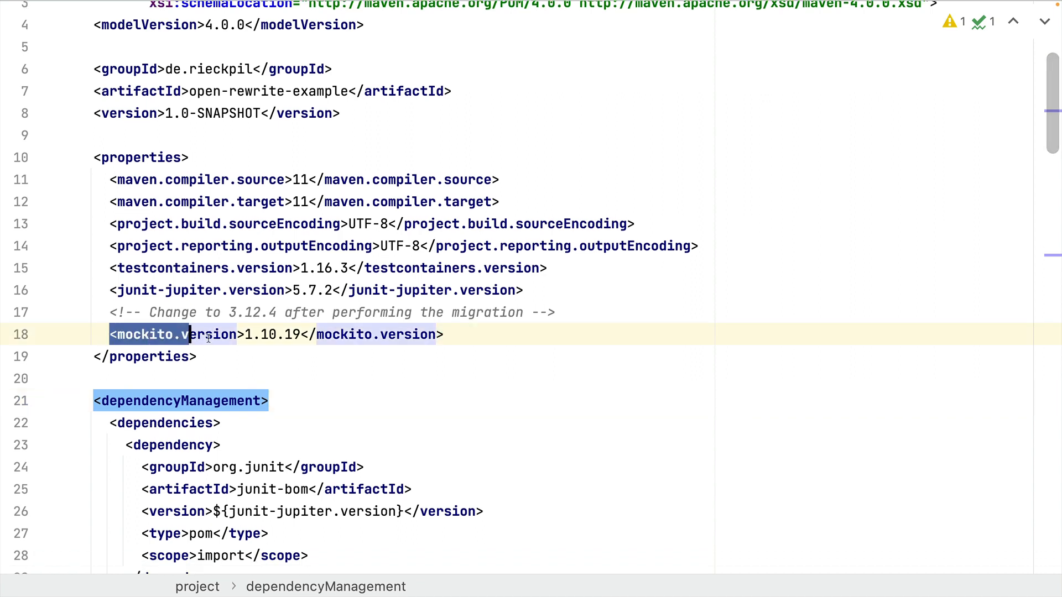
click(277, 334)
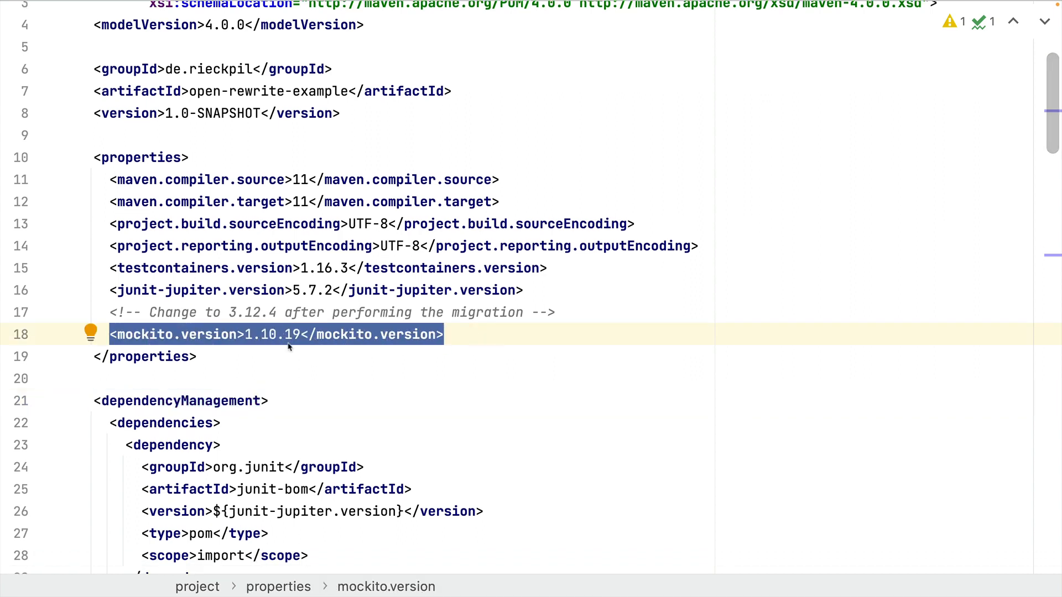
mouse_move(288, 317)
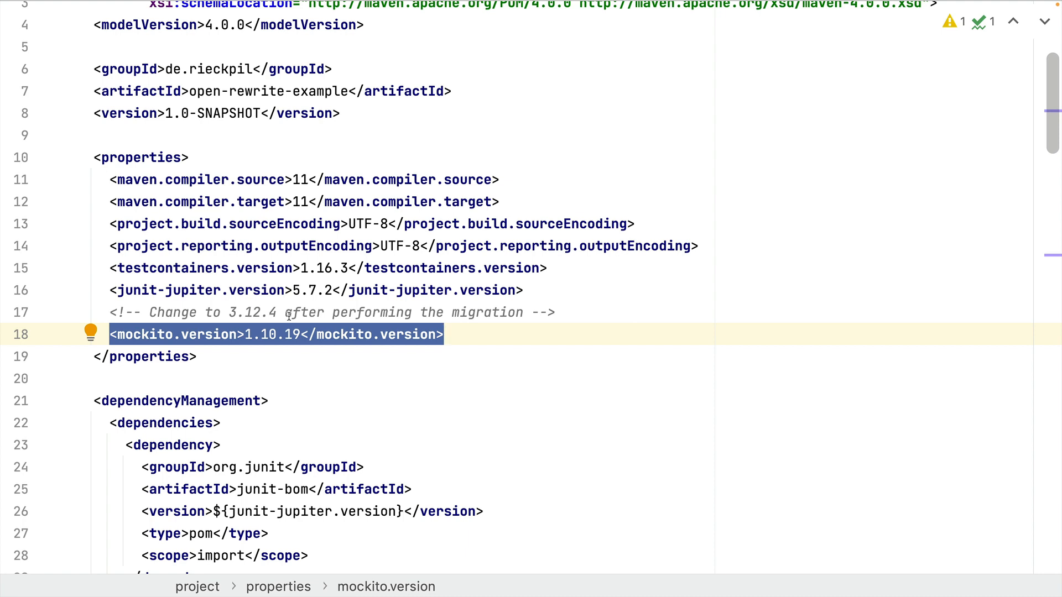
mouse_move(287, 240)
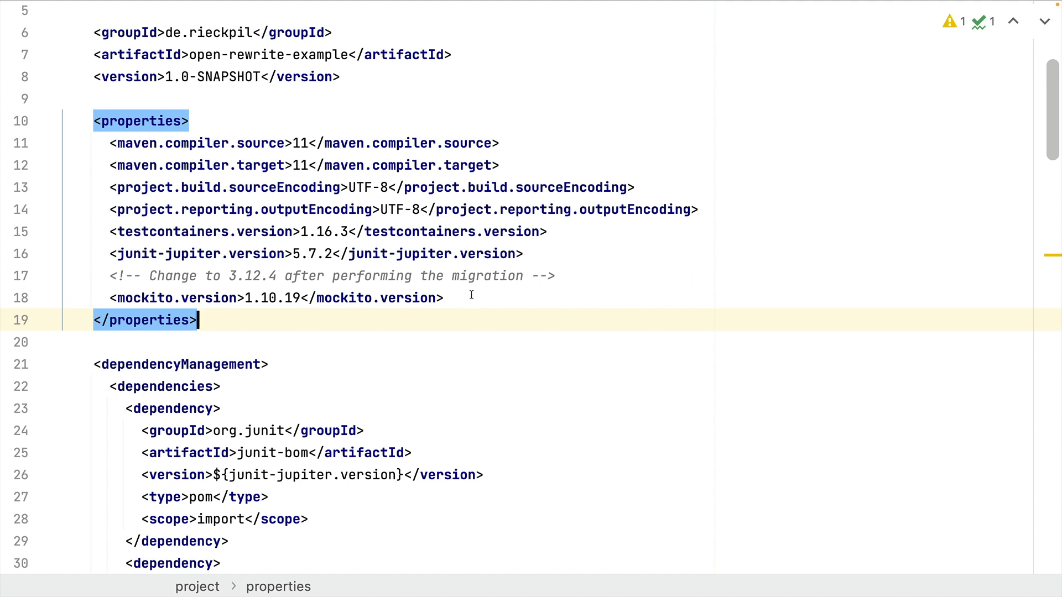
mouse_move(578, 283)
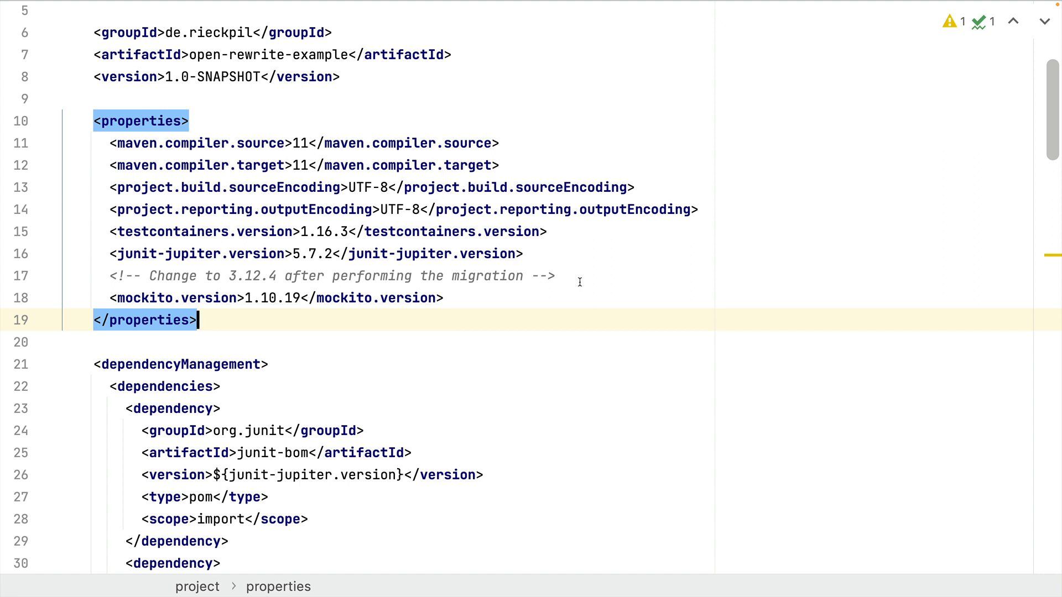
mouse_move(476, 287)
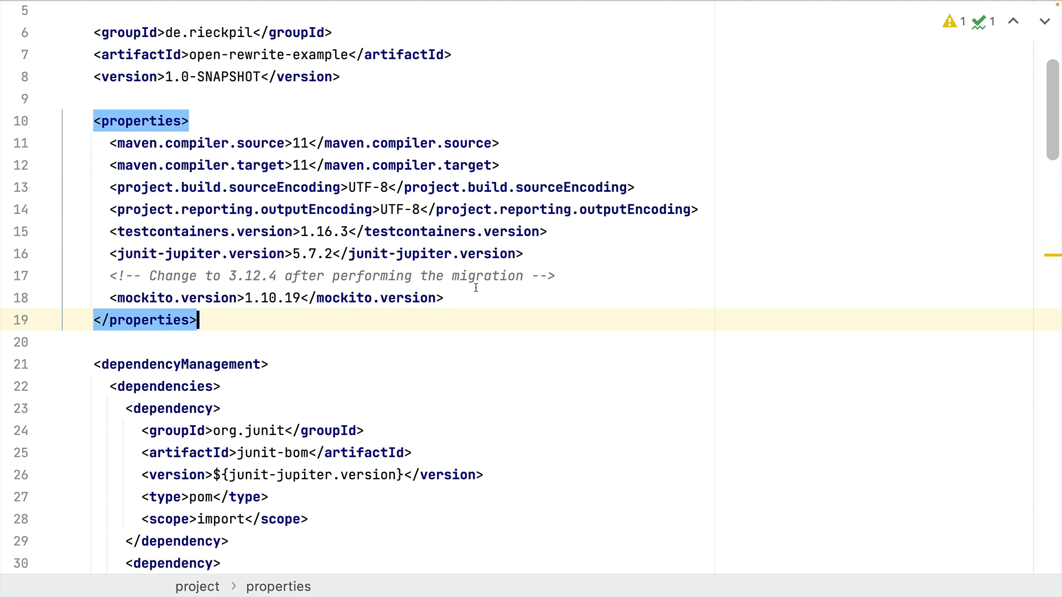
mouse_move(469, 298)
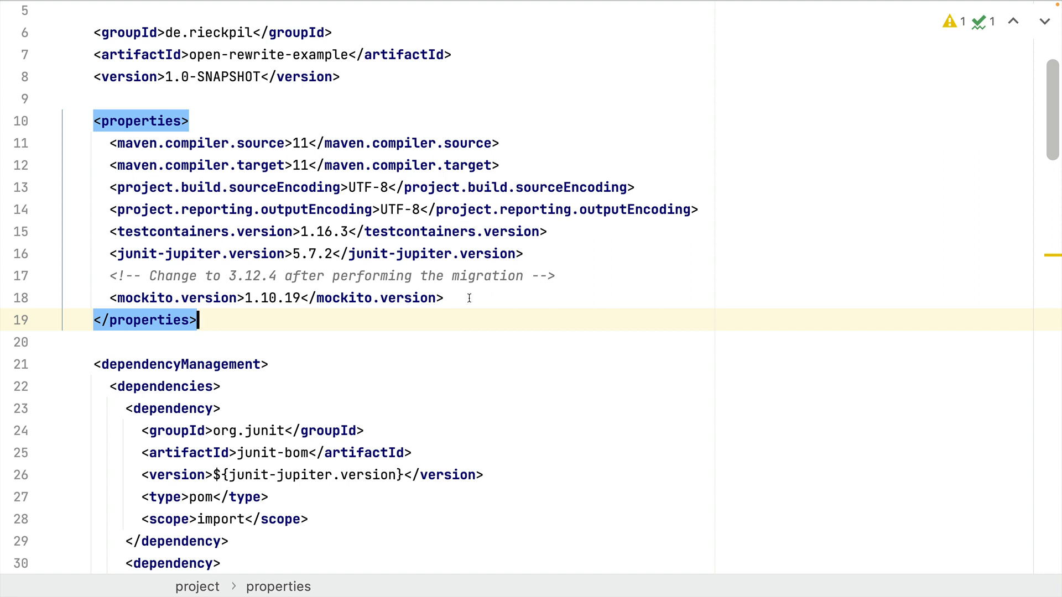
mouse_move(511, 308)
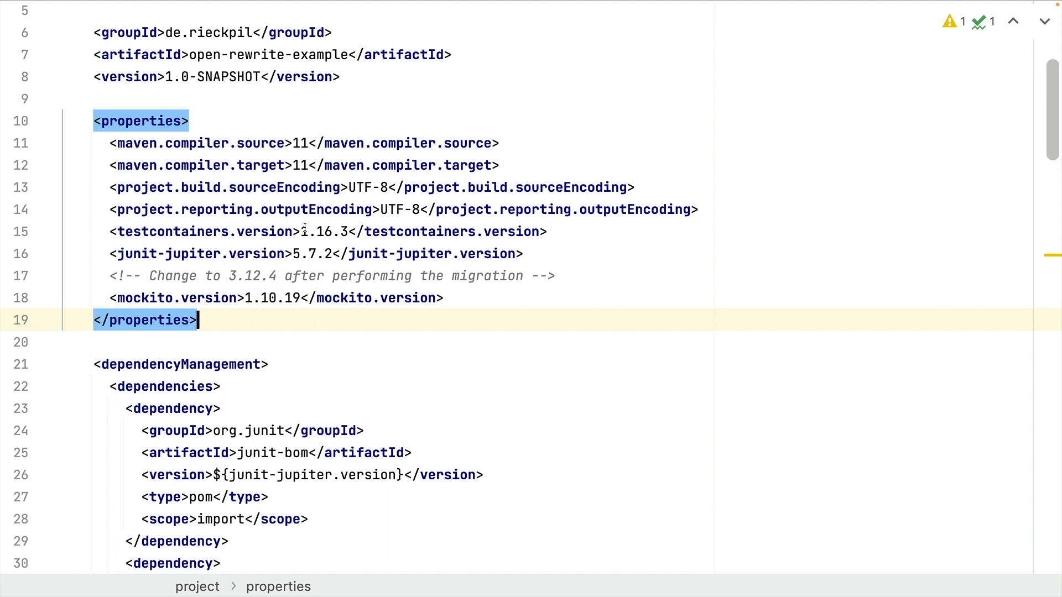
mouse_move(293, 209)
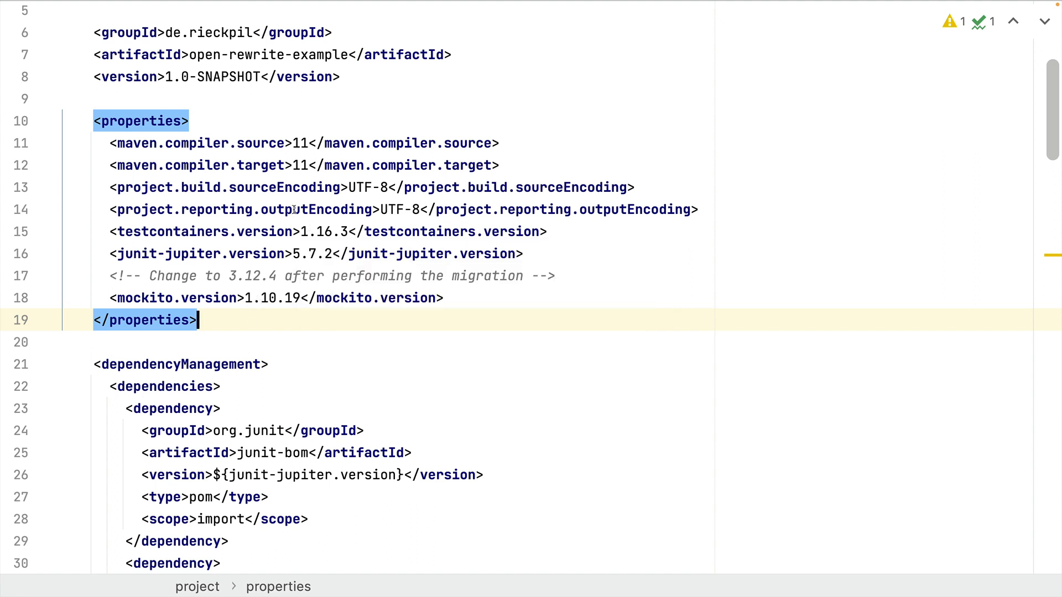
mouse_move(579, 311)
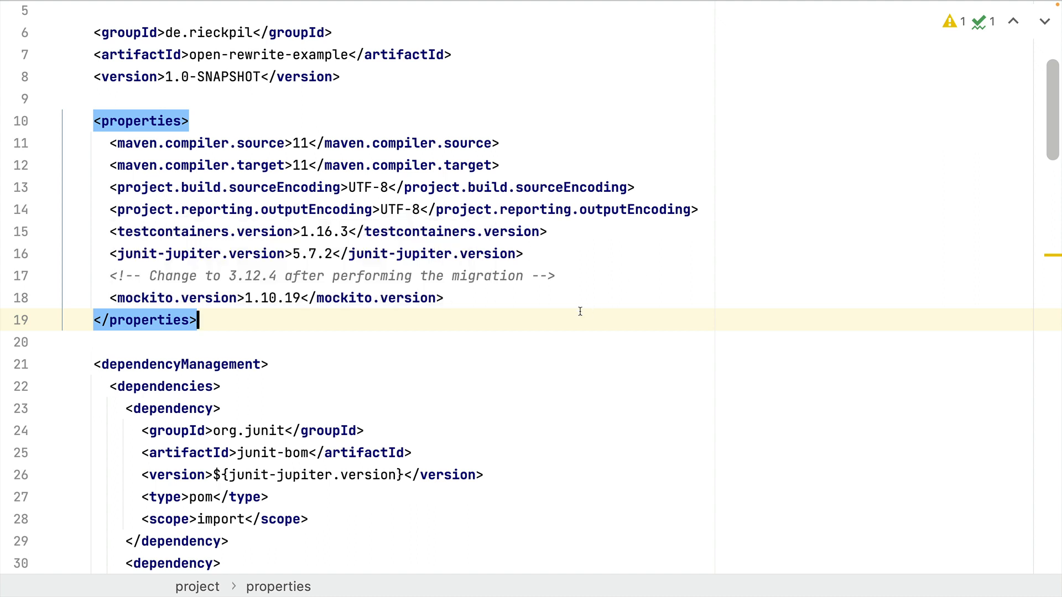
mouse_move(537, 299)
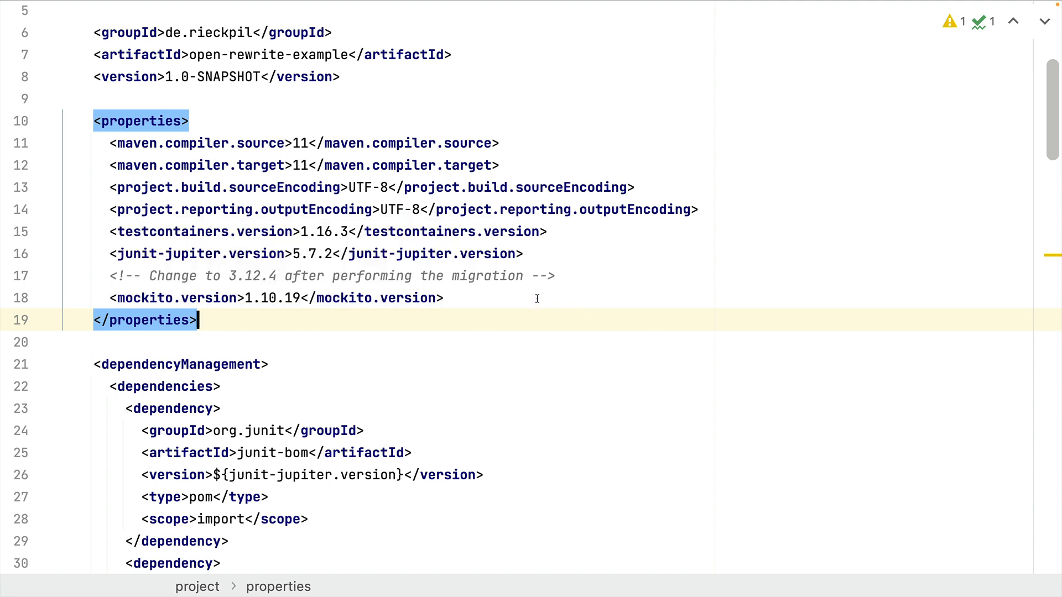
mouse_move(530, 292)
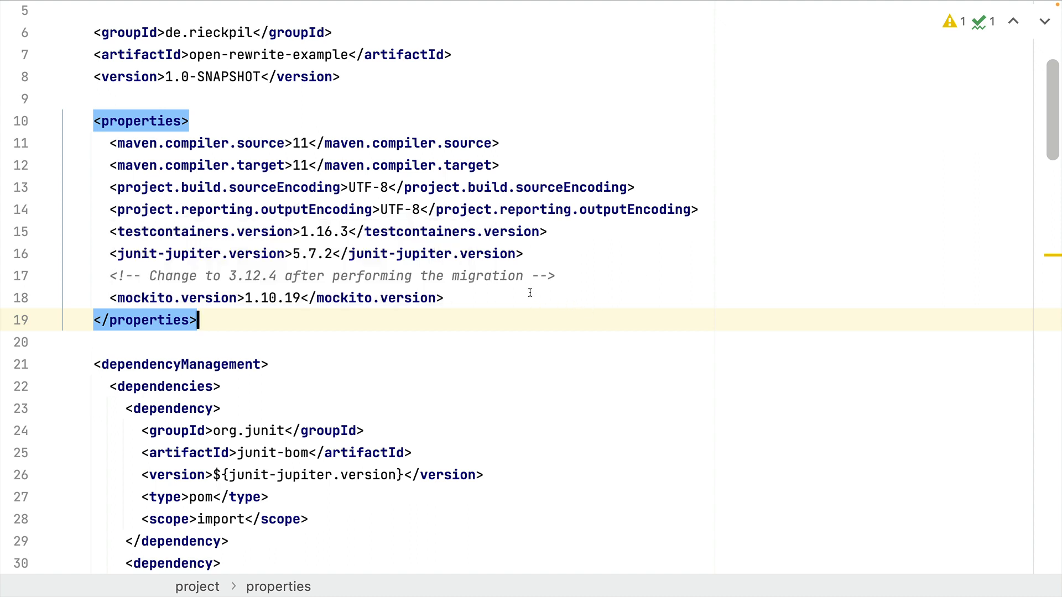
mouse_move(525, 290)
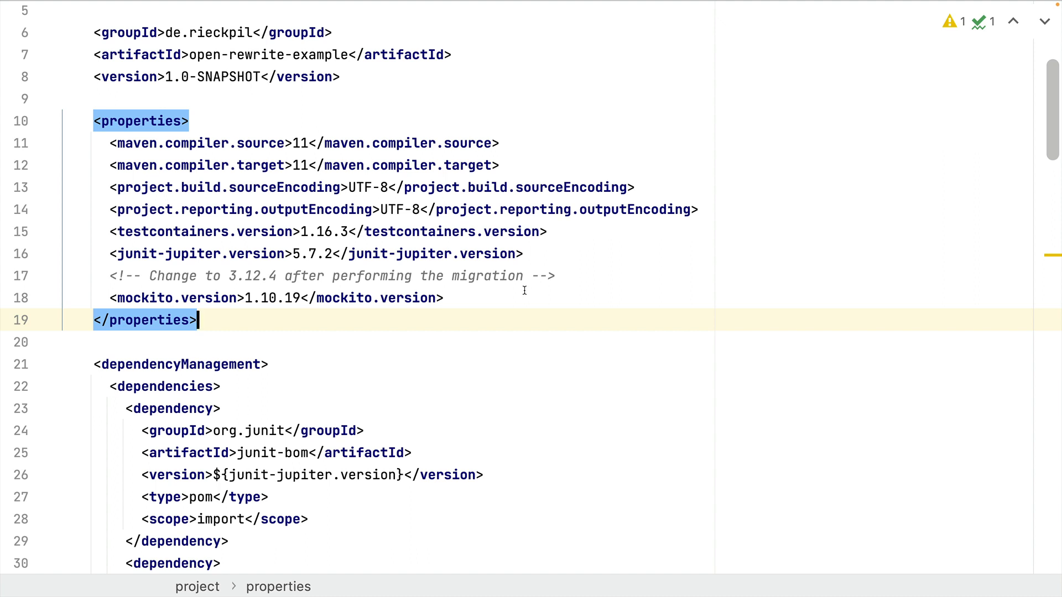
mouse_move(519, 299)
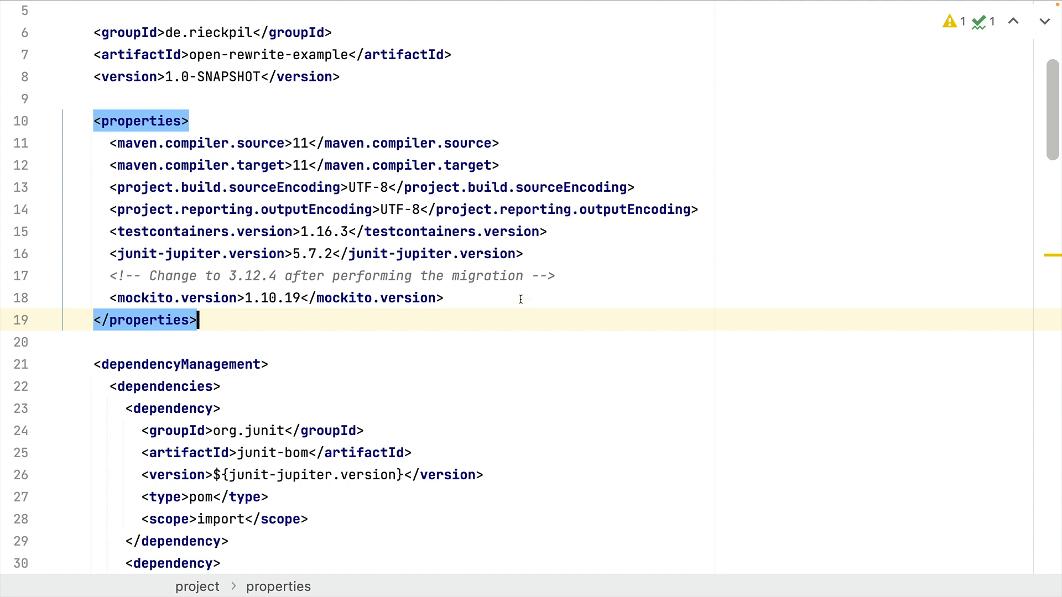
mouse_move(483, 350)
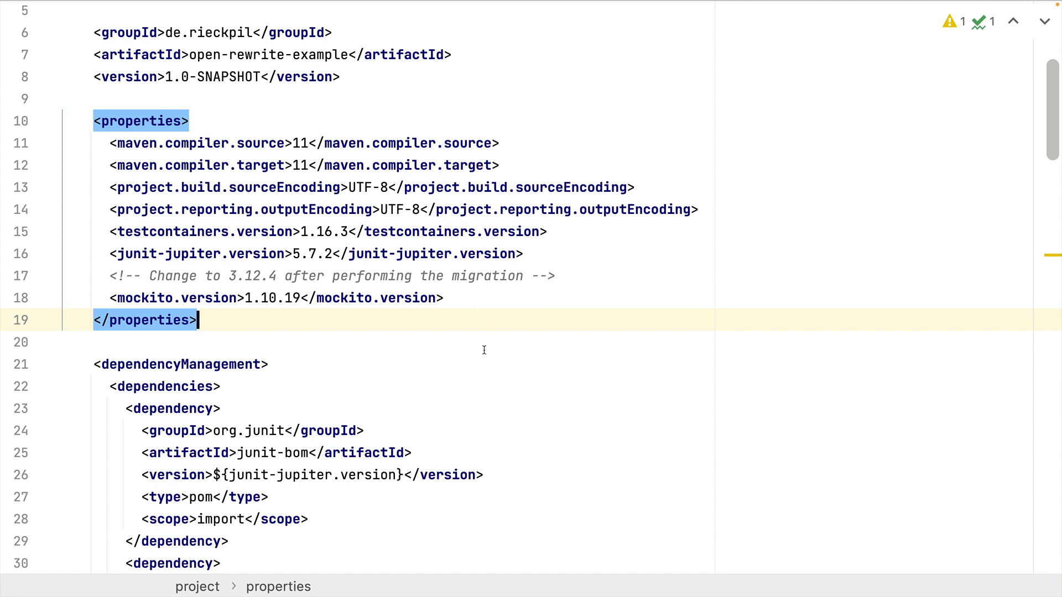
mouse_move(241, 312)
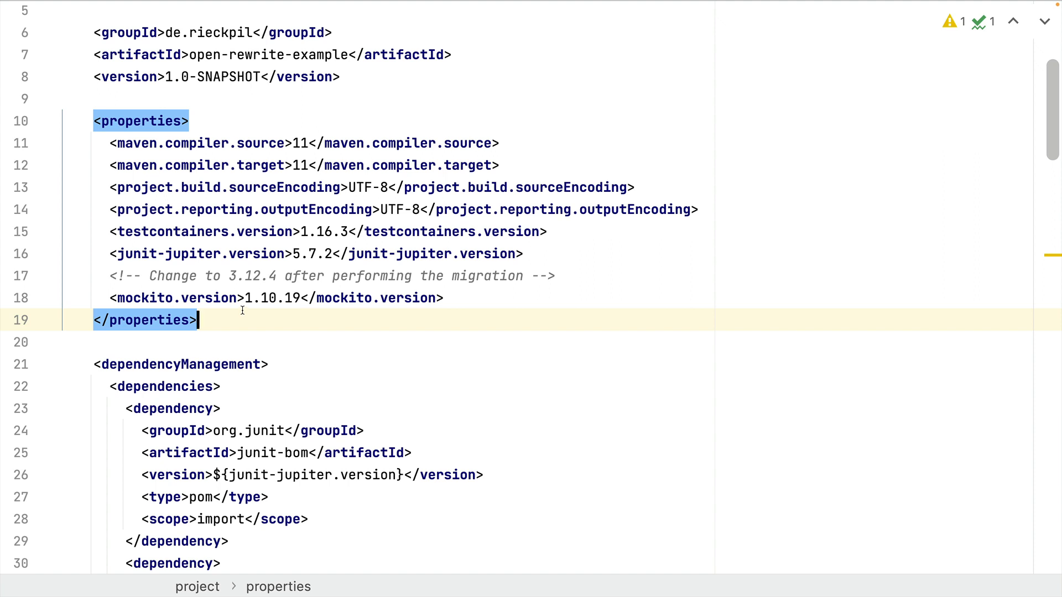
mouse_move(467, 328)
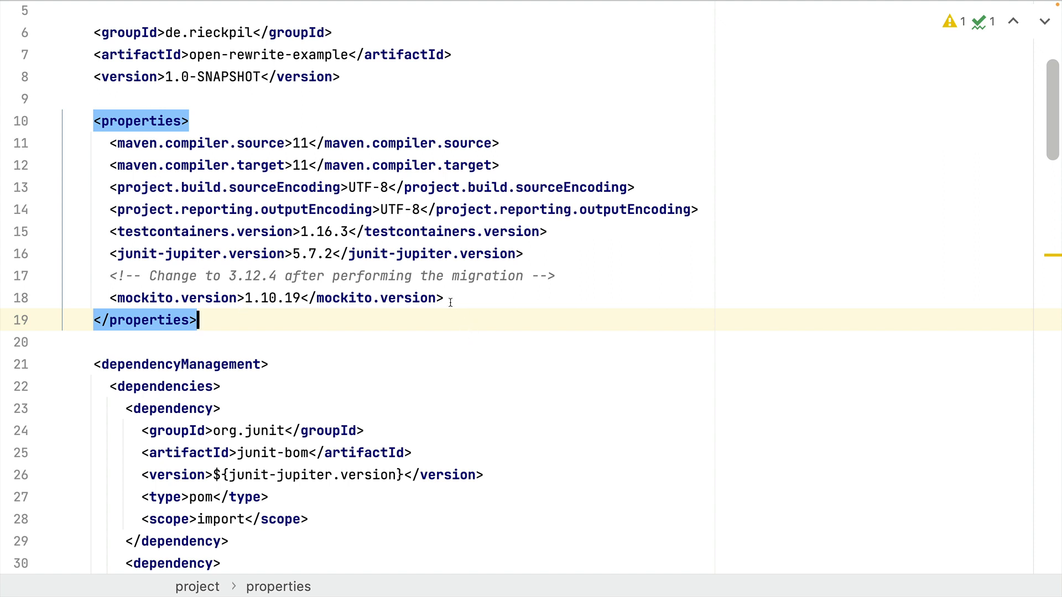
mouse_move(479, 340)
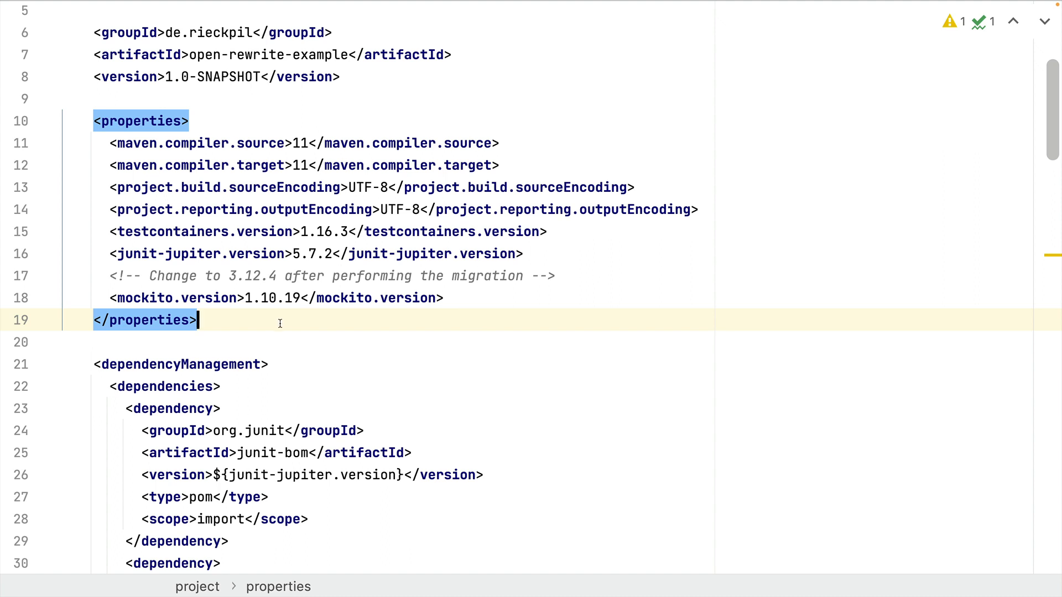
mouse_move(112, 292)
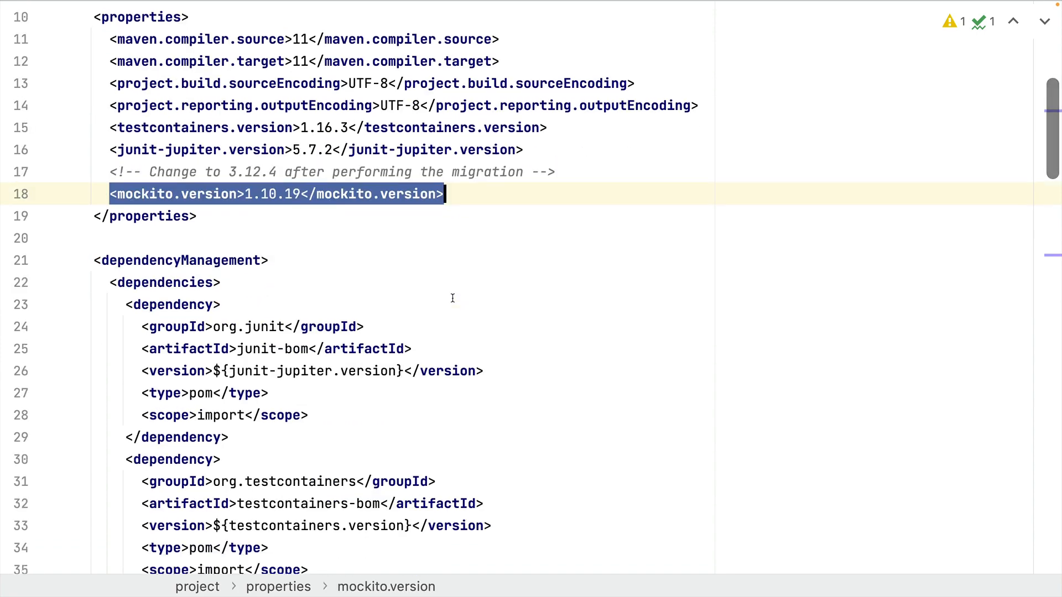
scroll(down, 3)
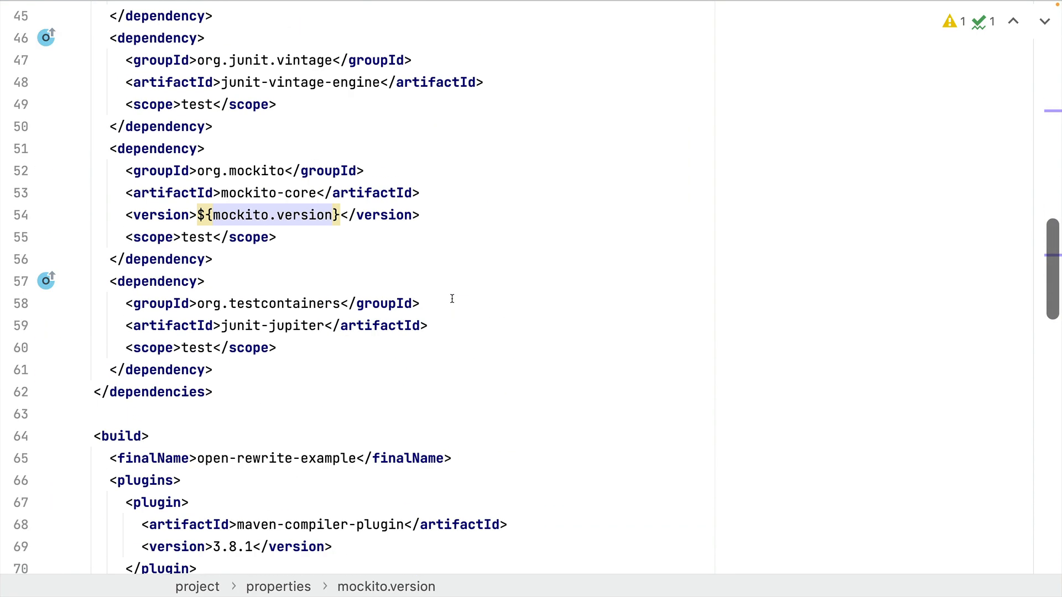
scroll(down, 3)
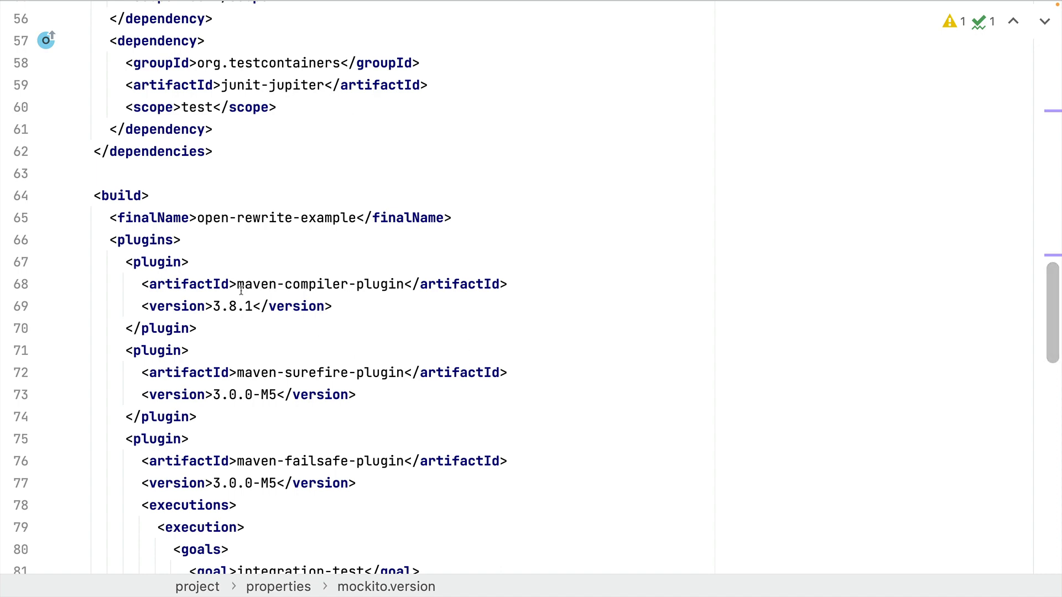
scroll(down, 3)
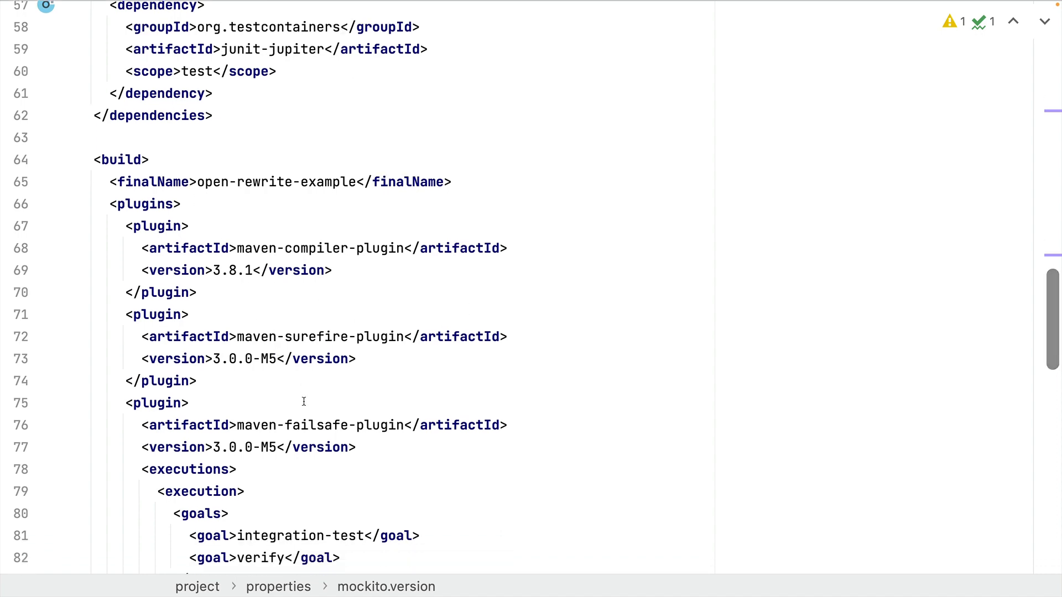
scroll(down, 3)
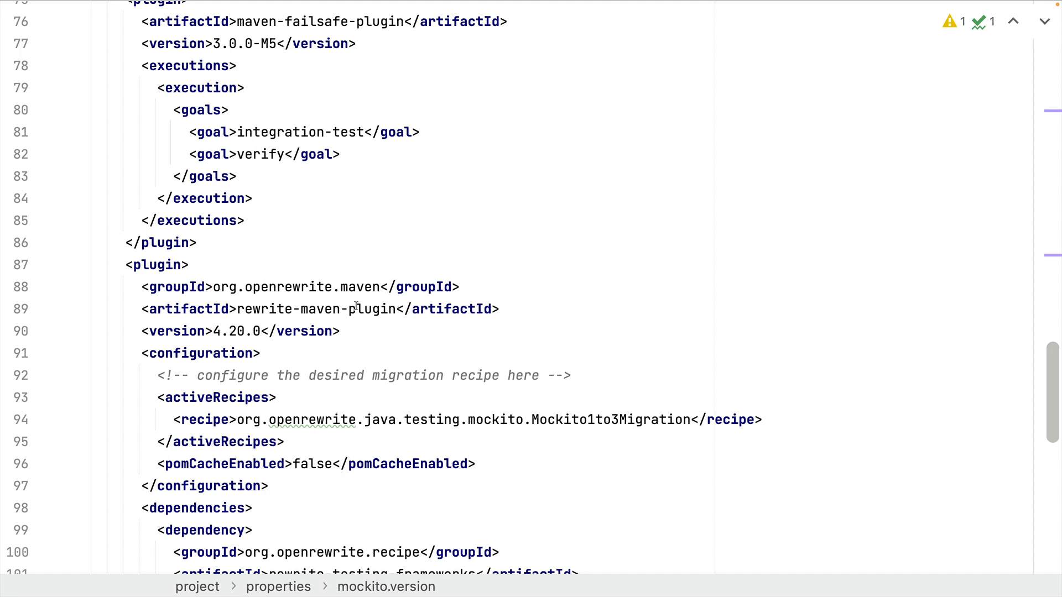
scroll(down, 3)
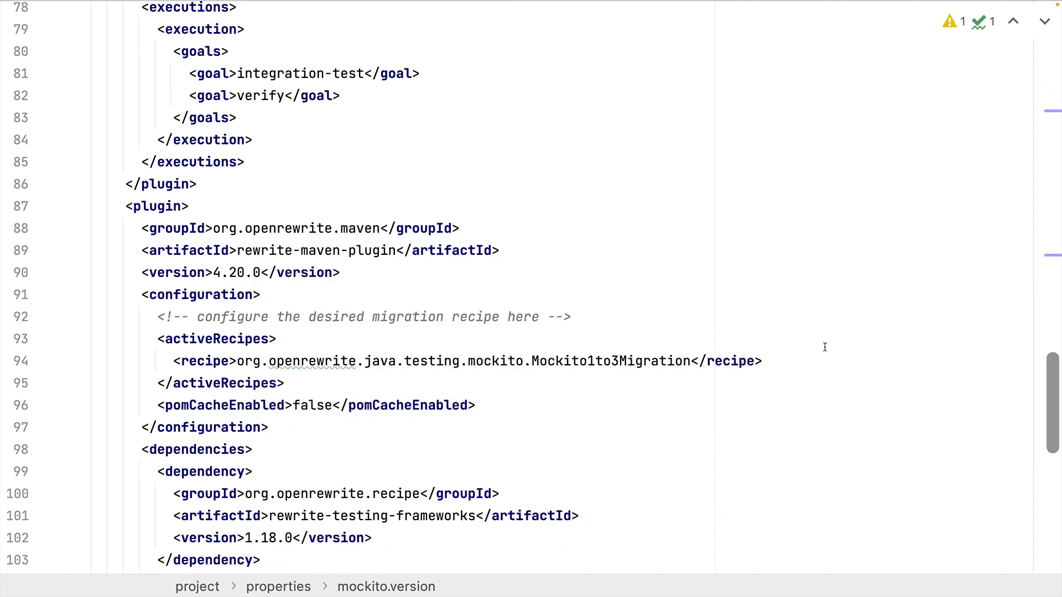
double_click(610, 362)
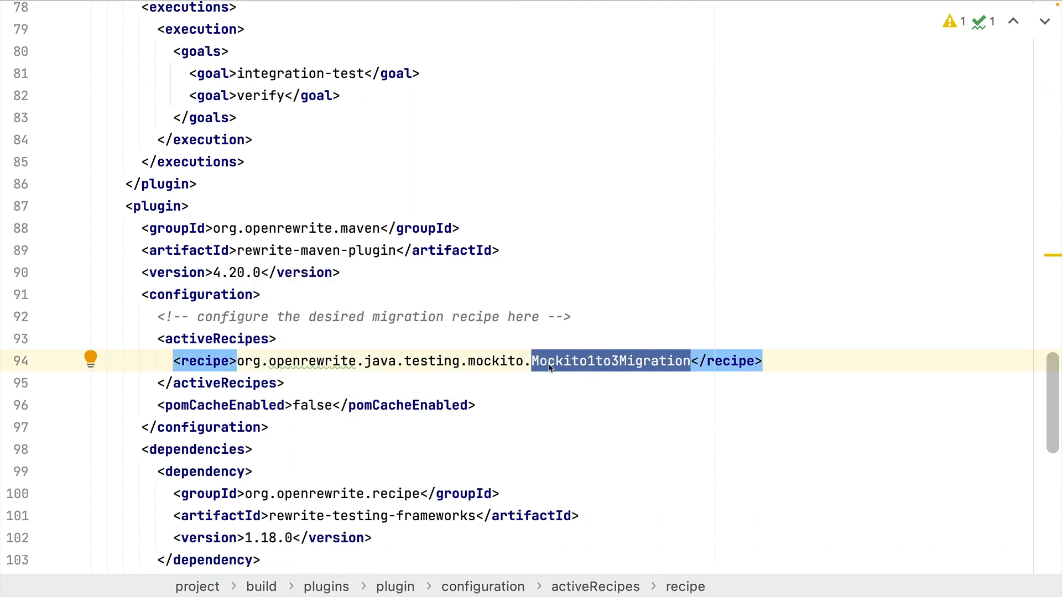
mouse_move(729, 379)
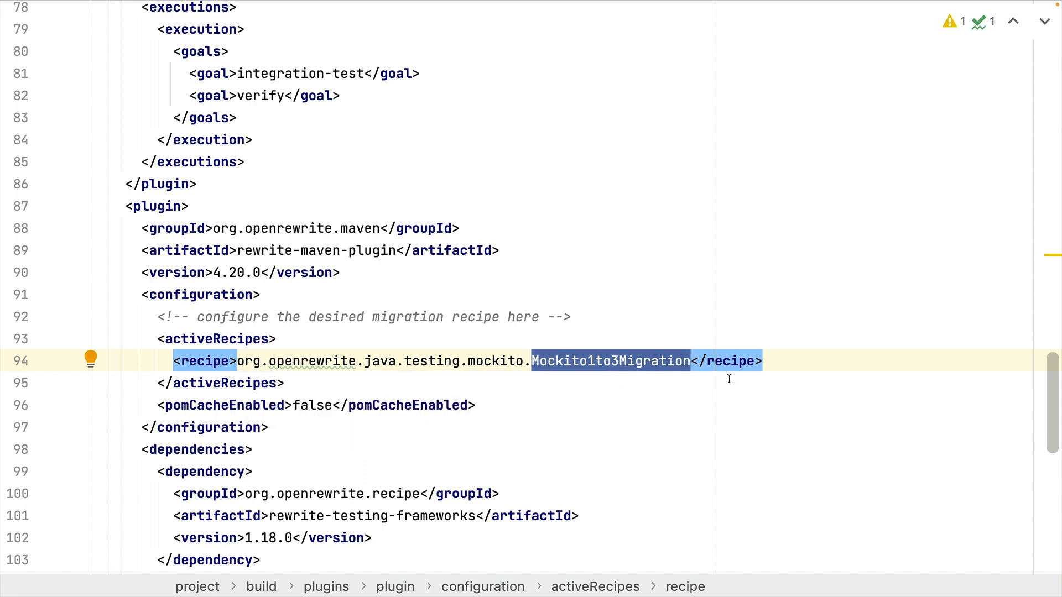
mouse_move(576, 361)
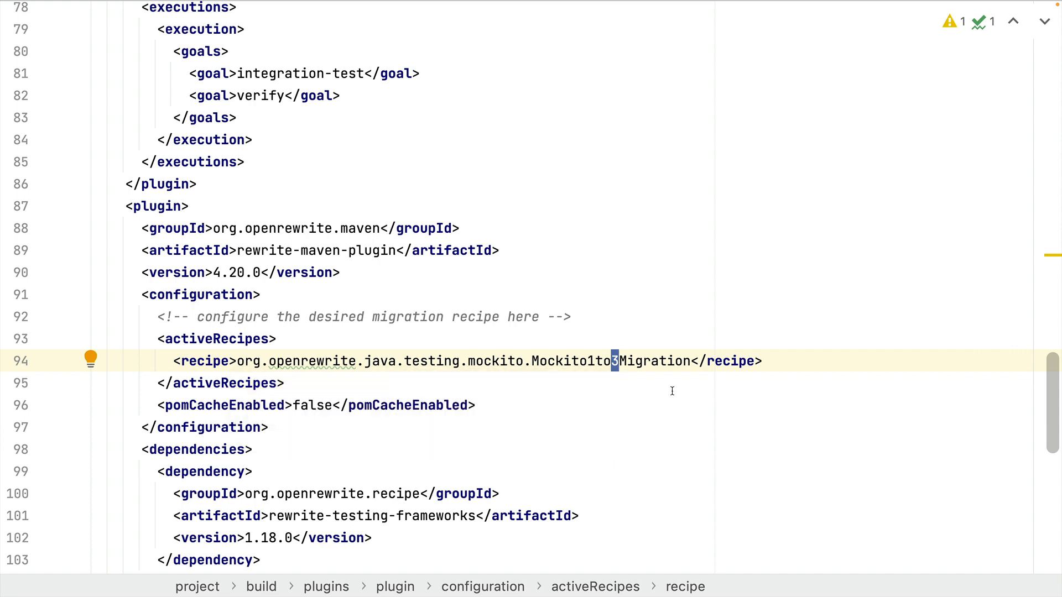
mouse_move(544, 410)
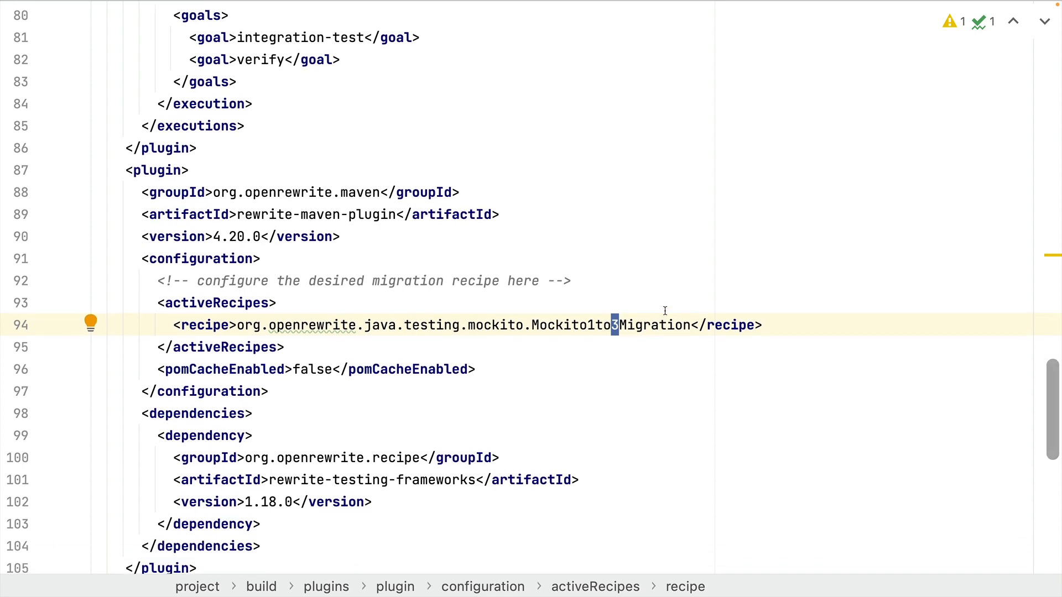
scroll(down, 3)
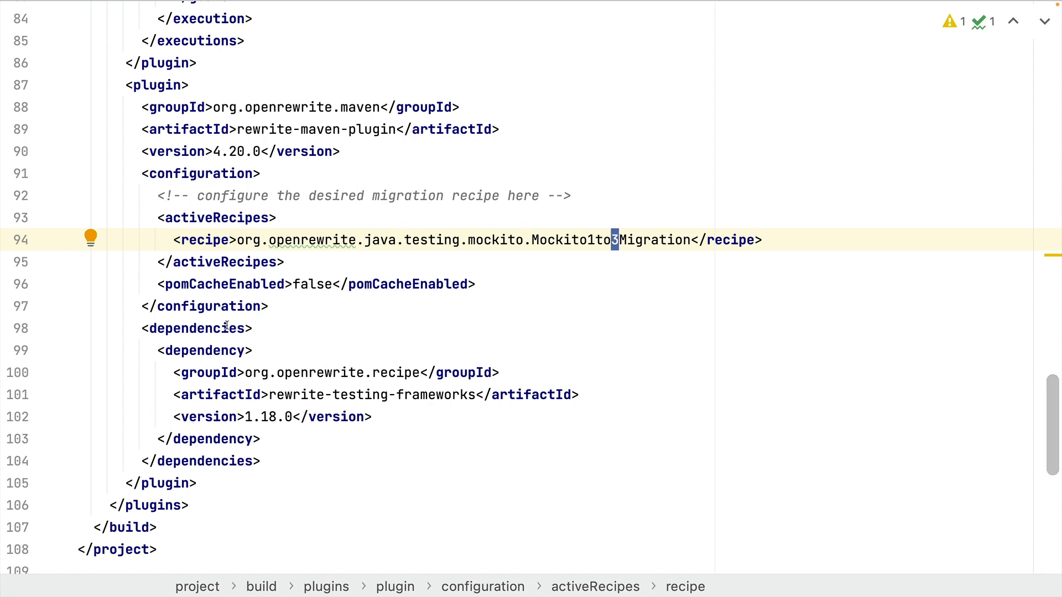
mouse_move(428, 391)
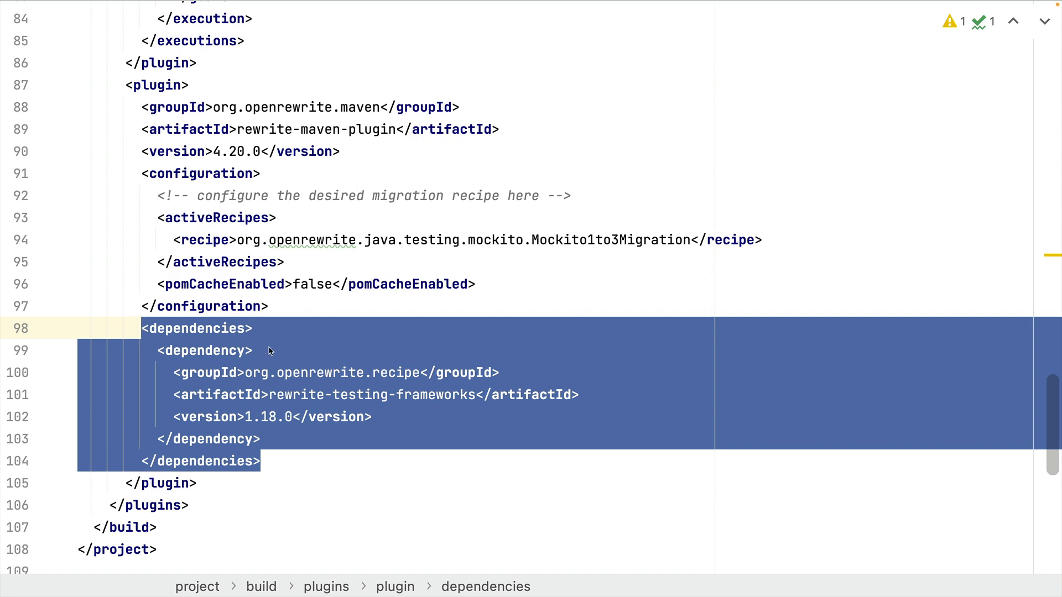
mouse_move(296, 329)
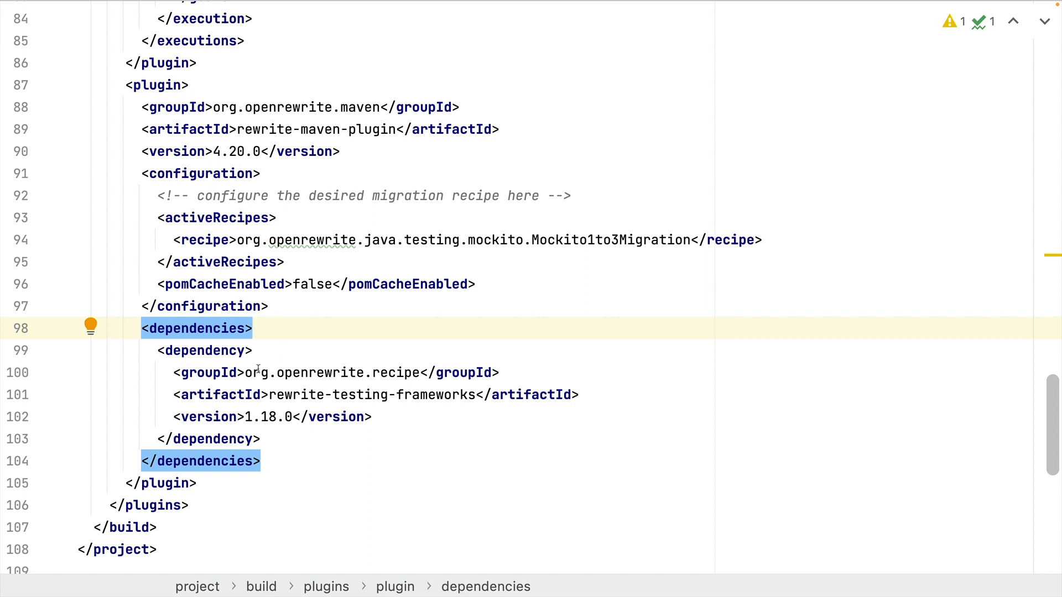
click(252, 329)
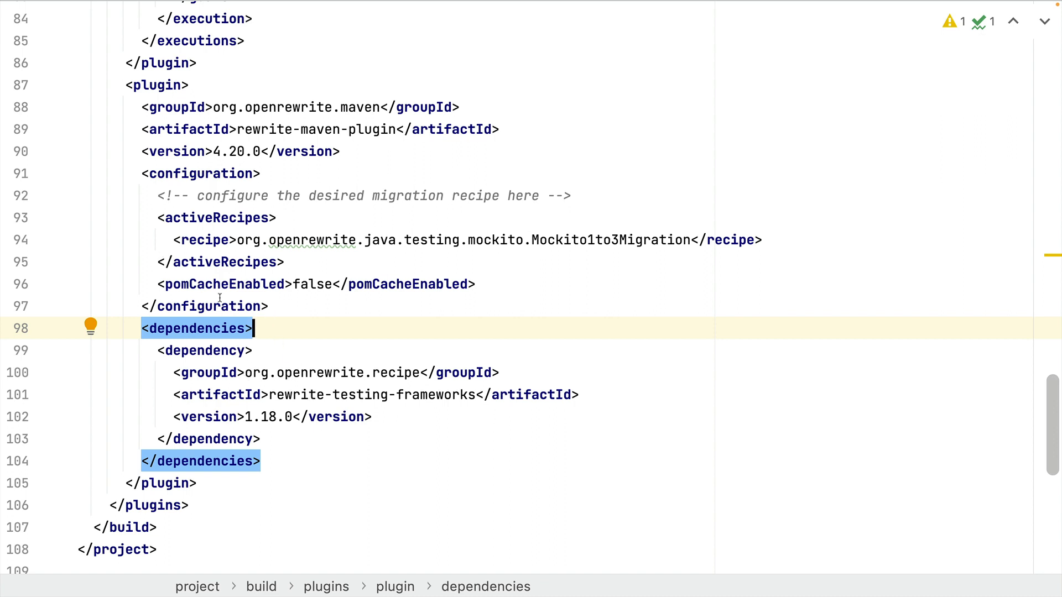
mouse_move(311, 336)
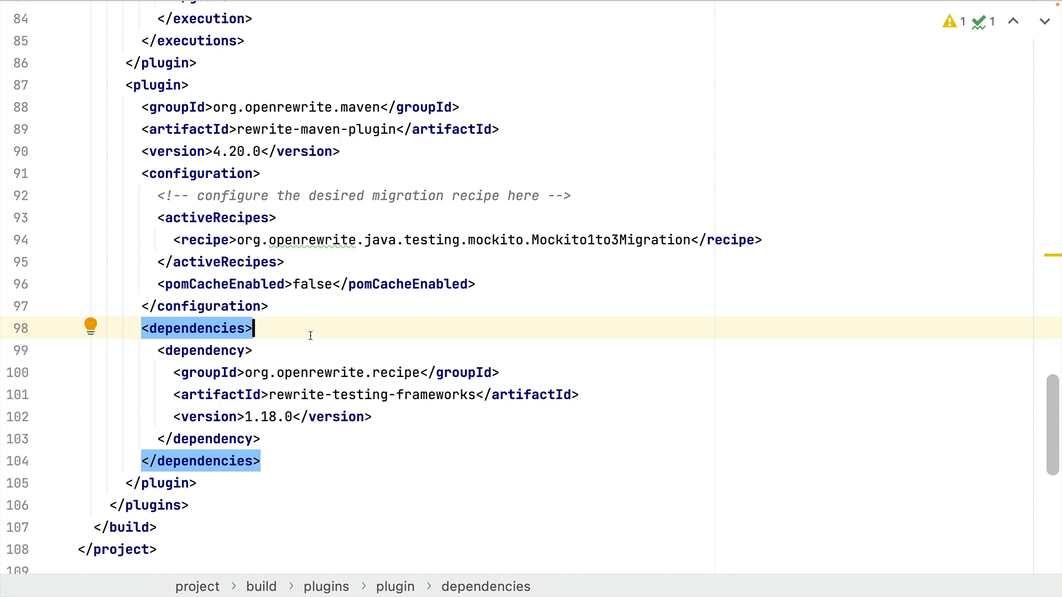
mouse_move(552, 348)
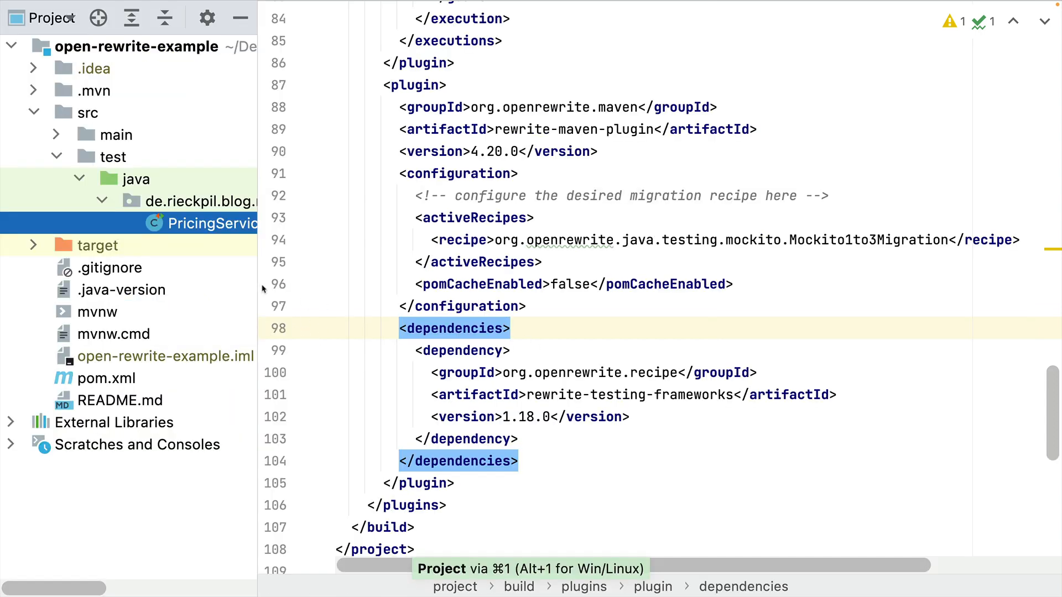
mouse_move(87, 151)
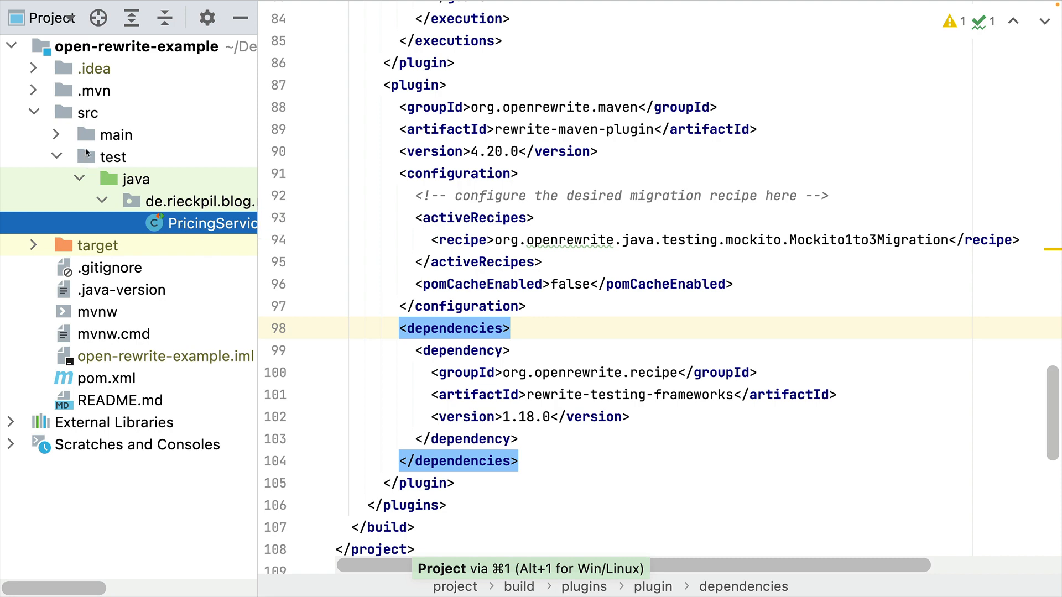
Open PricingService from src/main/java and ask for its matching test via Go to Test
click(57, 134)
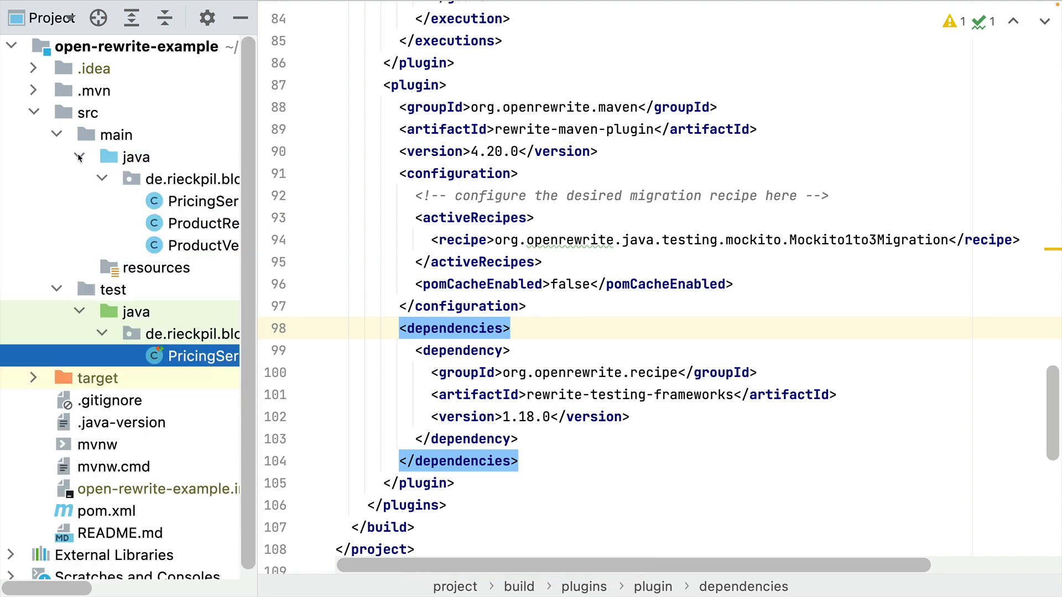
click(209, 201)
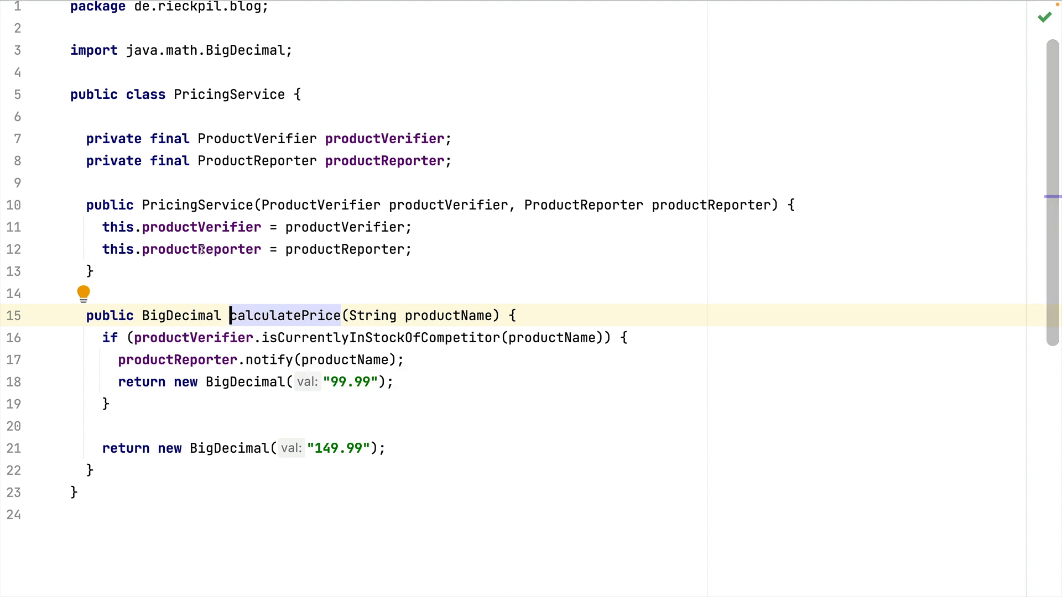
mouse_move(253, 177)
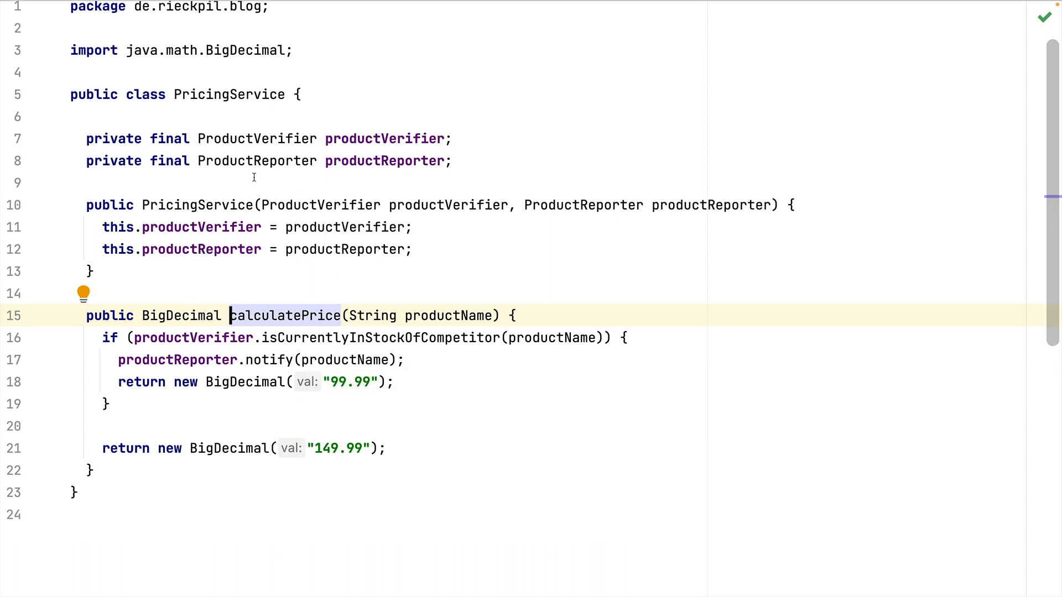
mouse_move(237, 88)
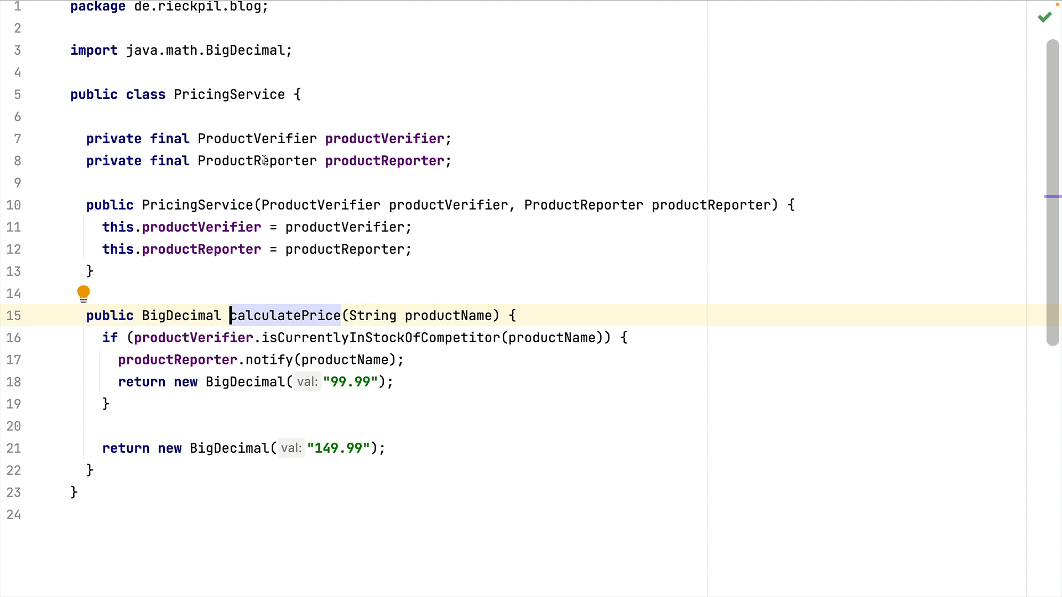
click(74, 492)
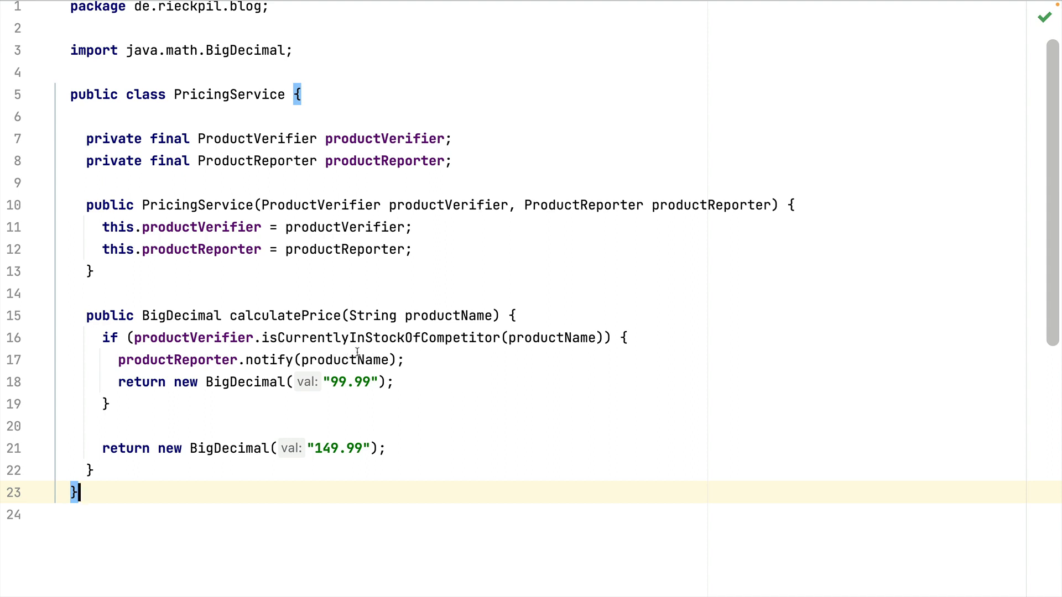
mouse_move(199, 328)
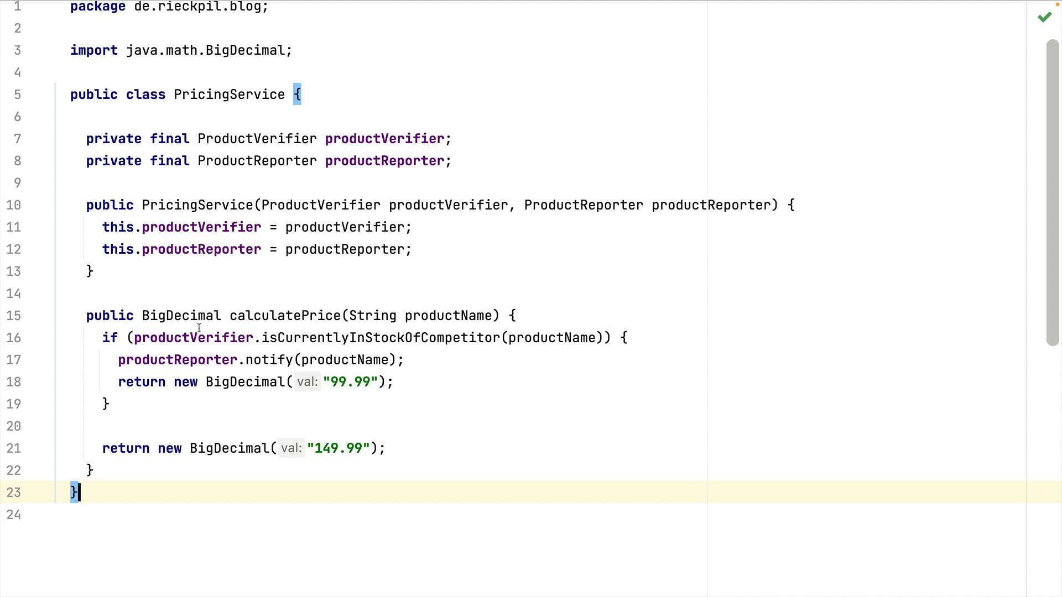
click(305, 316)
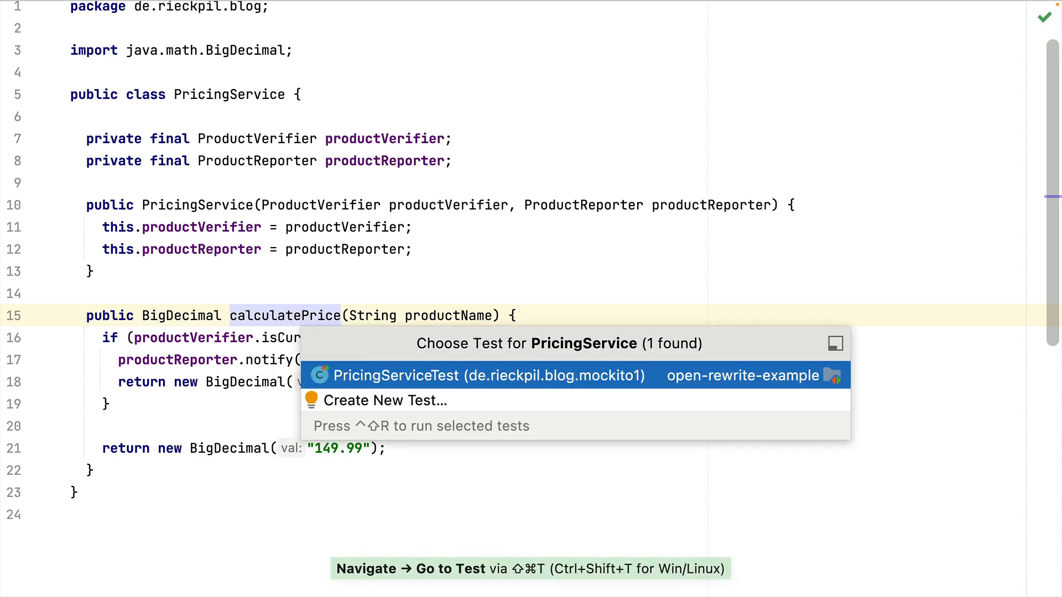
Open PricingServiceTest and read through its JUnit 4 imports and Mockito 1 test methods
click(485, 375)
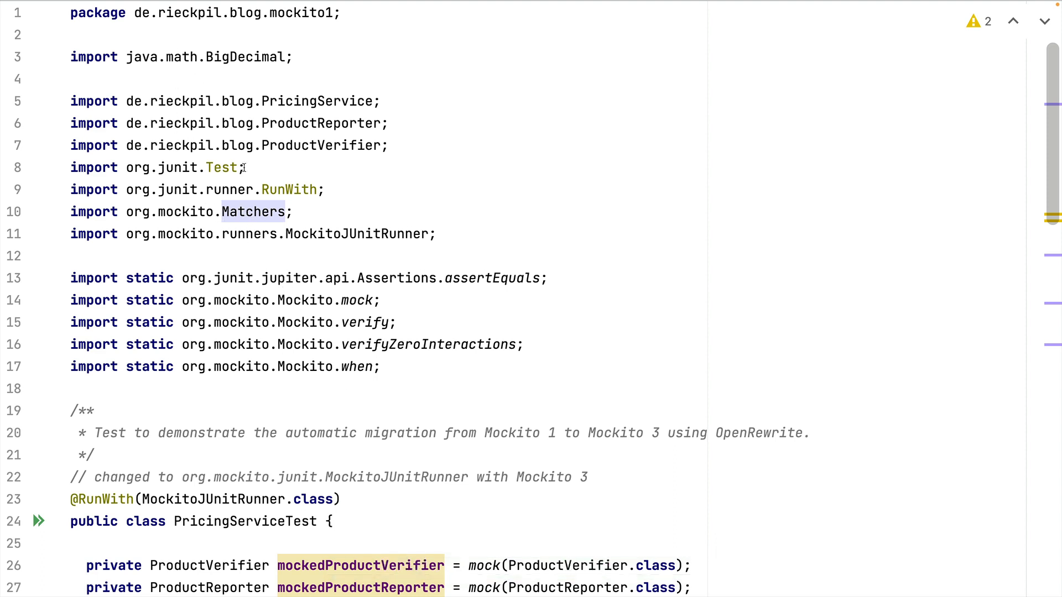
mouse_move(198, 167)
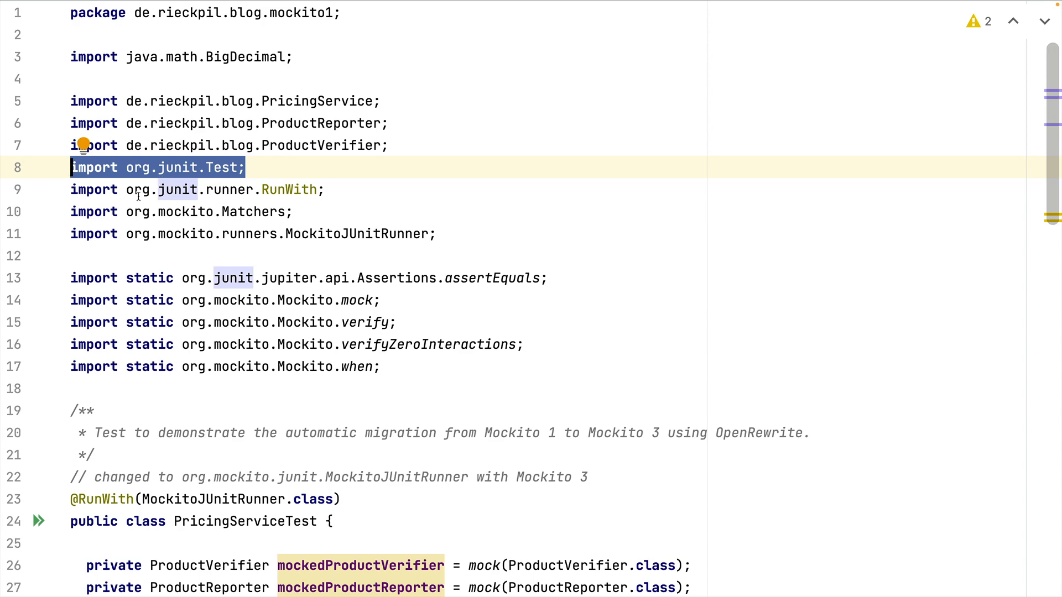
mouse_move(288, 190)
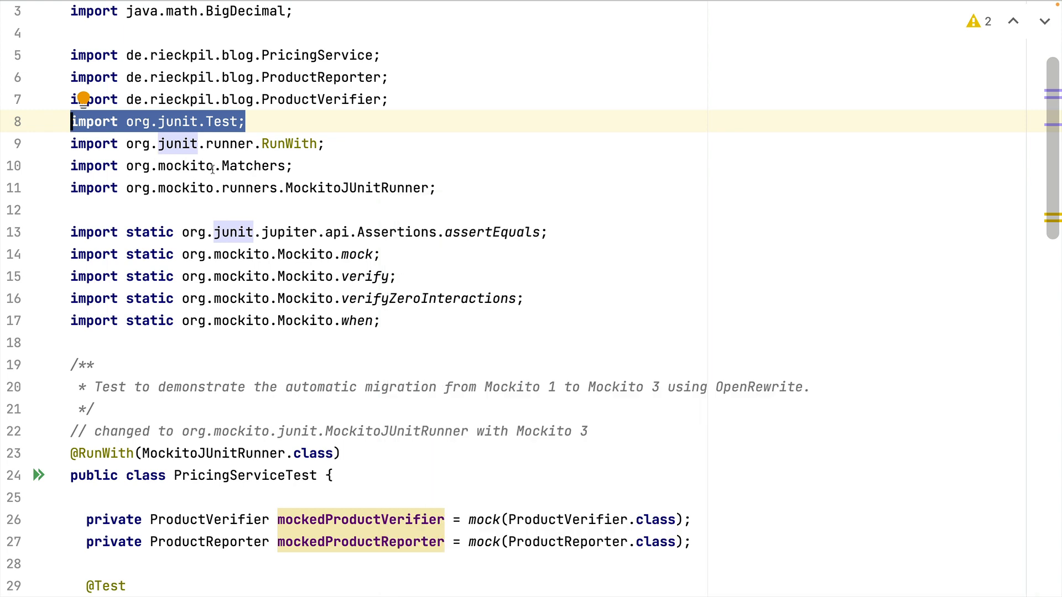
scroll(down, 3)
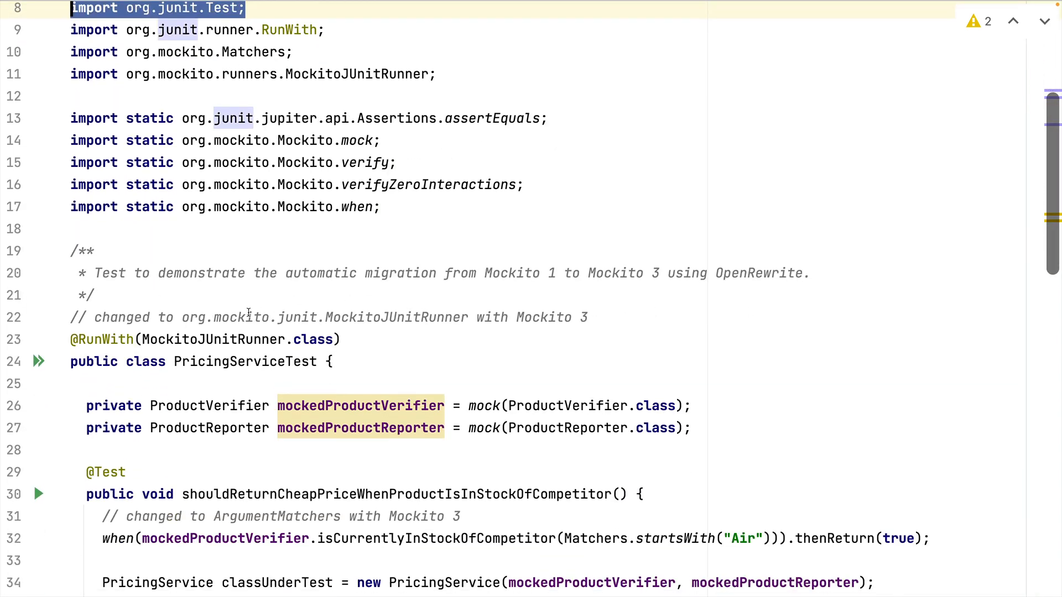
scroll(down, 3)
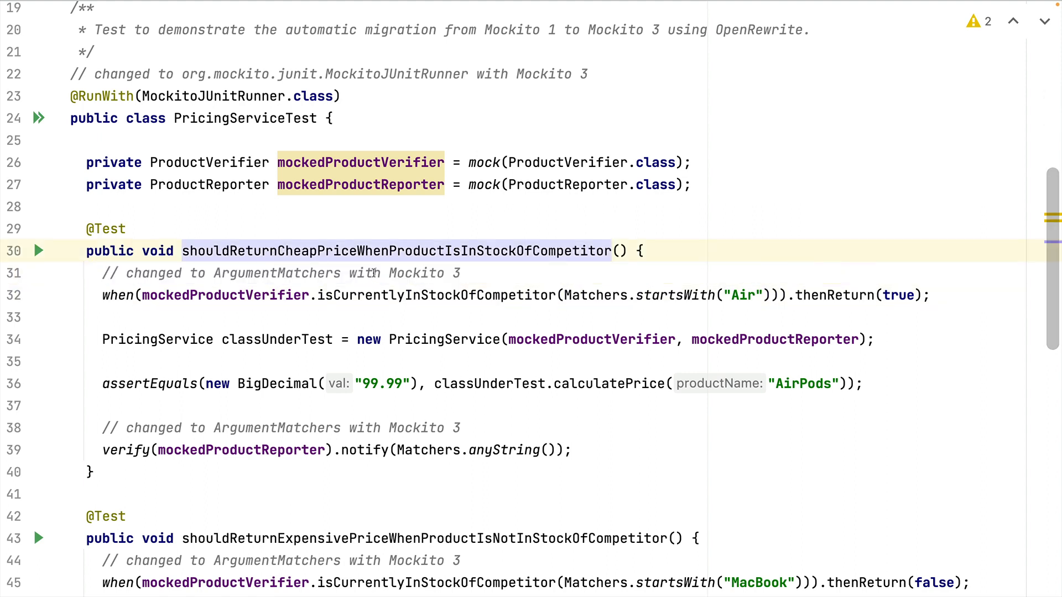
Review the ArgumentMatchers and verifyNoInteractions migration comments, leaving verifyZeroInteractions unchanged
double_click(595, 295)
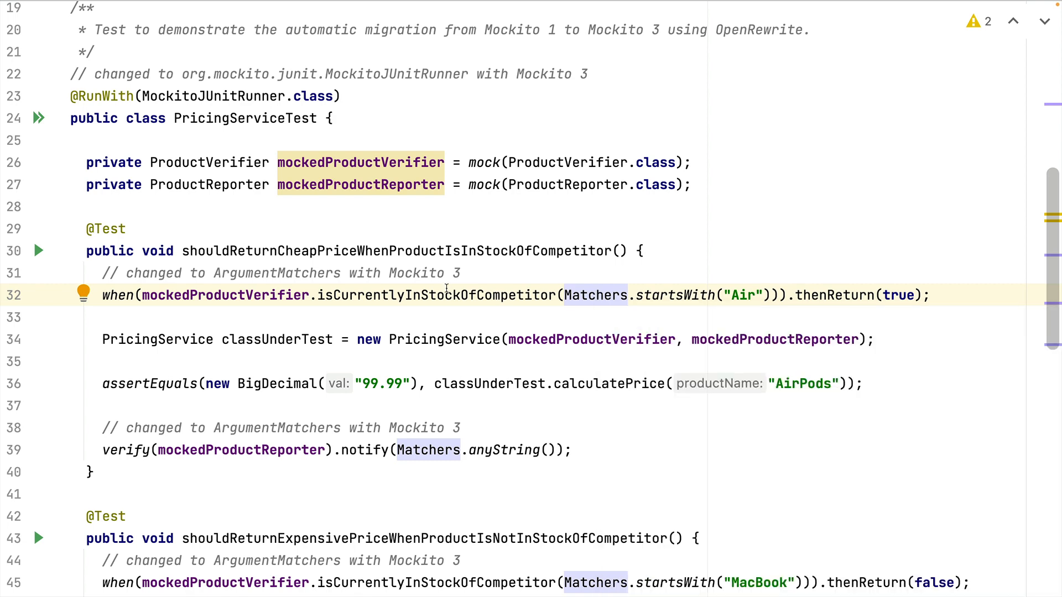
double_click(275, 273)
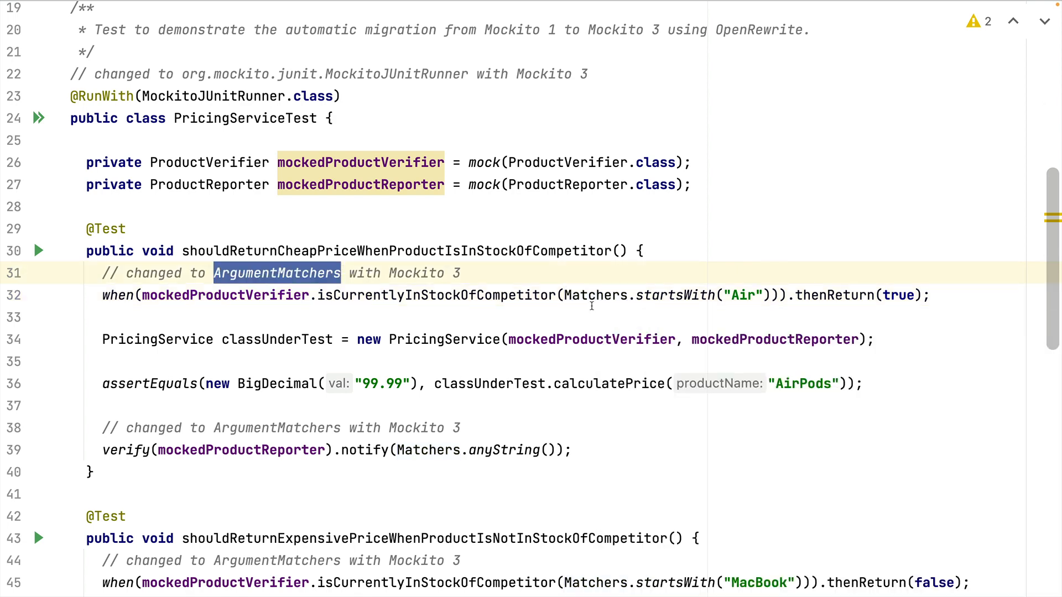
triple_click(271, 273)
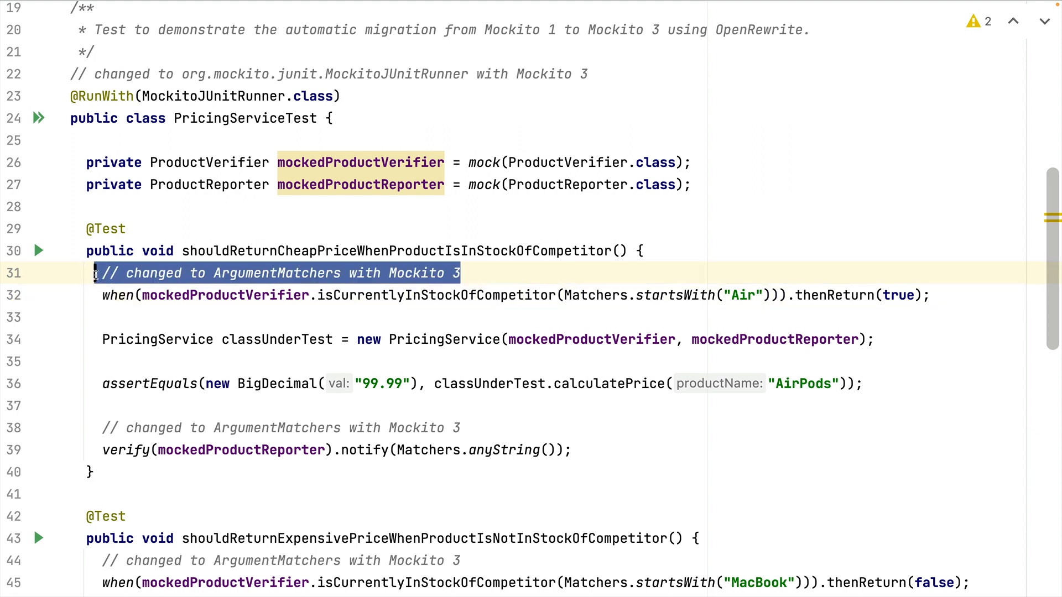
mouse_move(424, 291)
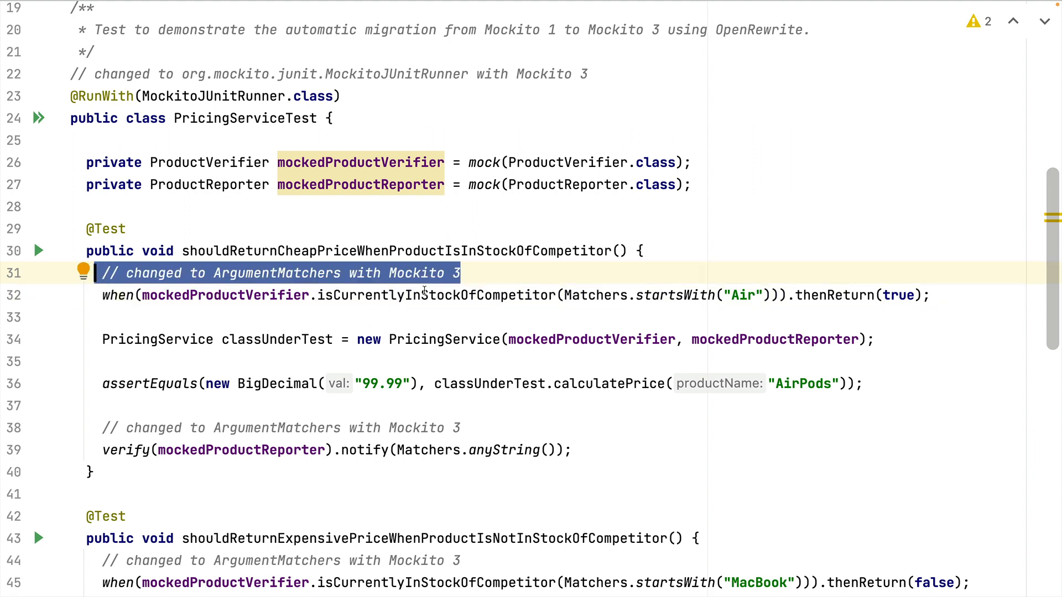
scroll(down, 3)
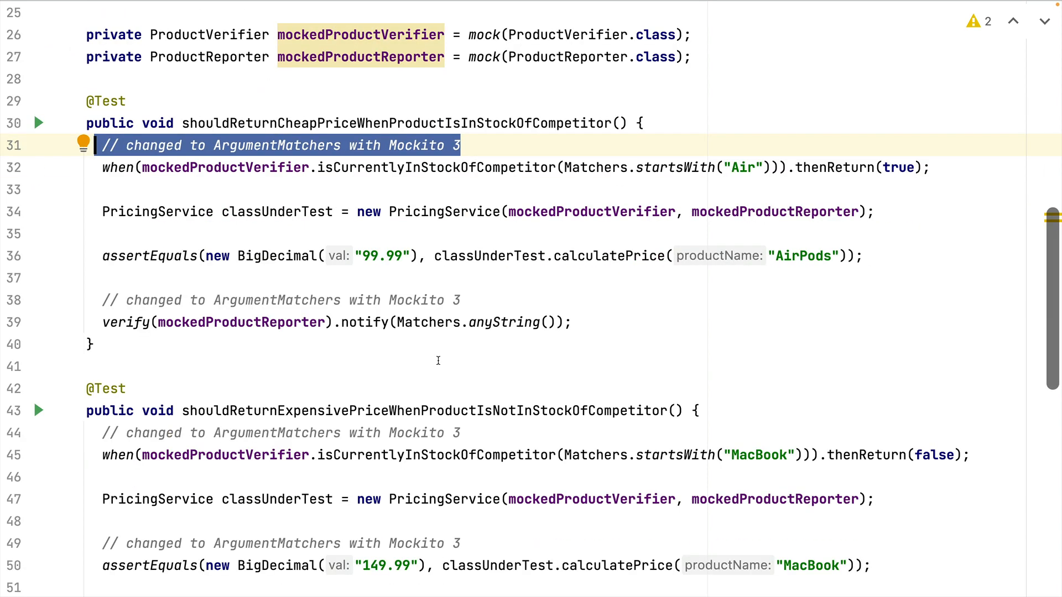
scroll(down, 3)
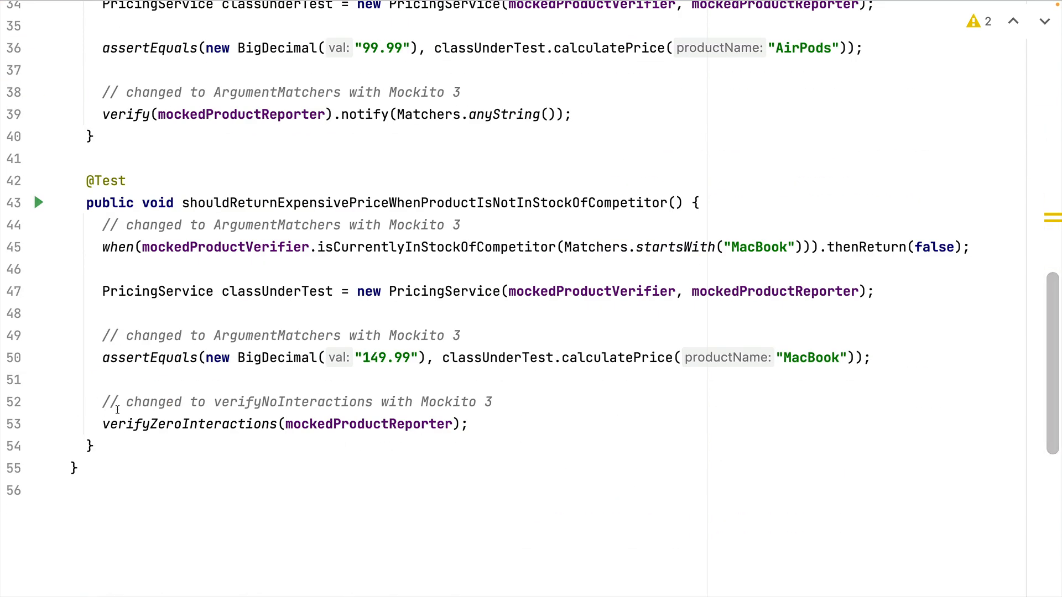
double_click(190, 425)
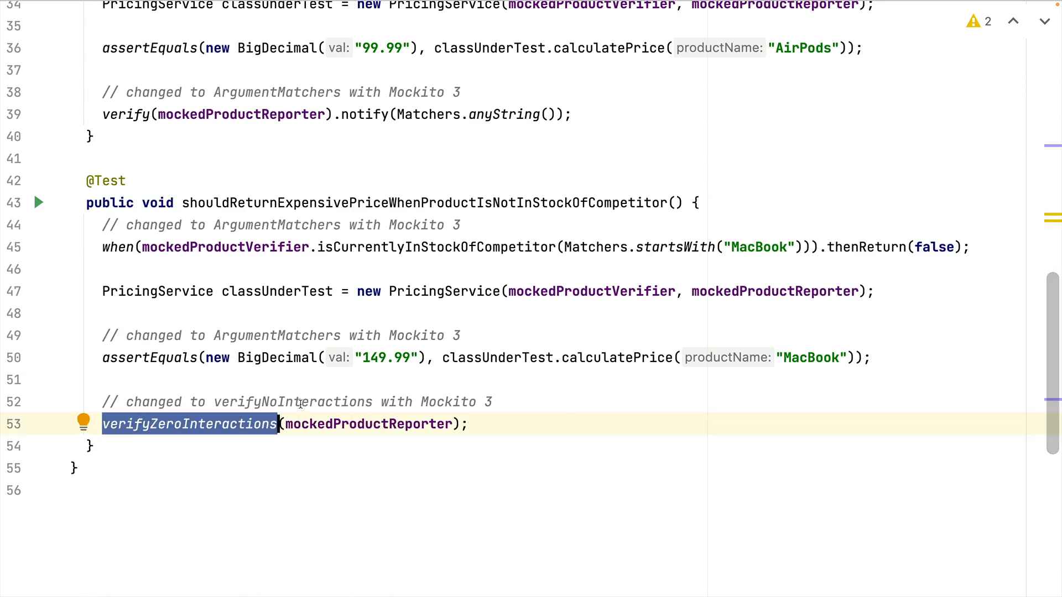
mouse_move(189, 424)
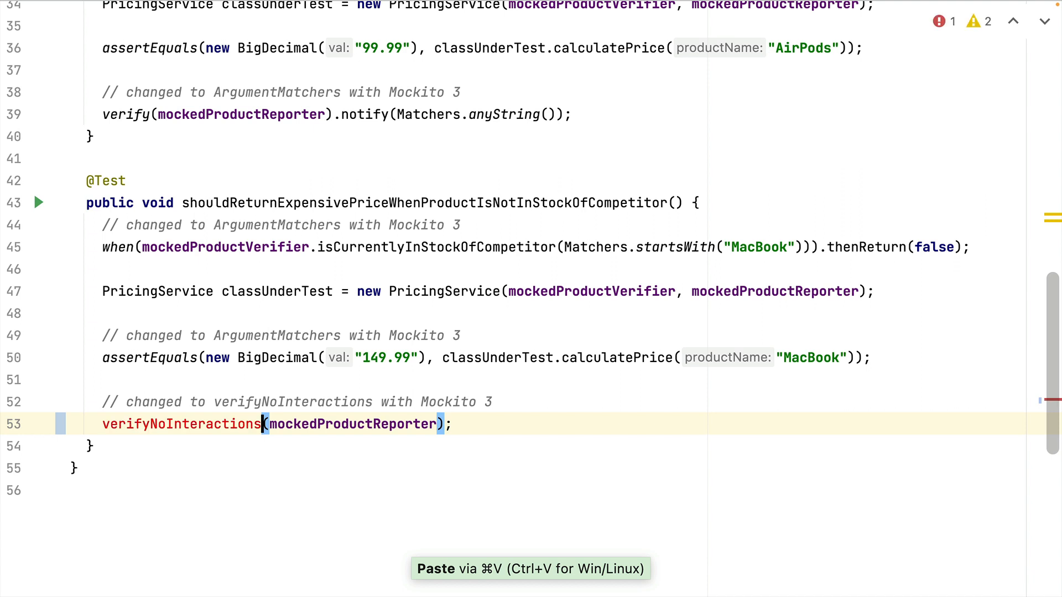
key(cmd+v)
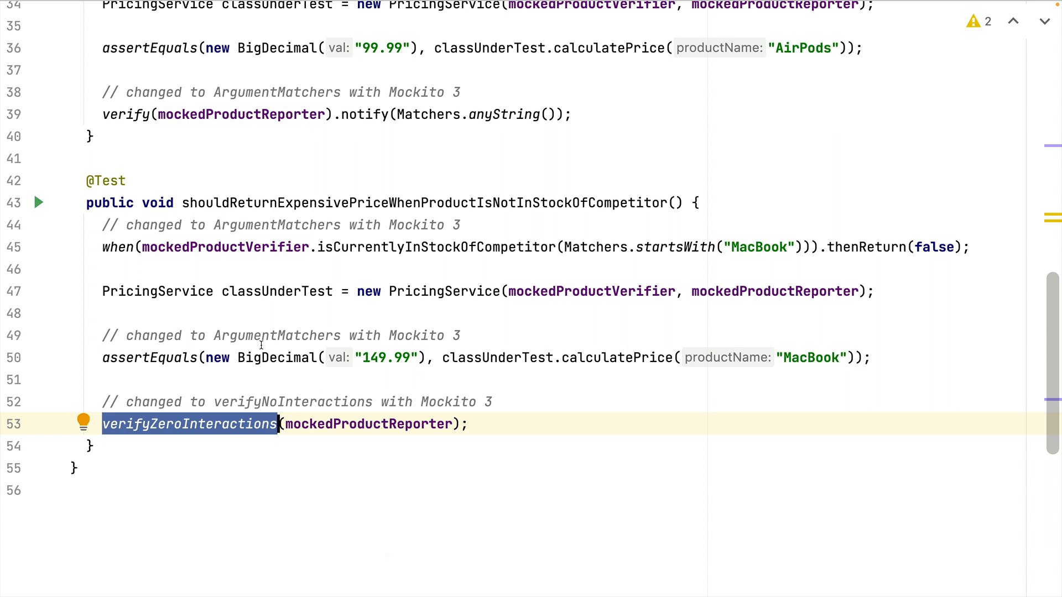
mouse_move(536, 385)
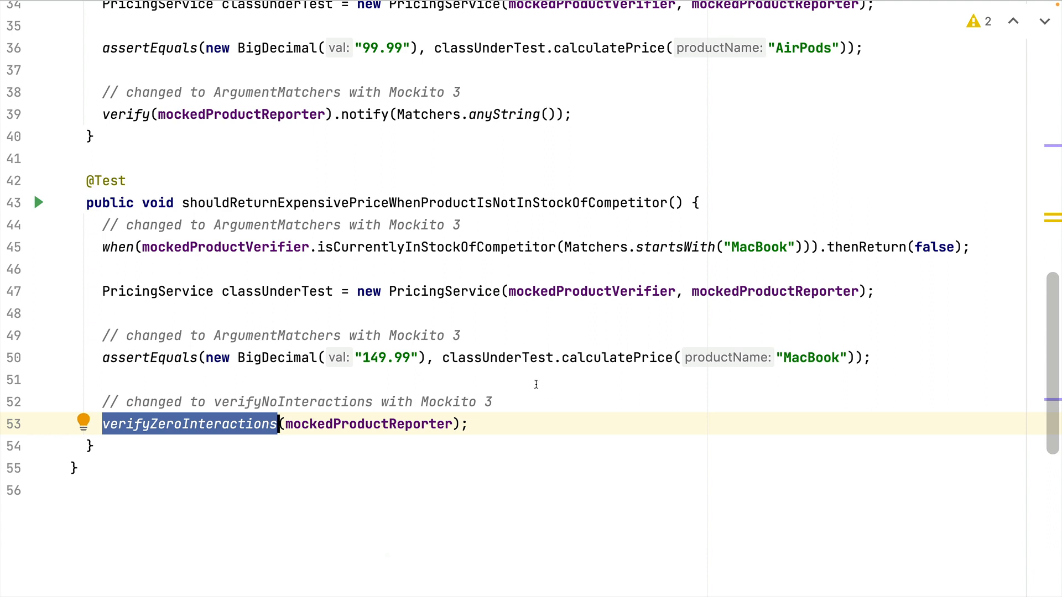
mouse_move(411, 403)
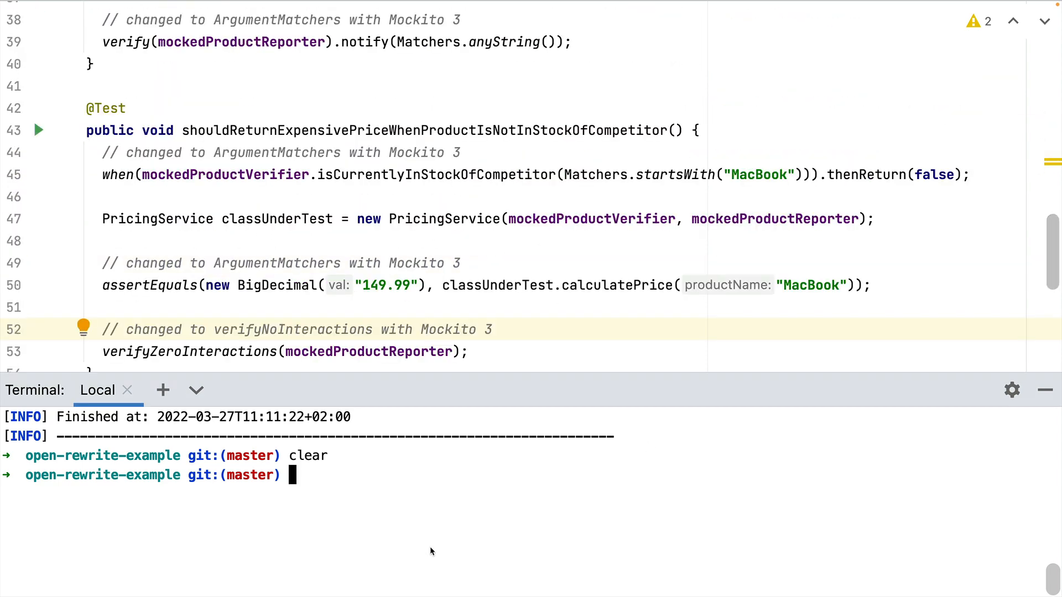
Run ./mvnw rewrite:dryRun in the terminal, finishing with BUILD SUCCESS and a rewrite.patch
text(./mvnw rewrite:dryRun)
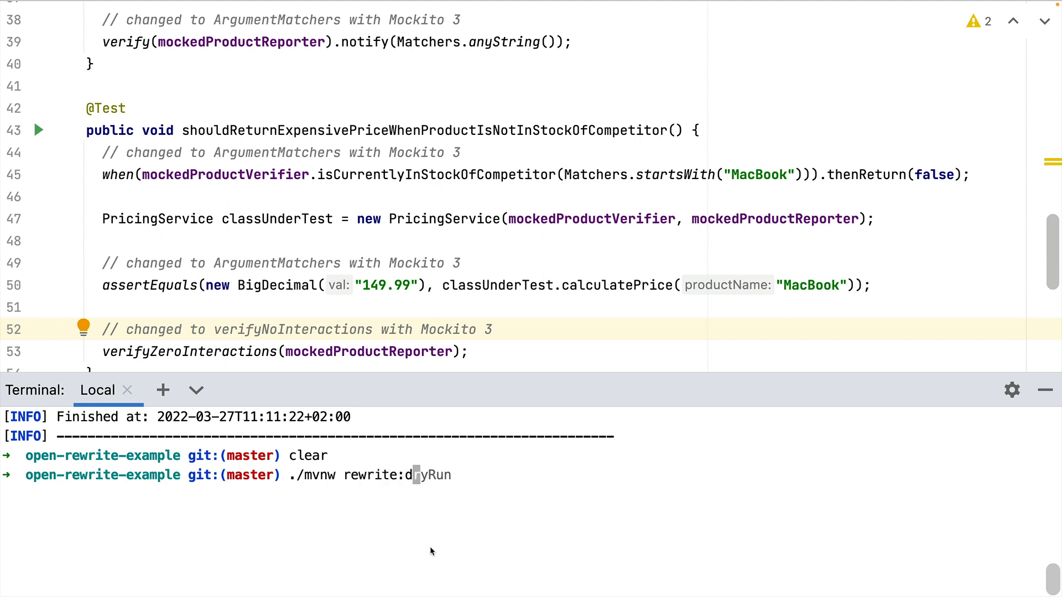
key(Return)
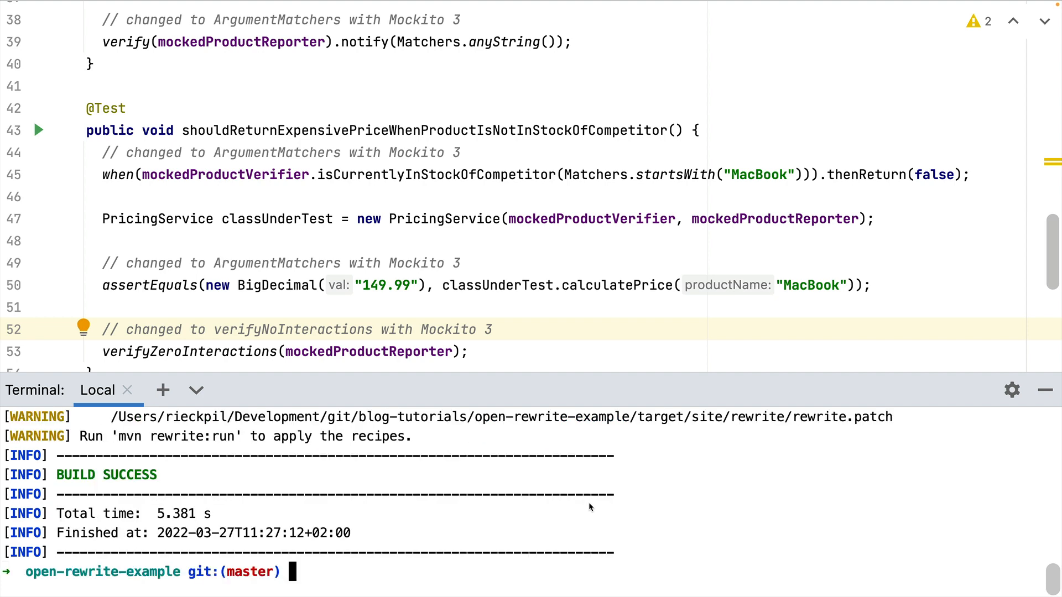
mouse_move(566, 527)
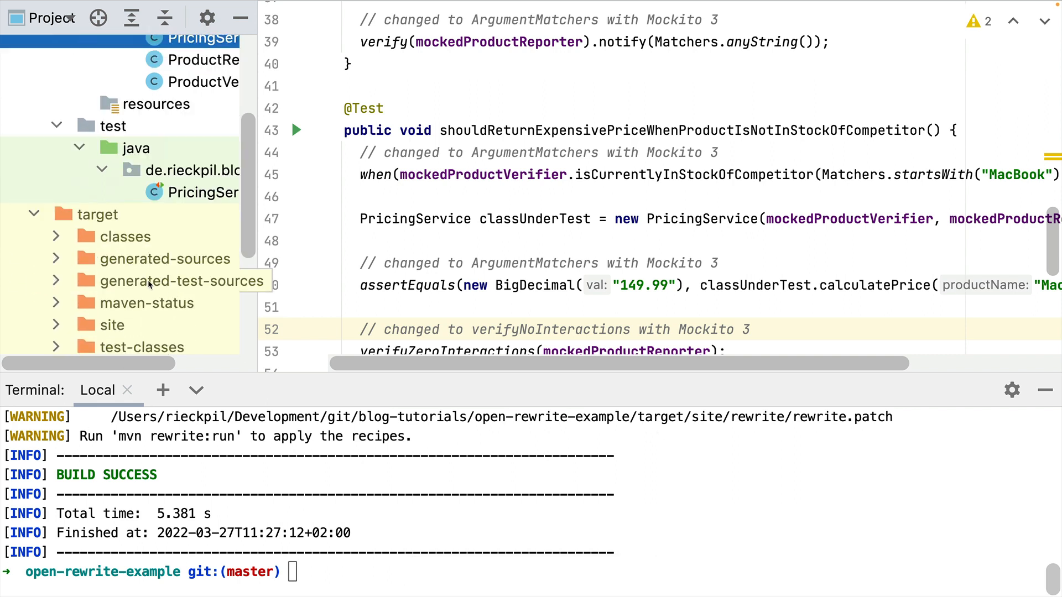
Open the generated rewrite.patch under target/site/rewrite
scroll(down, 3)
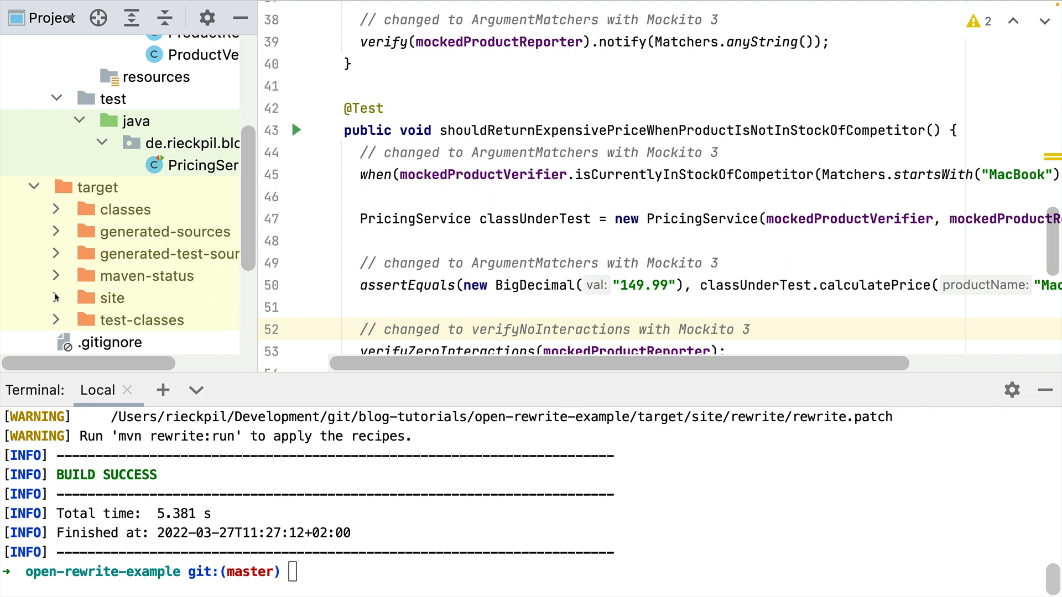
mouse_move(58, 299)
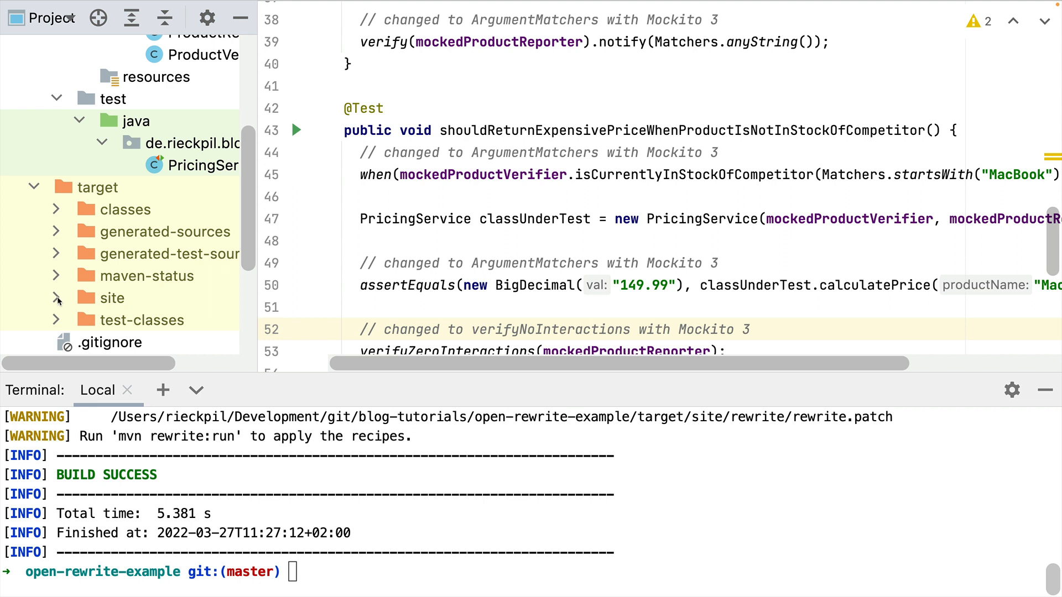
click(57, 298)
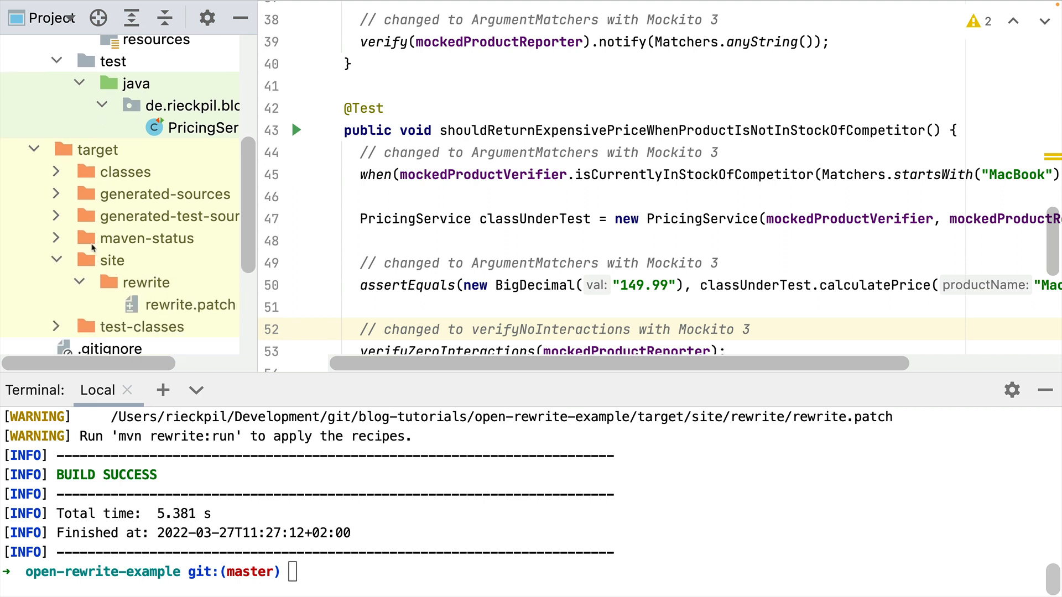
mouse_move(124, 287)
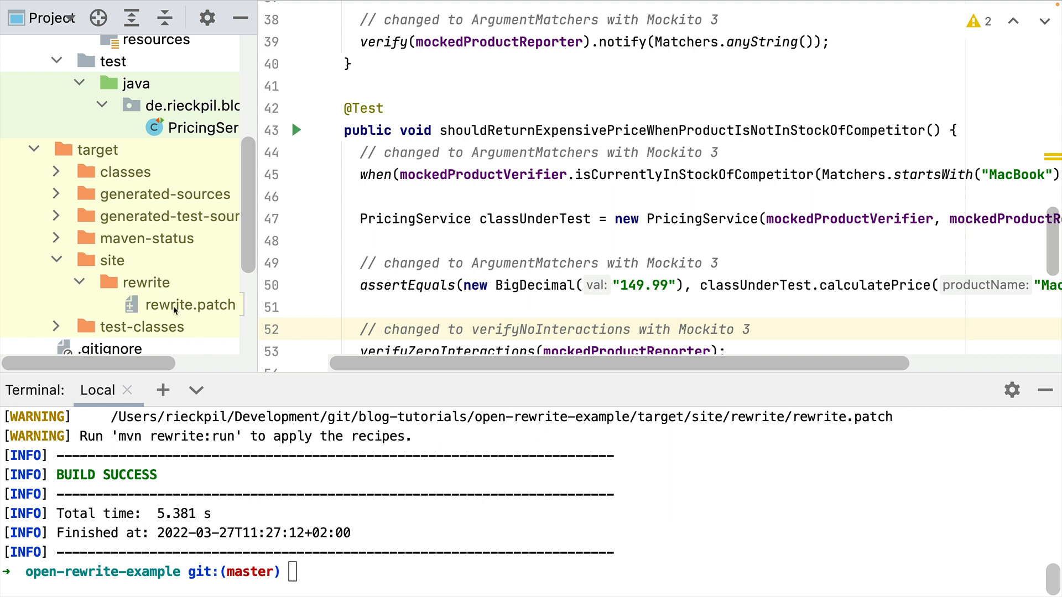
mouse_move(173, 312)
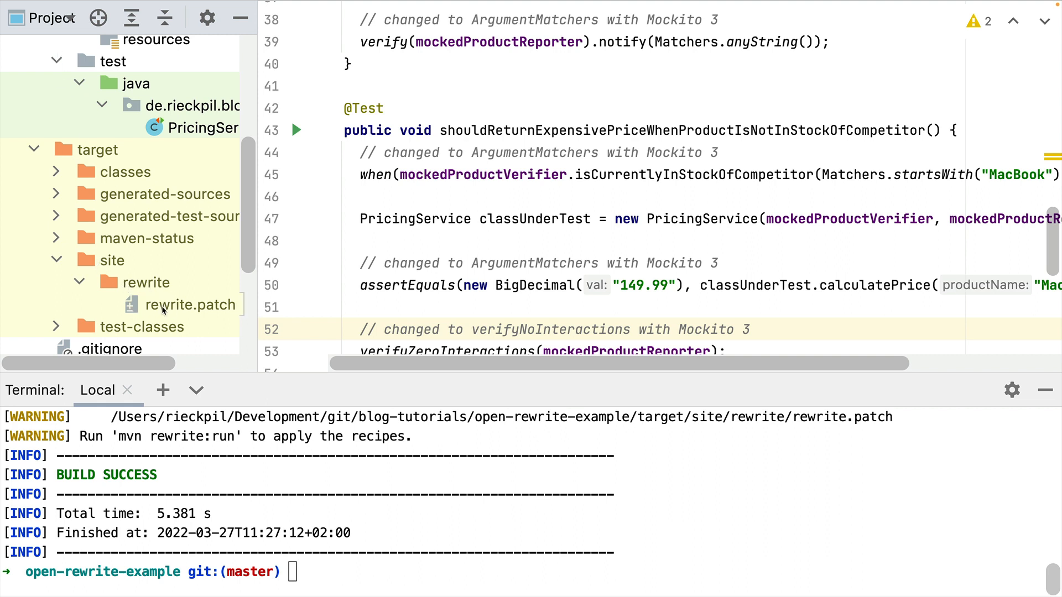
click(192, 305)
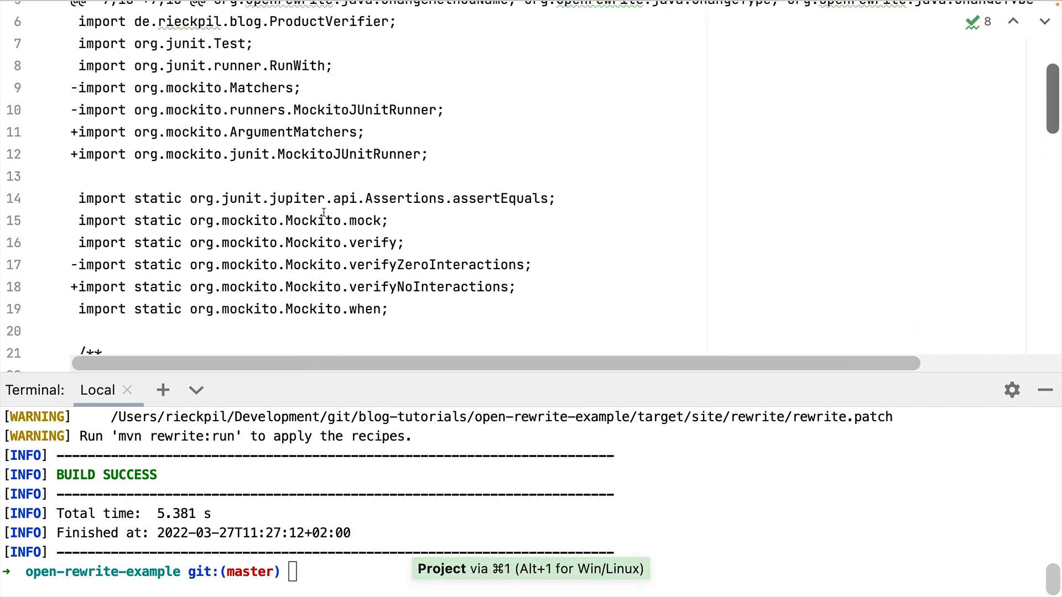
Read through rewrite.patch and return to PricingServiceTest, still using Matchers and verifyZeroInteractions
scroll(up, 3)
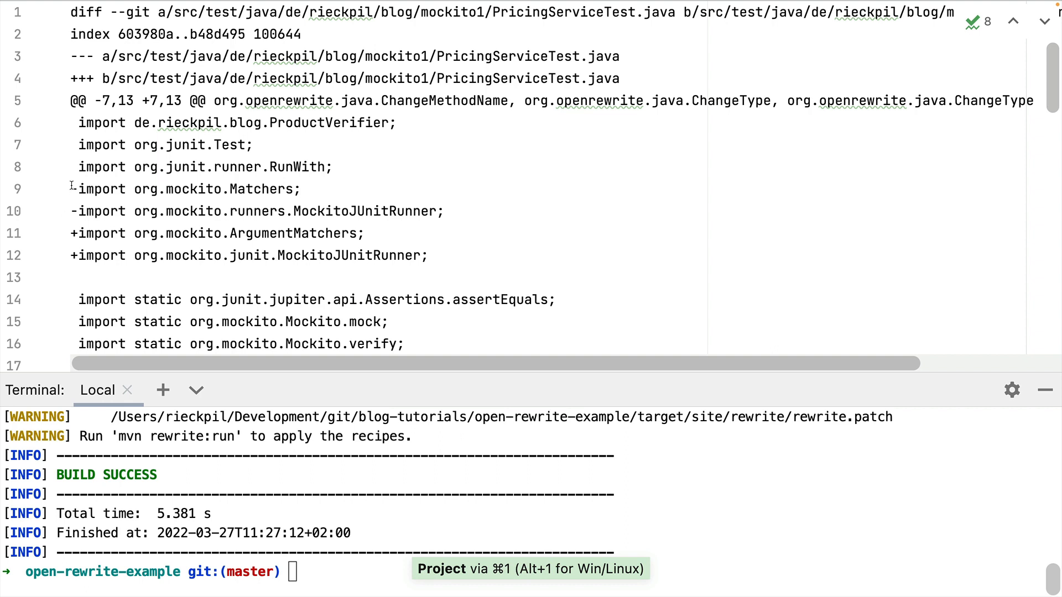
mouse_move(283, 233)
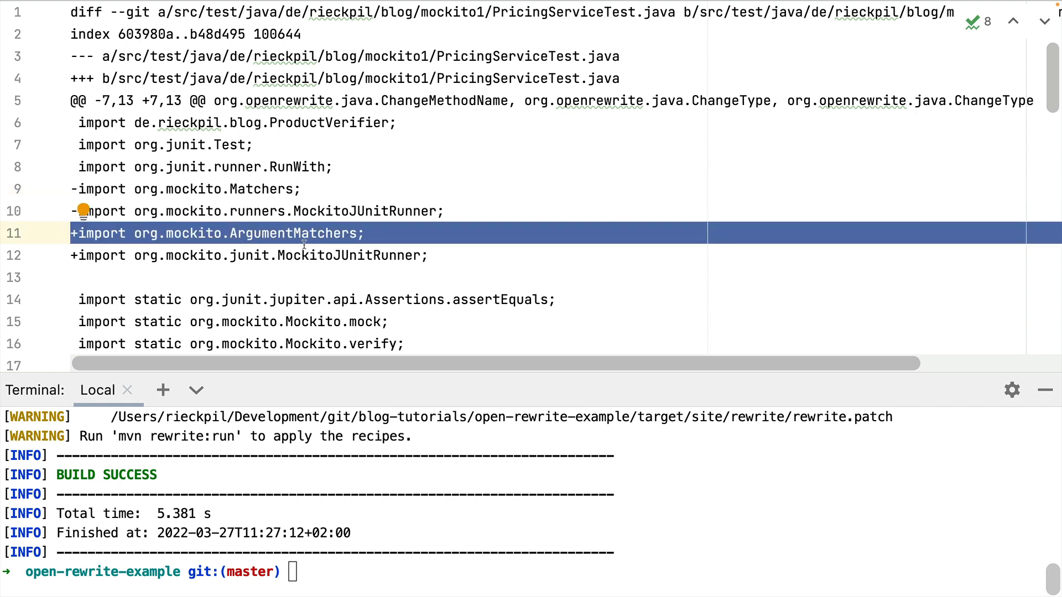
scroll(down, 3)
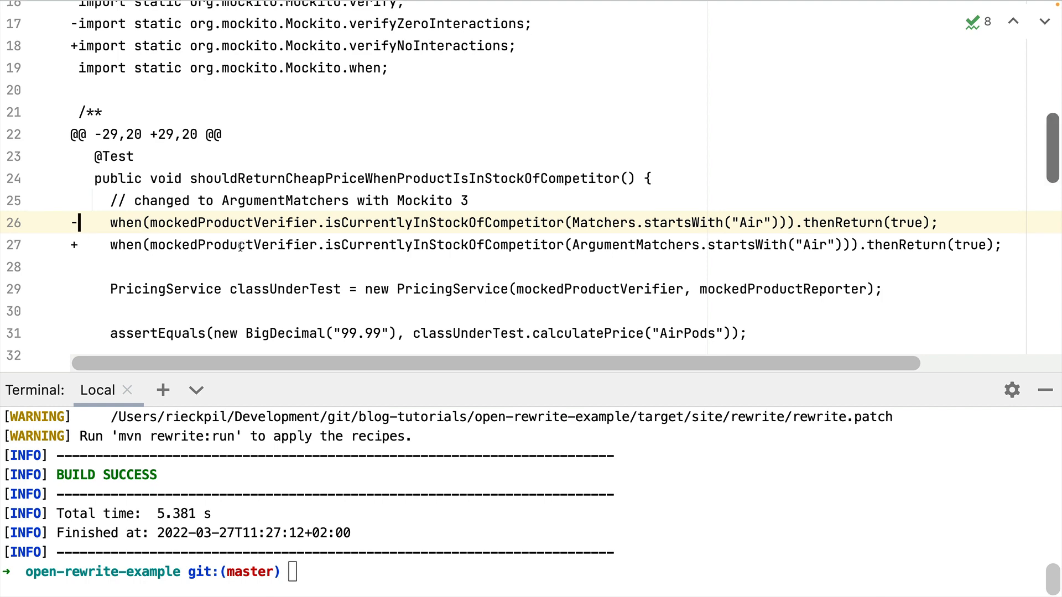
scroll(down, 3)
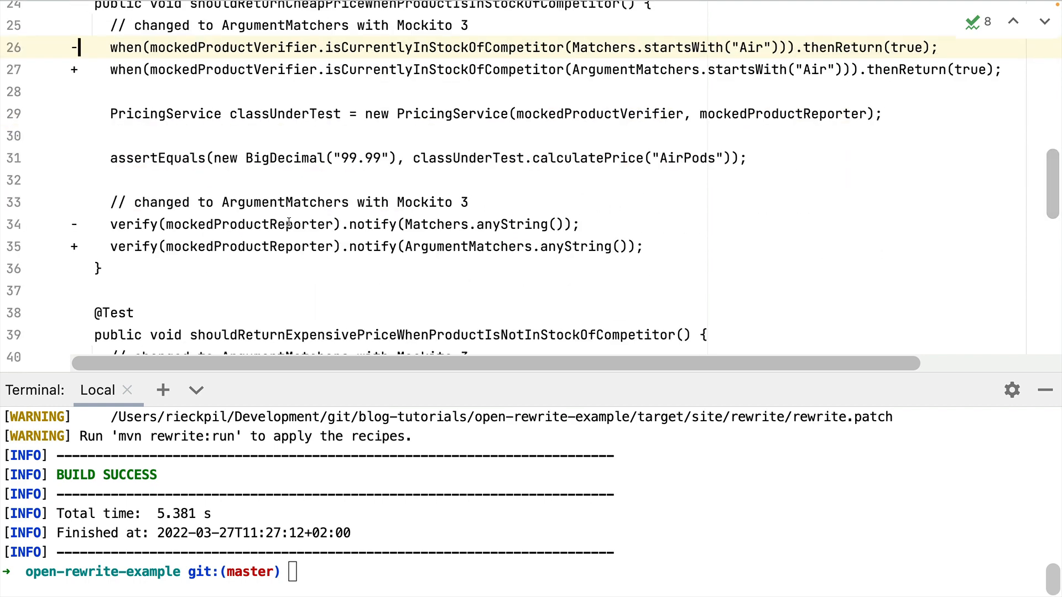
mouse_move(488, 202)
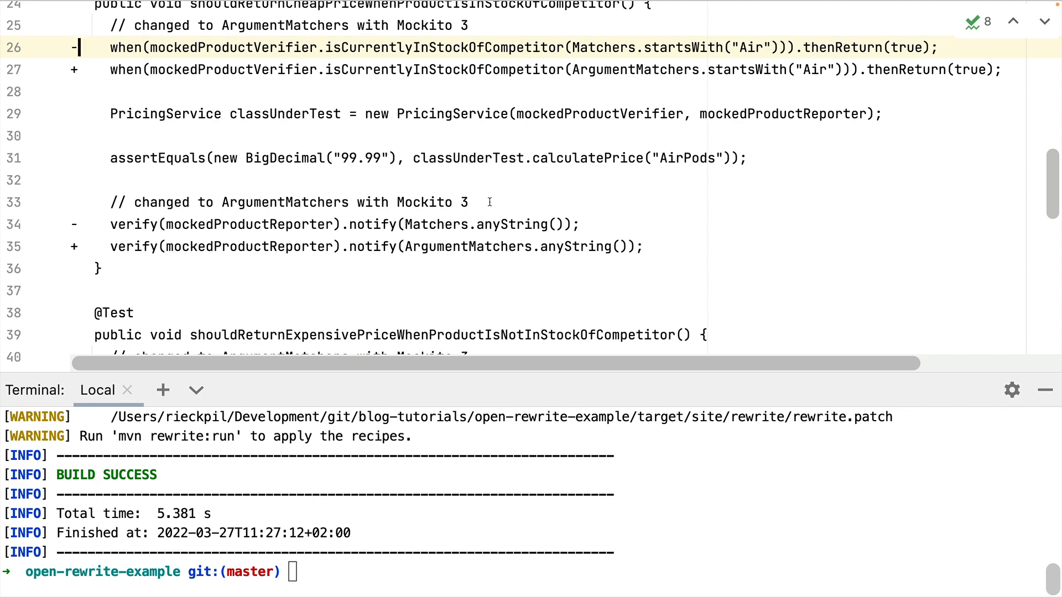
click(41, 18)
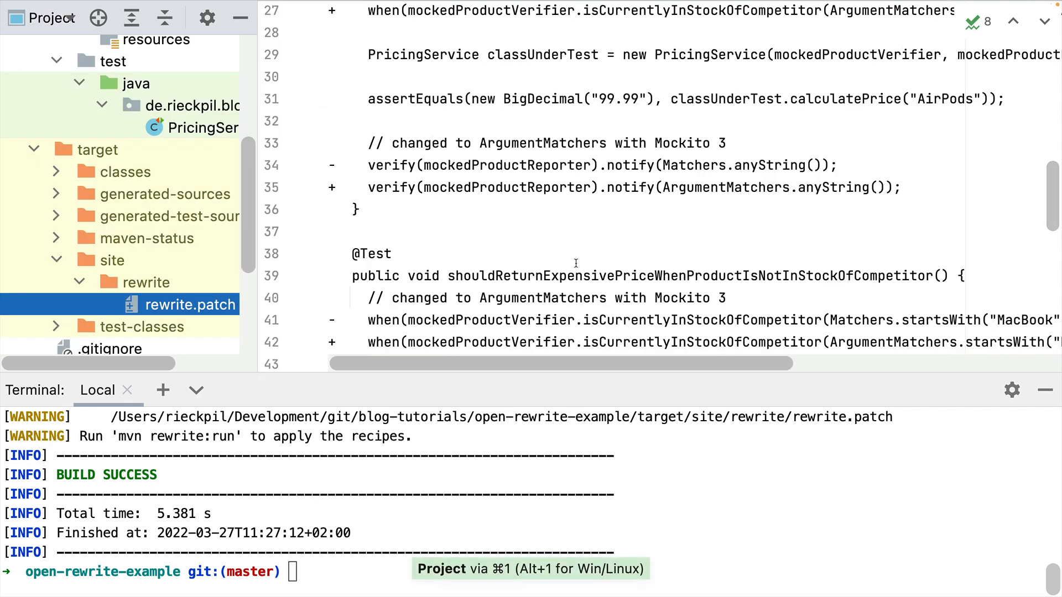
scroll(up, 3)
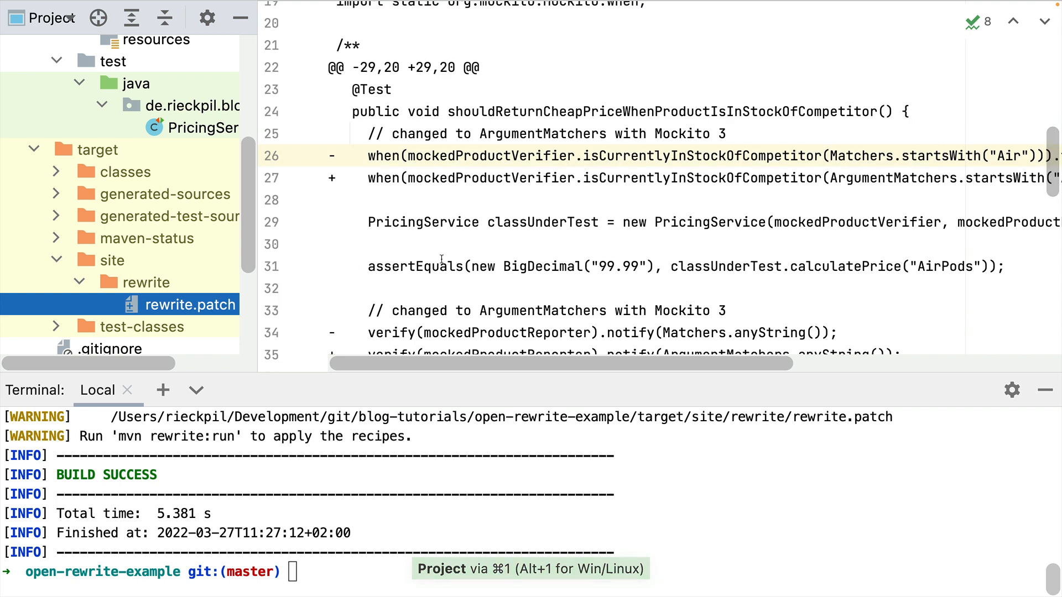
mouse_move(390, 301)
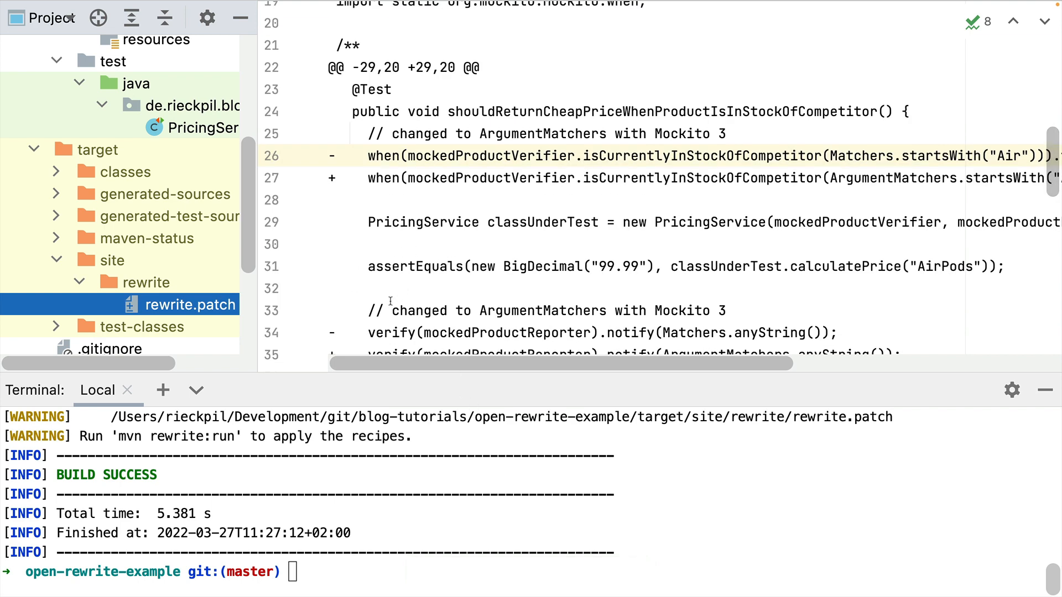
scroll(down, 3)
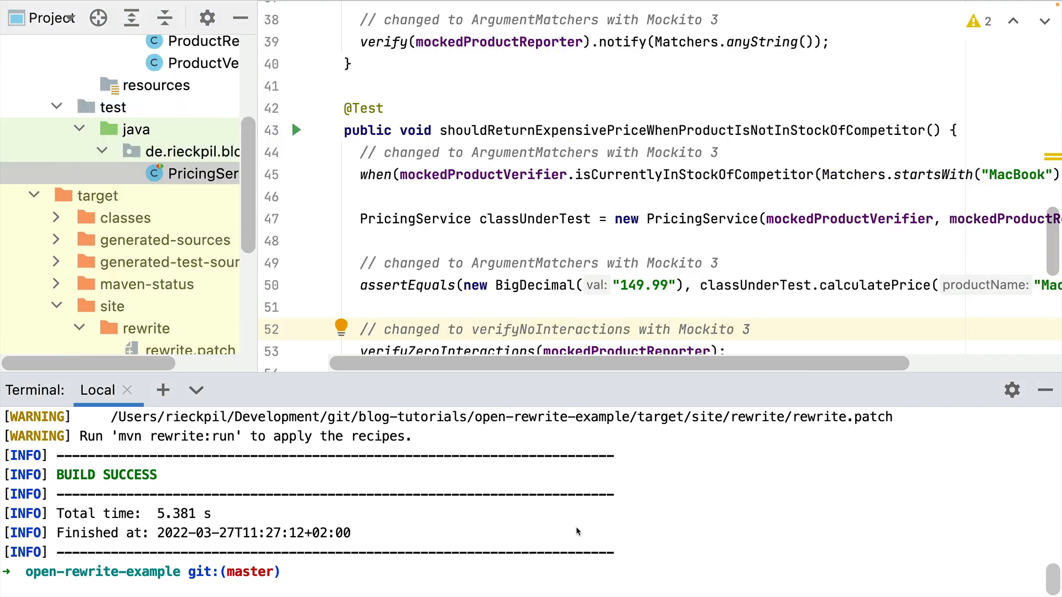
mouse_move(690, 531)
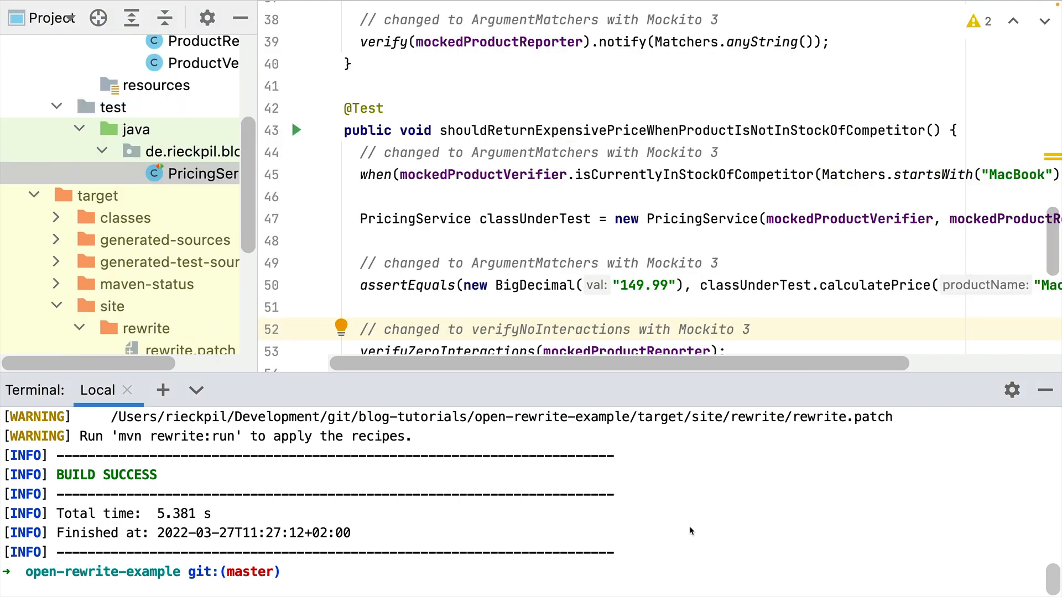
mouse_move(743, 520)
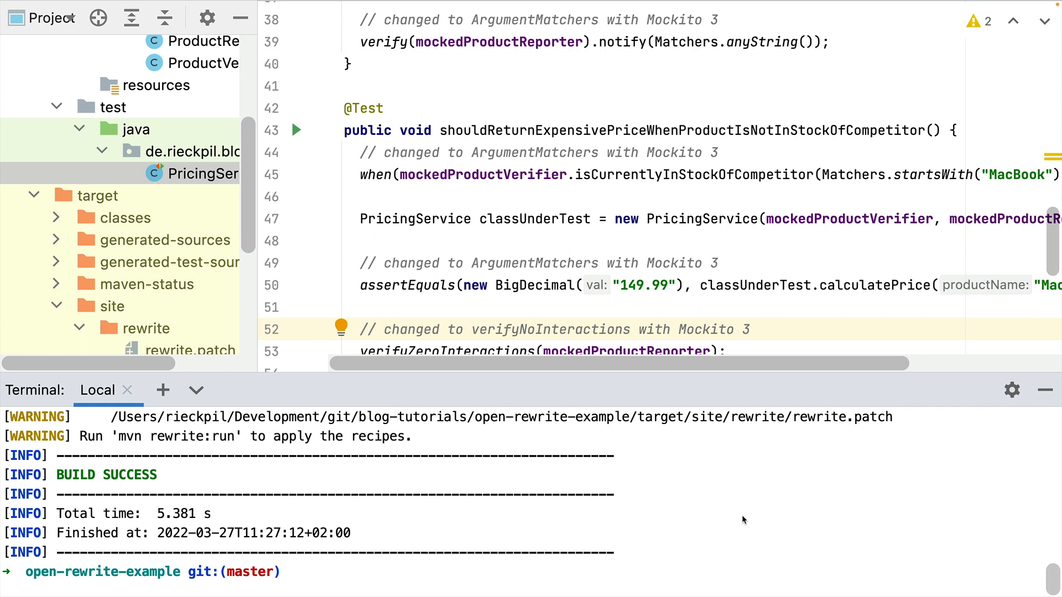
Run ./mvnw rewrite:run to BUILD SUCCESS and highlight the ChangeMethodName and ChangeType recipes
text(./mvnw rewrite:dryRun)
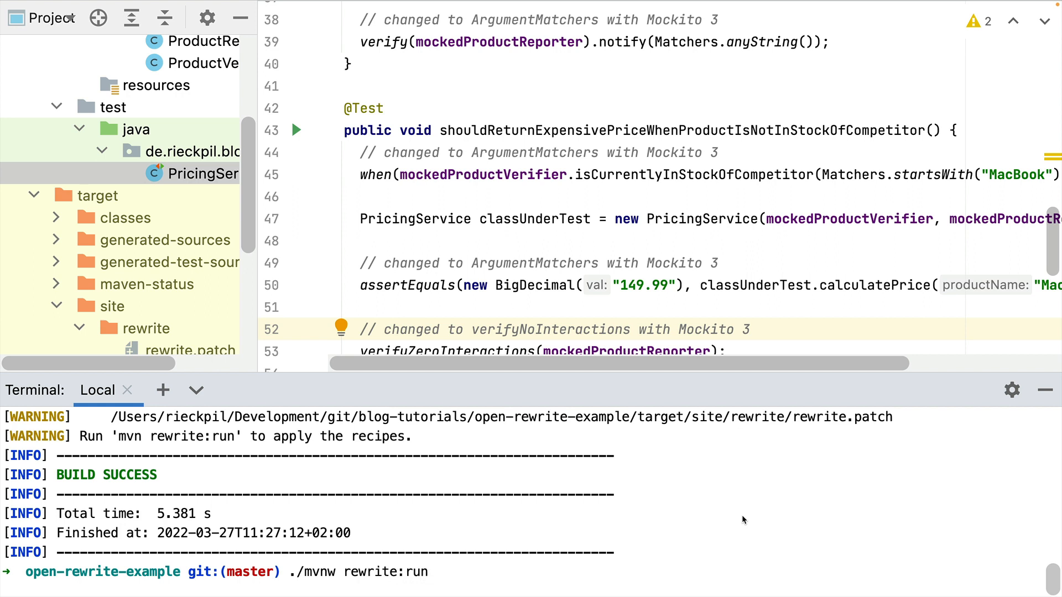
click(431, 572)
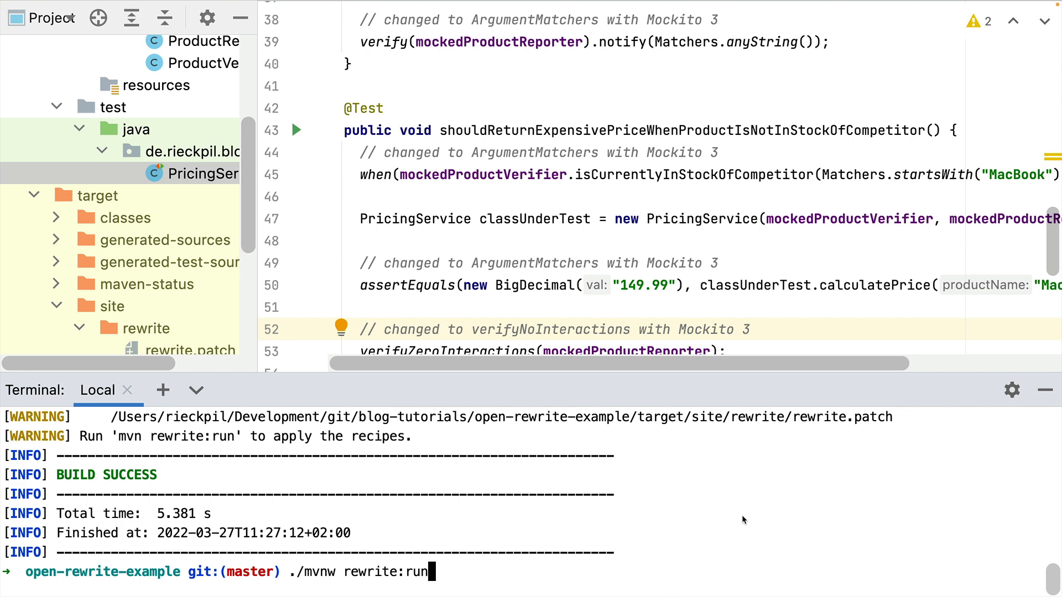
key(Return)
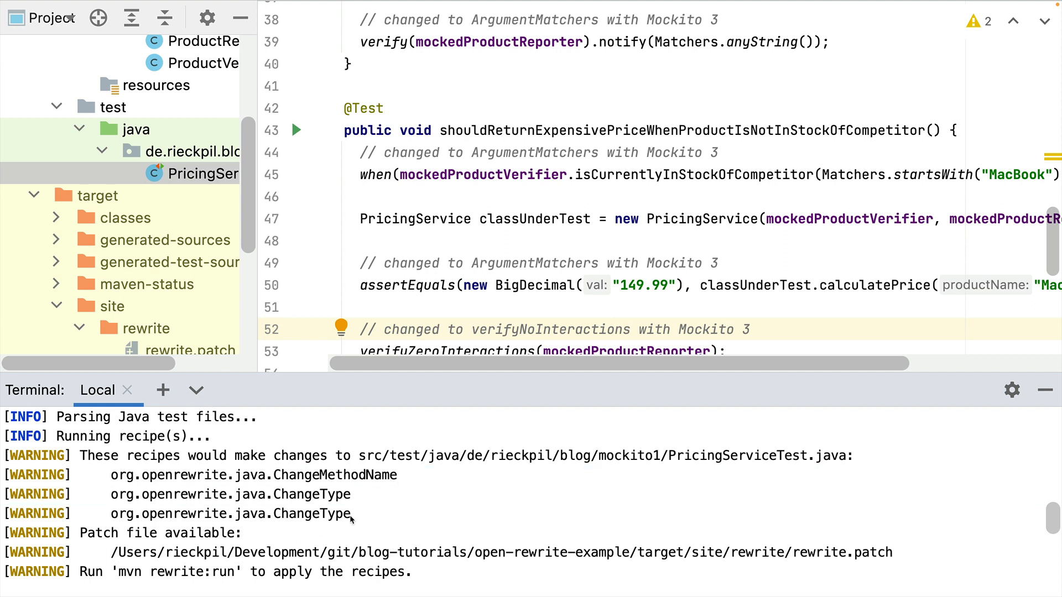
mouse_move(361, 516)
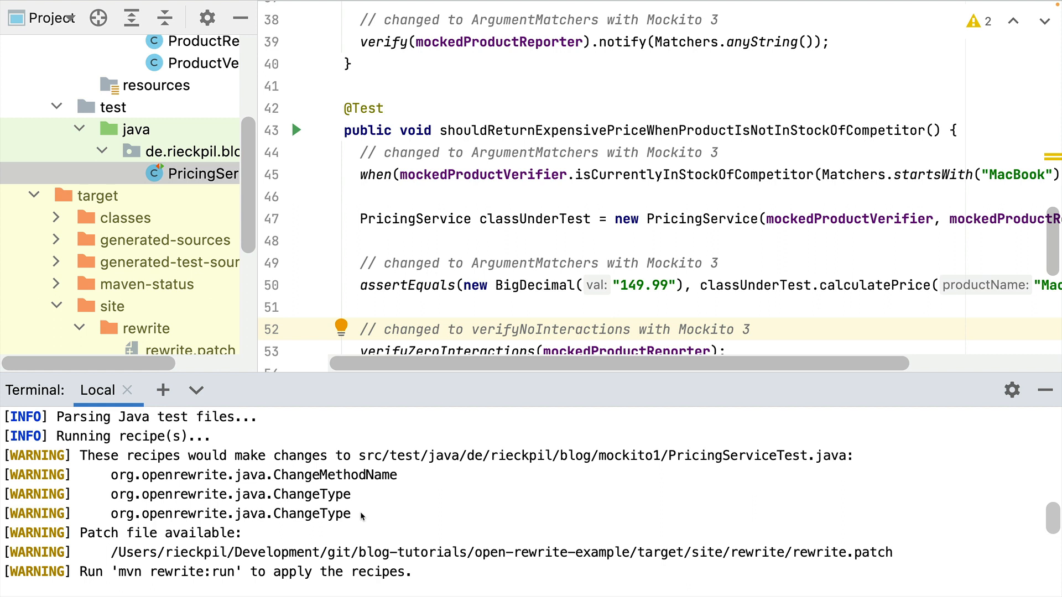
double_click(230, 494)
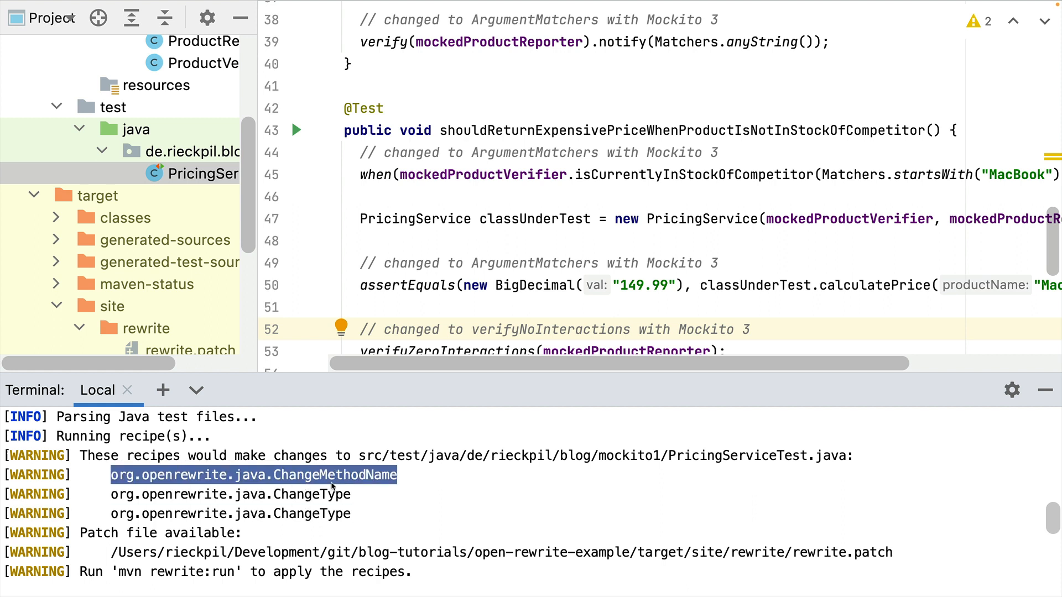
click(228, 513)
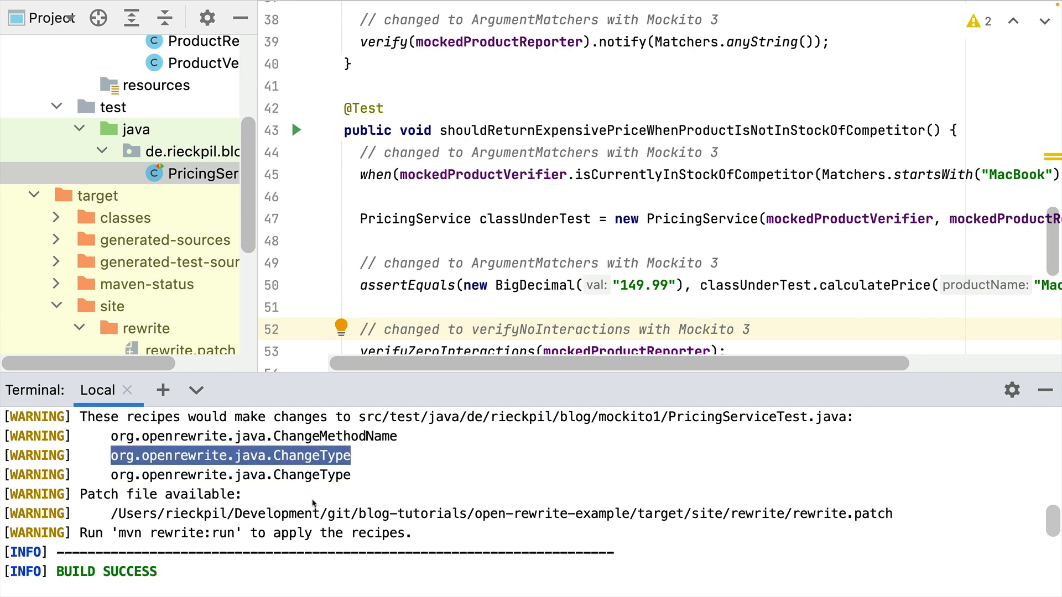
mouse_move(455, 495)
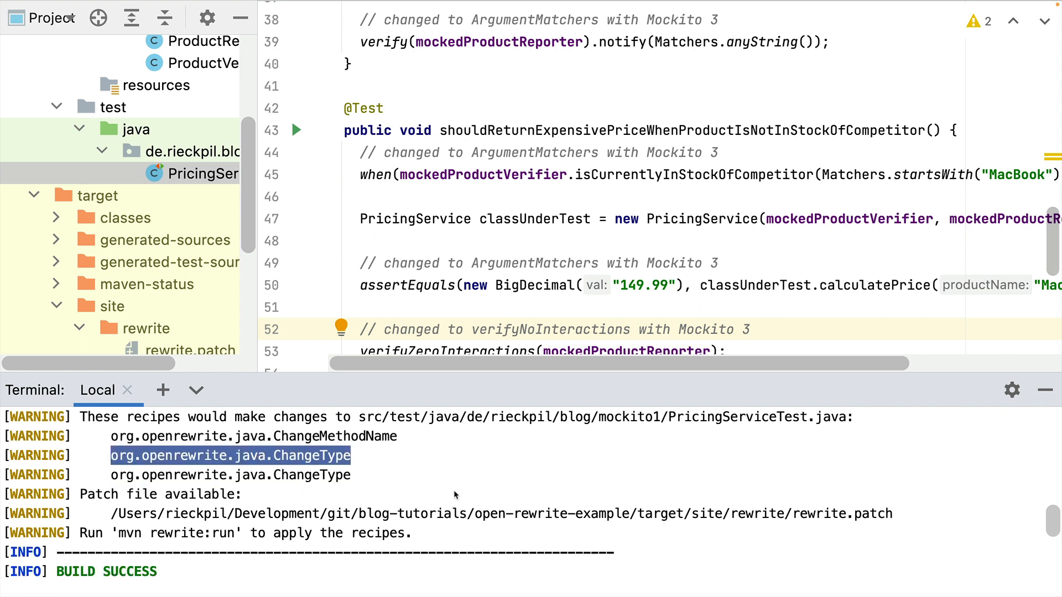
mouse_move(701, 425)
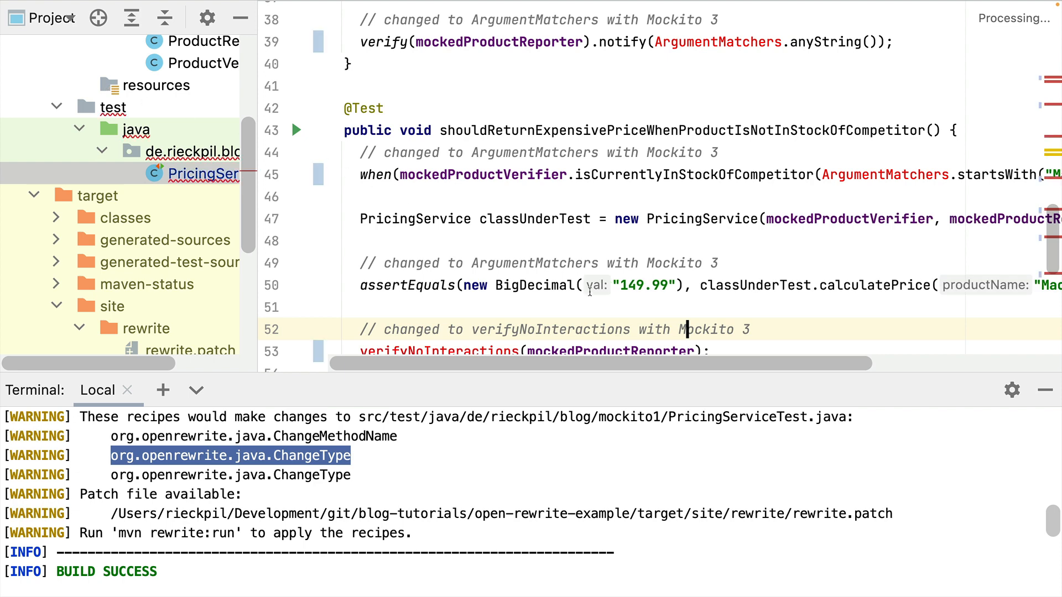
Check the migrated ArgumentMatchers and verifyNoInteractions imports, then collapse the target folder
scroll(up, 3)
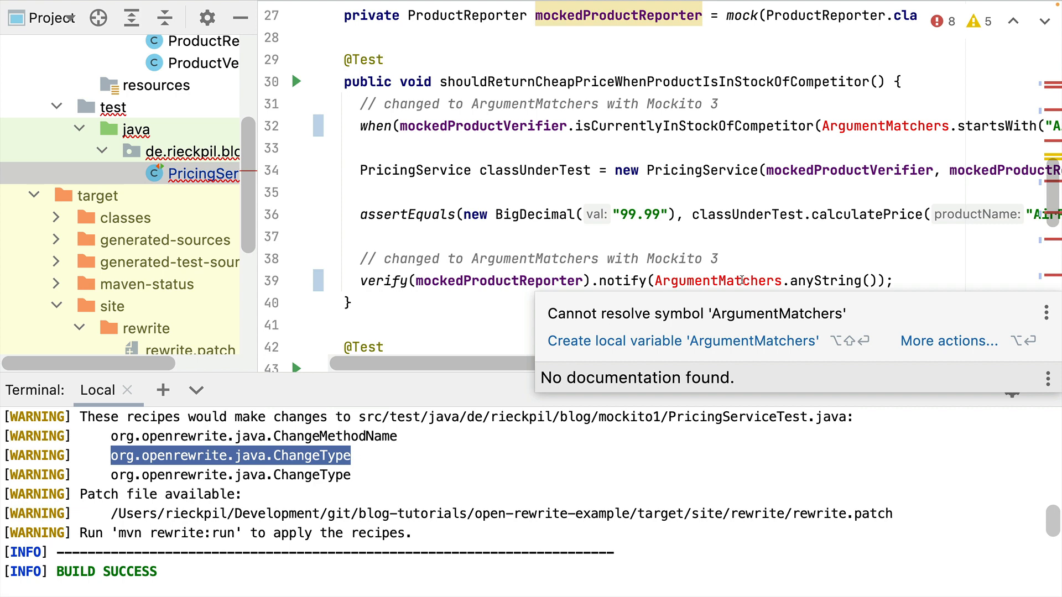
scroll(up, 3)
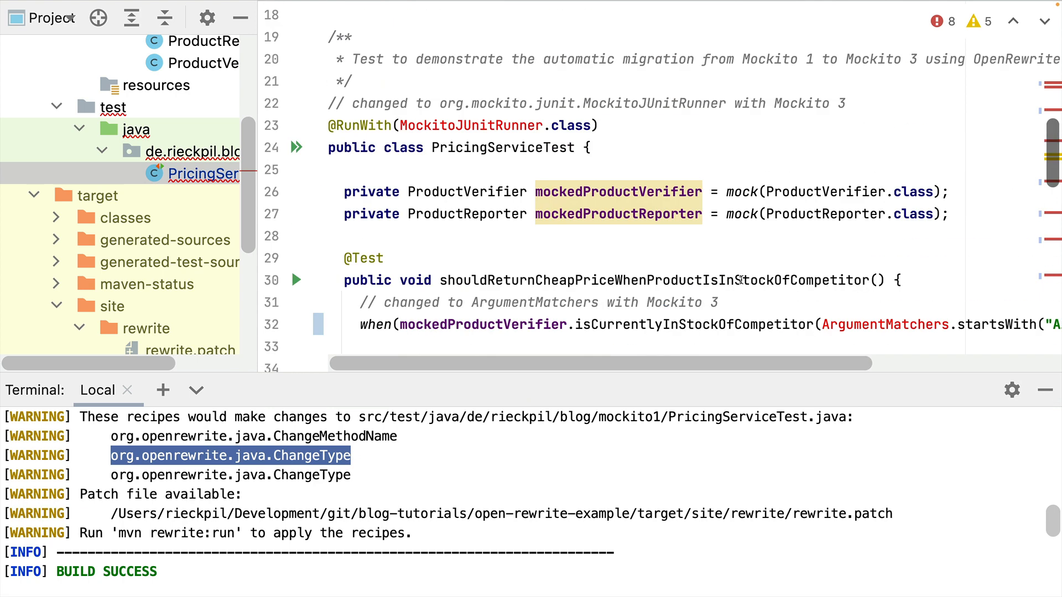
scroll(up, 3)
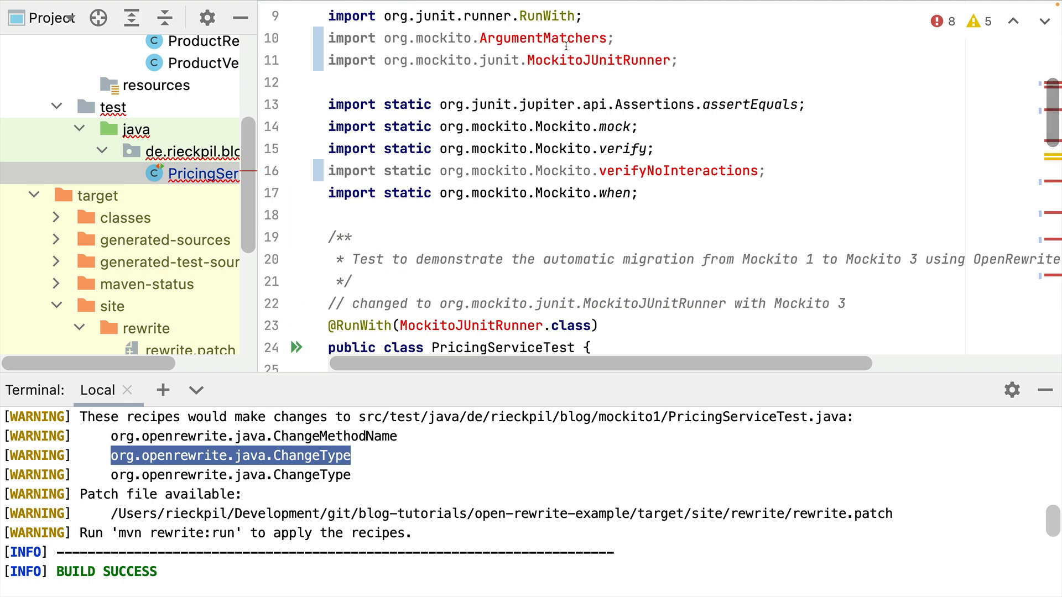
scroll(up, 3)
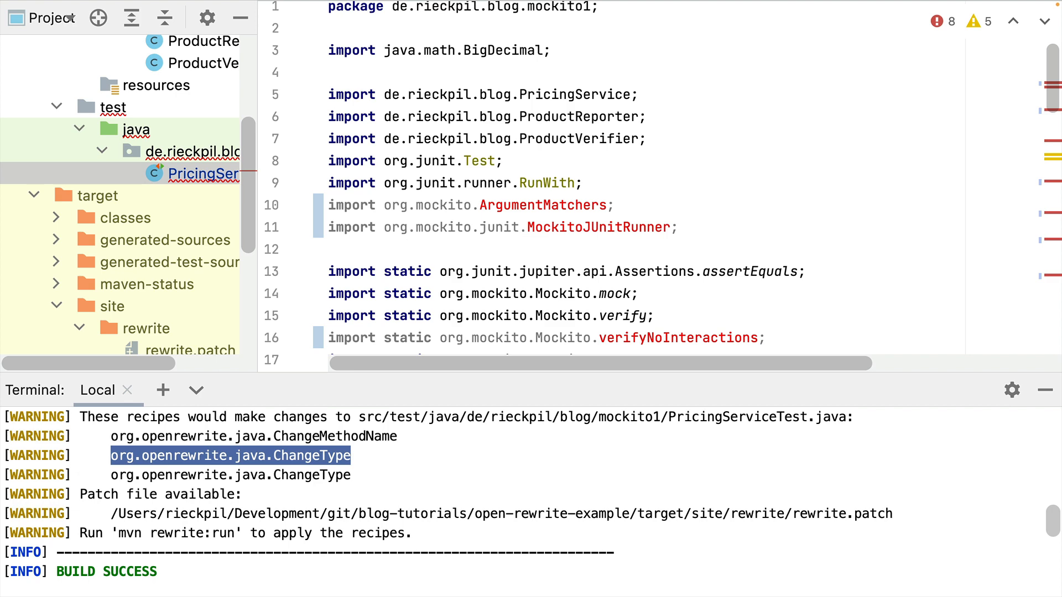
click(31, 195)
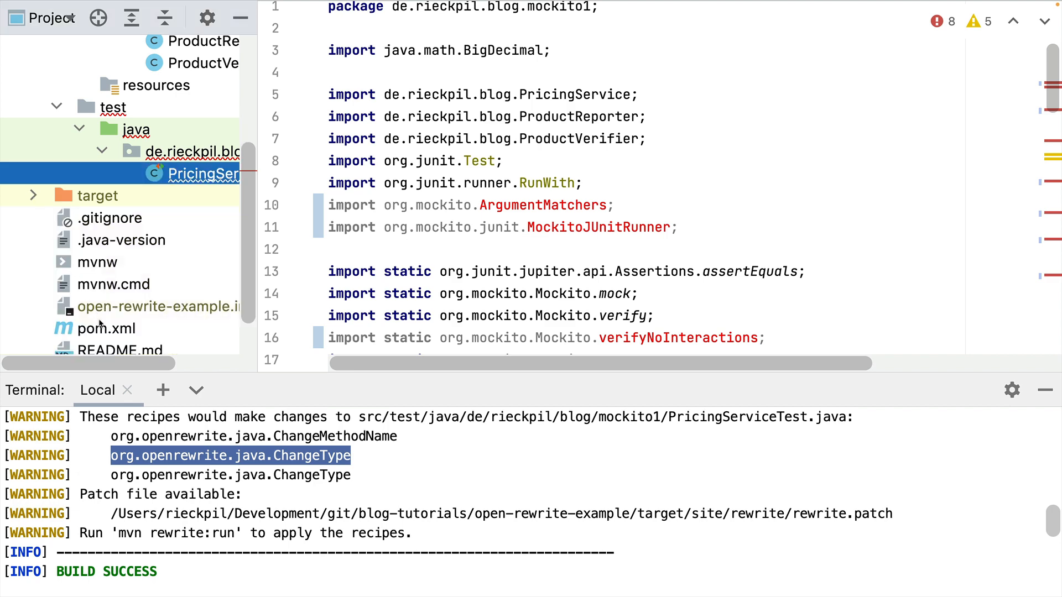
Set <mockito.version> in pom.xml to 3.12.4
click(106, 328)
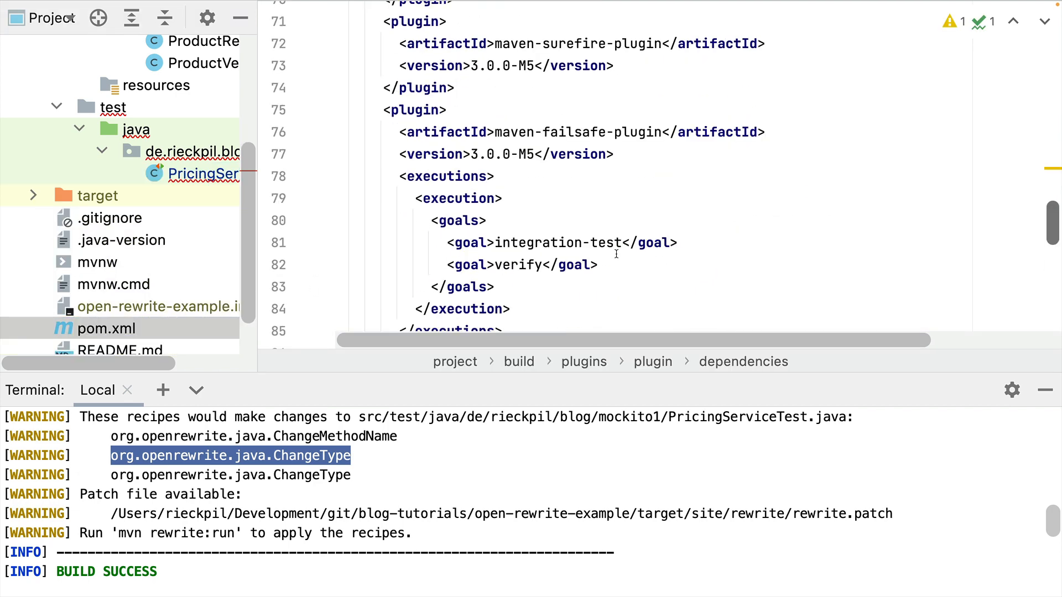
scroll(up, 3)
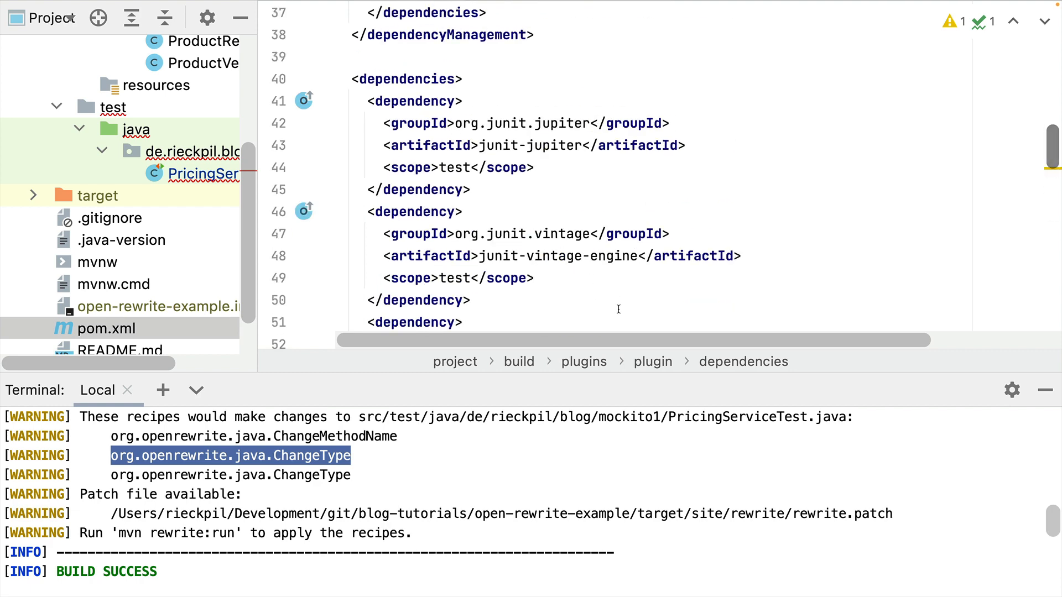
scroll(up, 3)
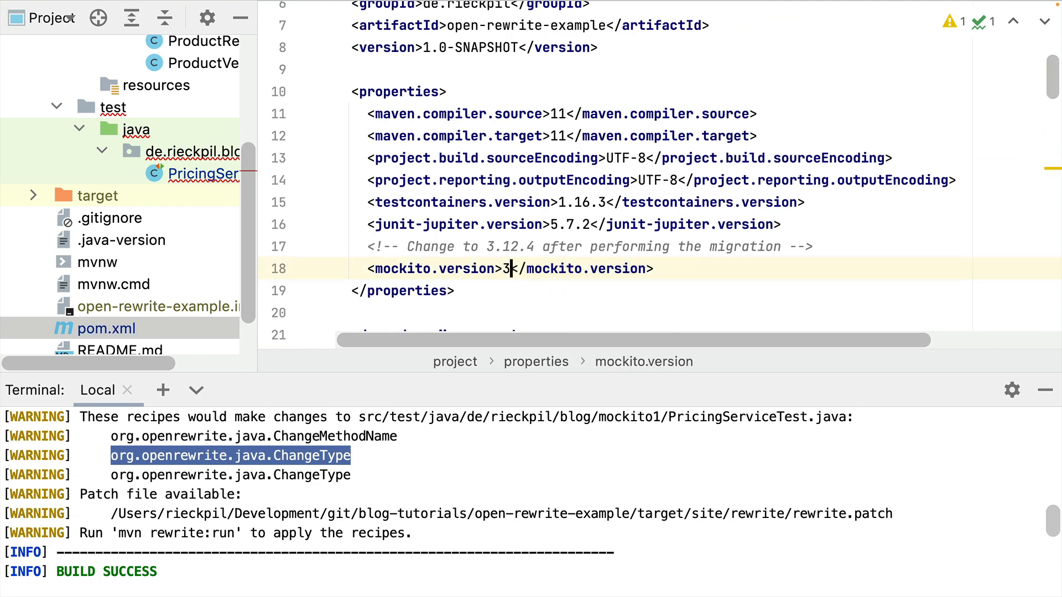
text(.12.4)
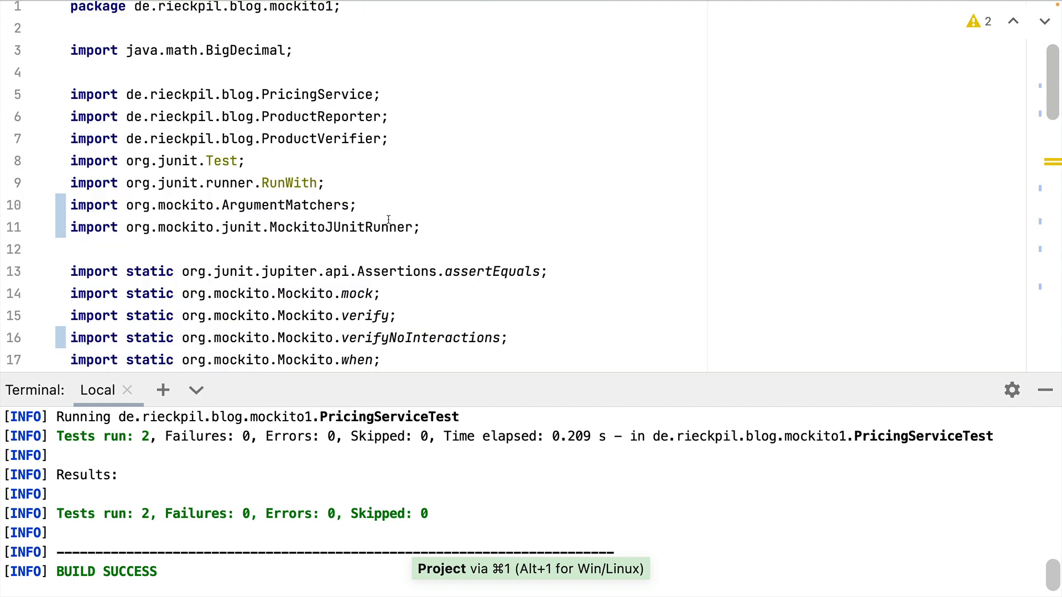
scroll(down, 3)
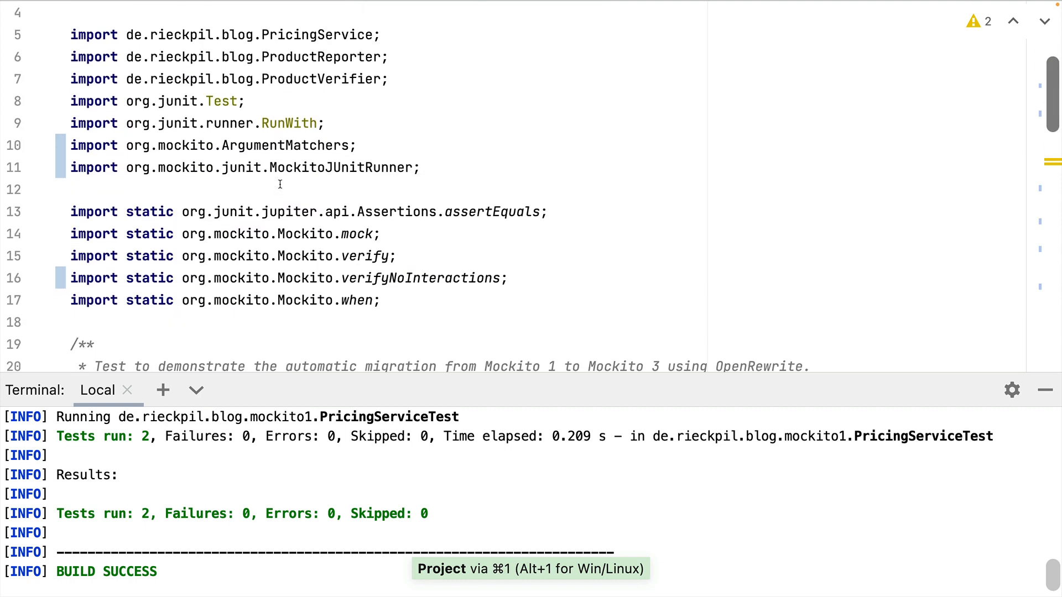
mouse_move(598, 221)
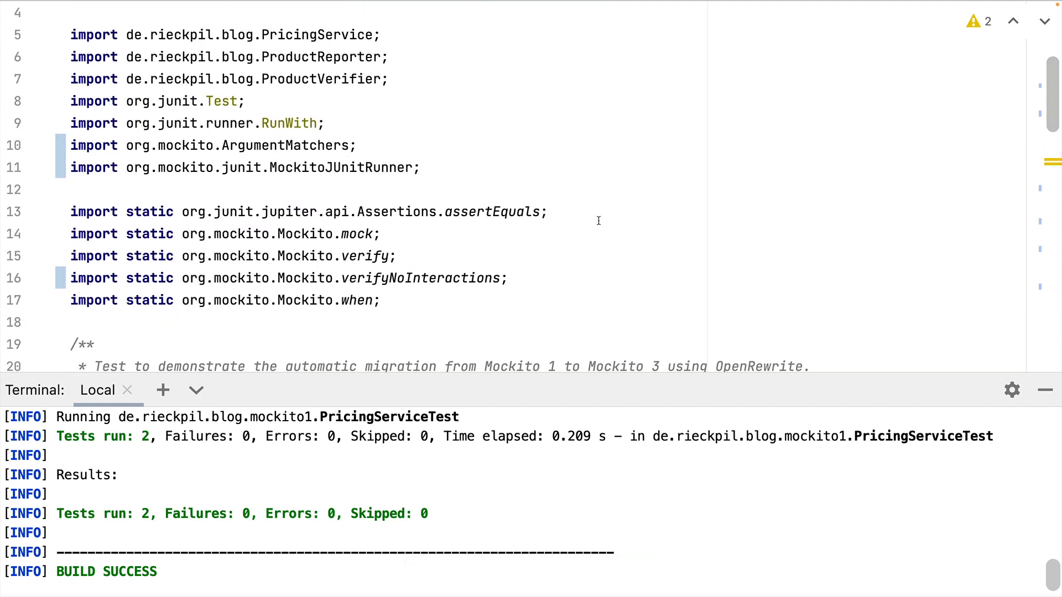
scroll(down, 3)
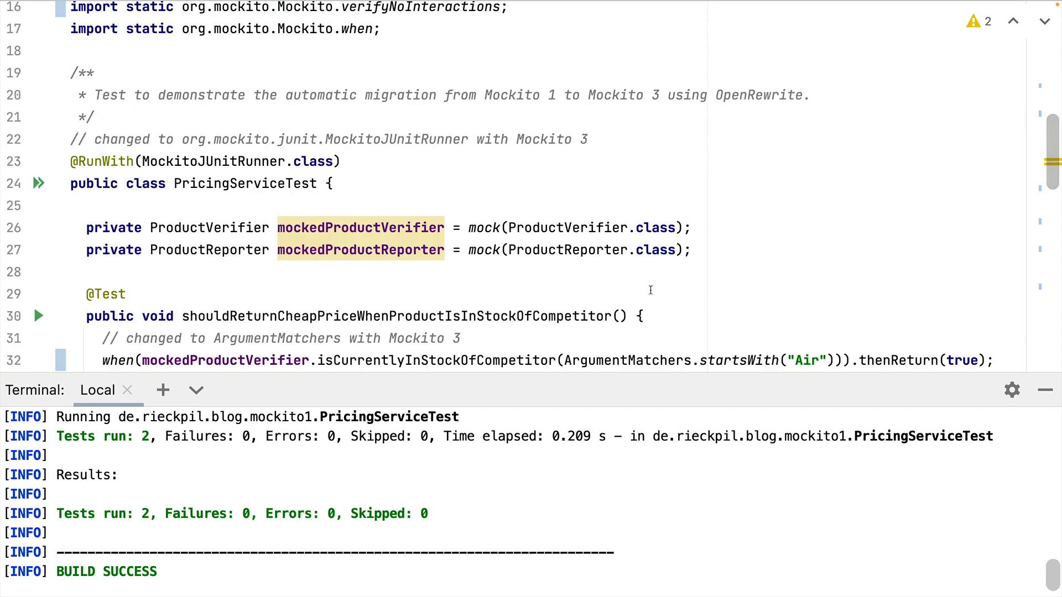
scroll(down, 3)
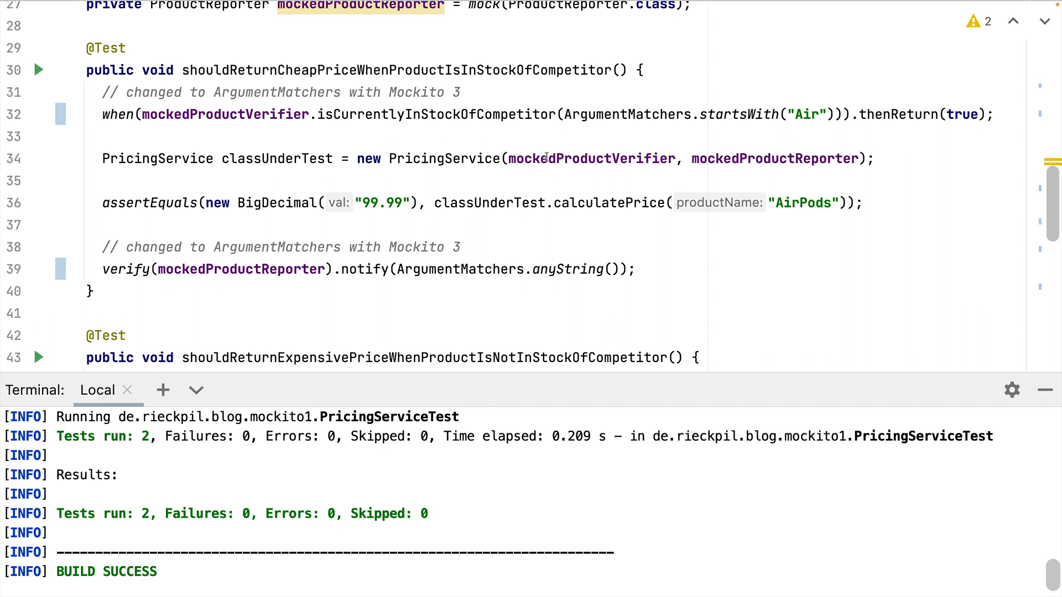
mouse_move(618, 268)
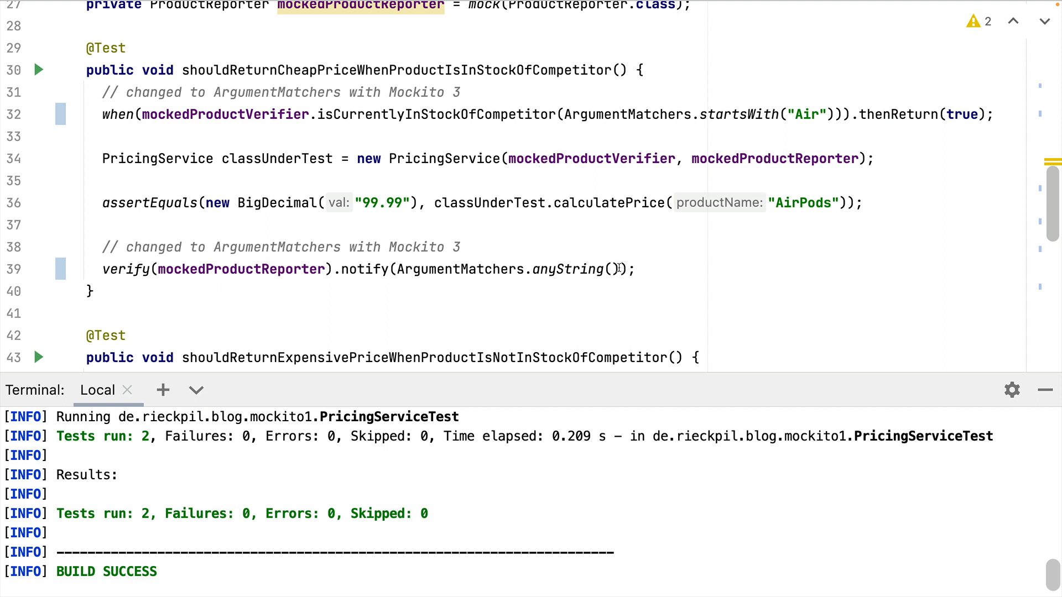
mouse_move(487, 226)
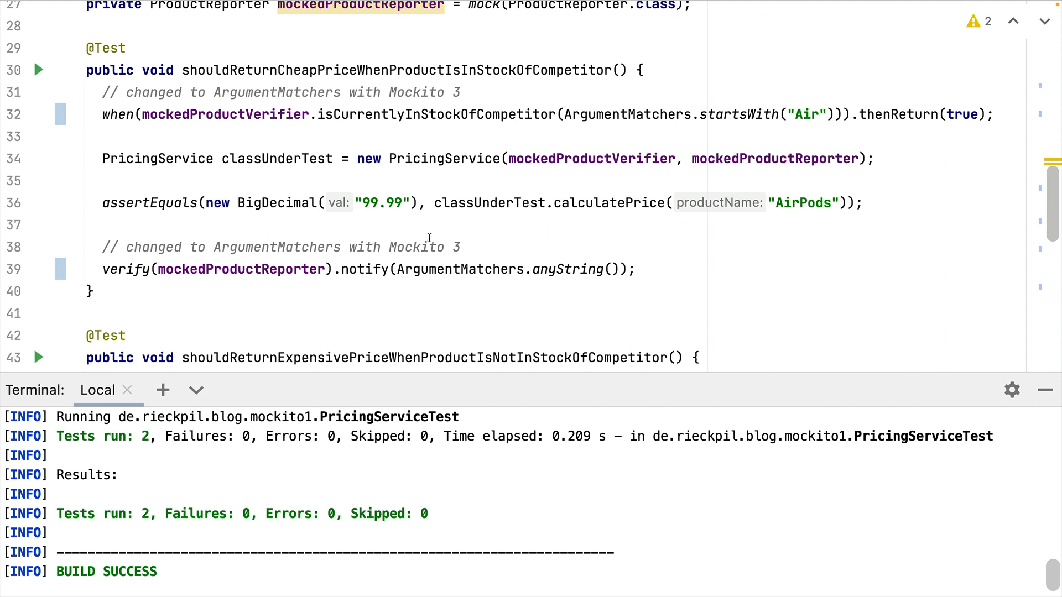
mouse_move(388, 307)
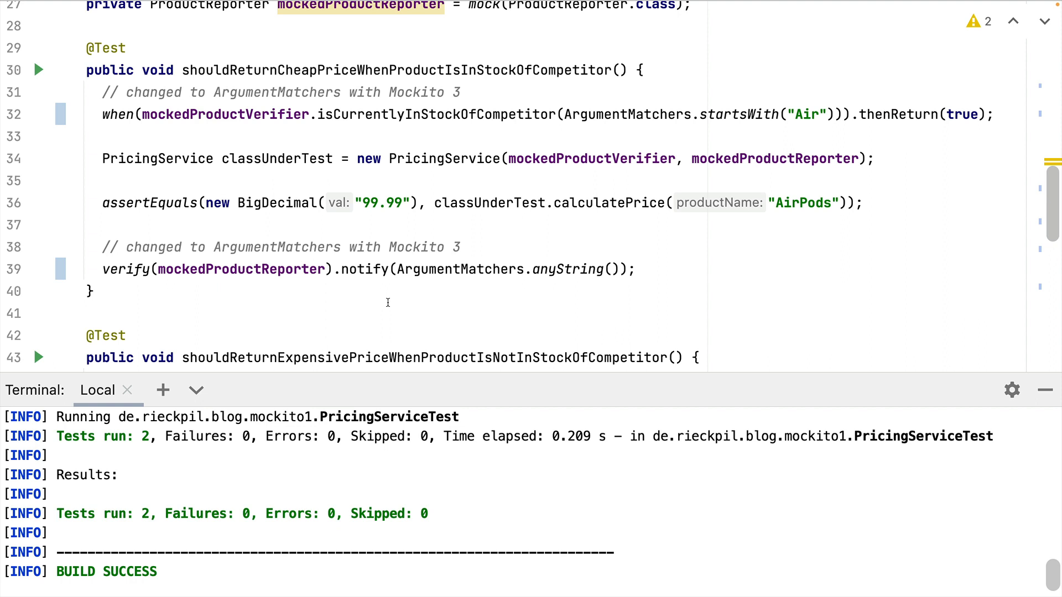
mouse_move(296, 123)
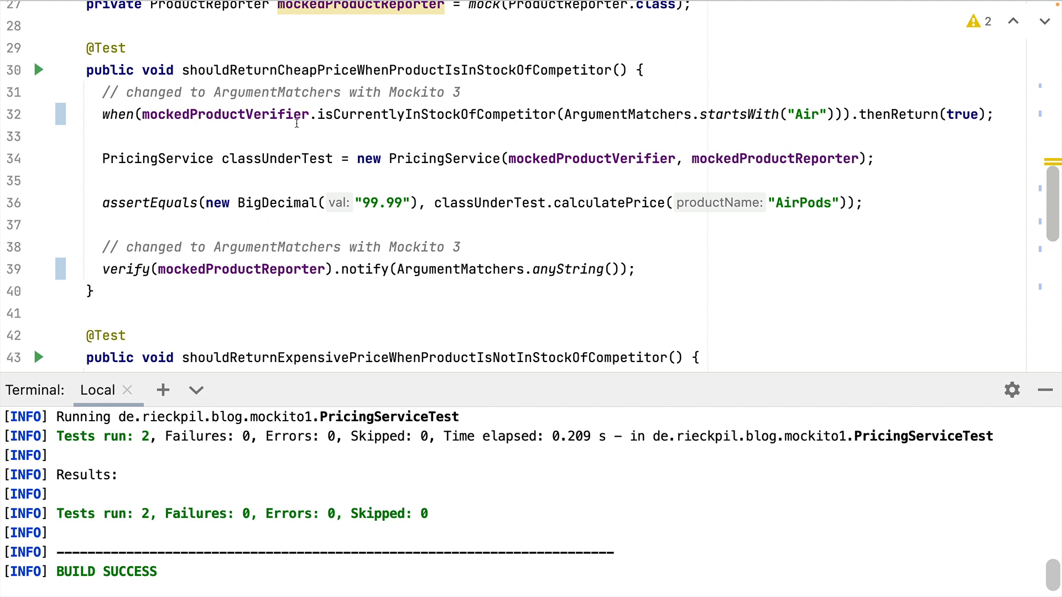